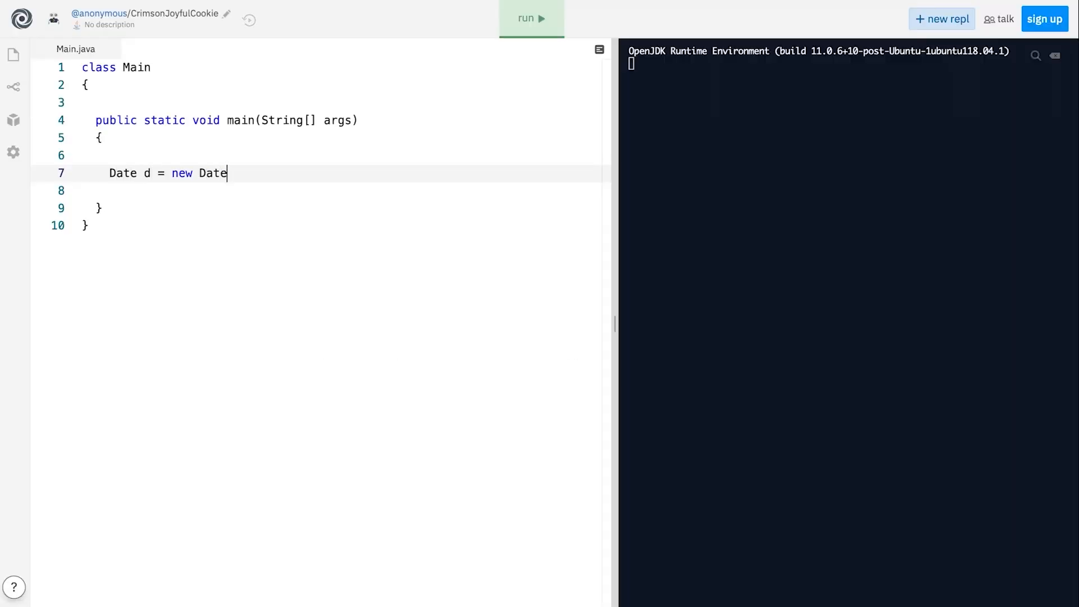
Declare a new Date d, print d.getTime(), import java.util.Date and run the program
type("();")
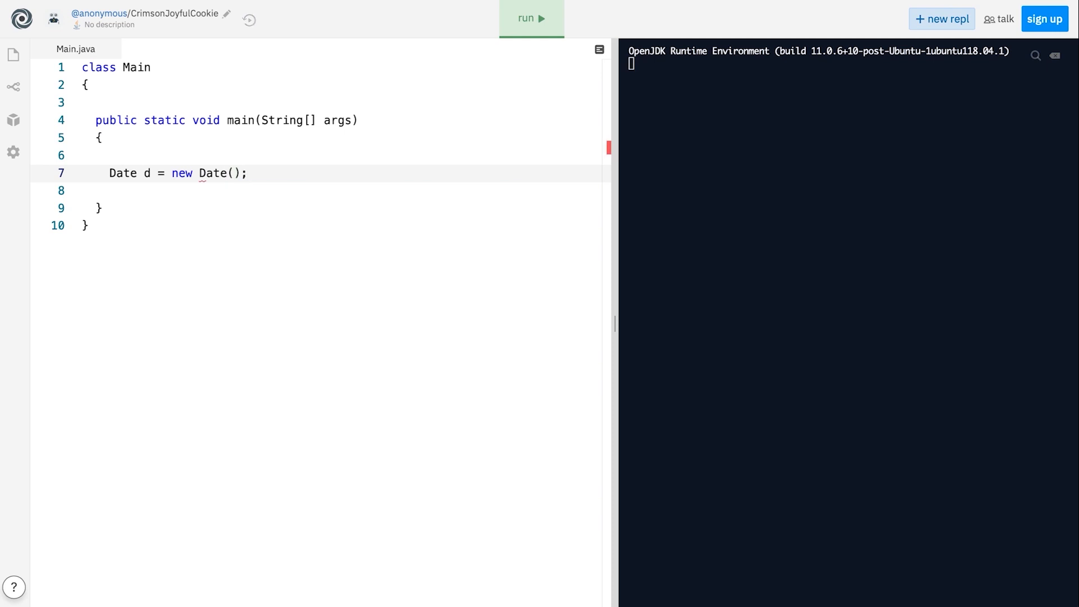
type("d.getTime()")
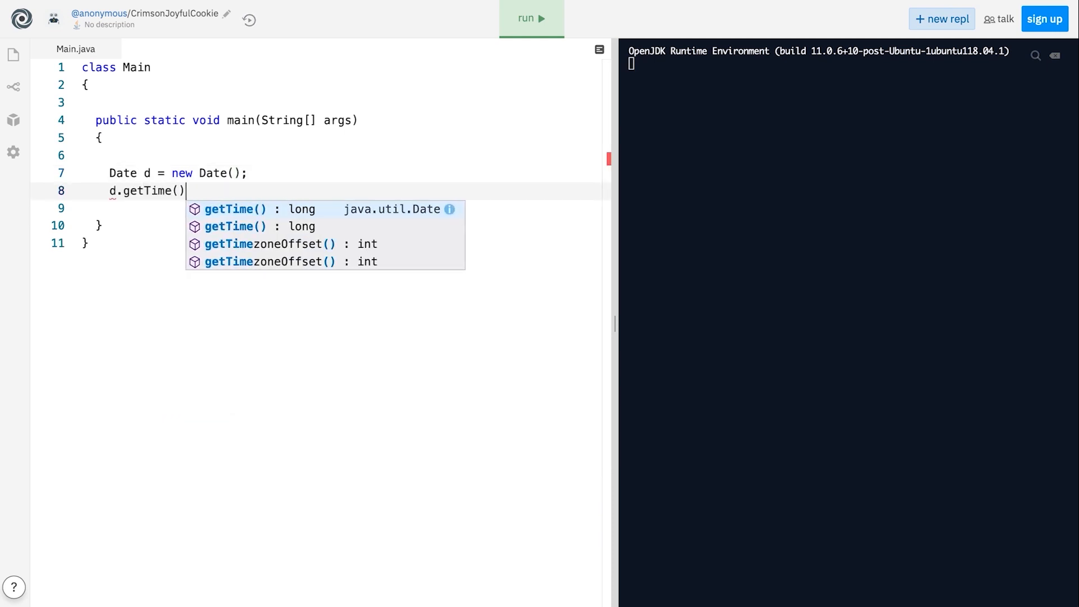
type("System.out.println(")
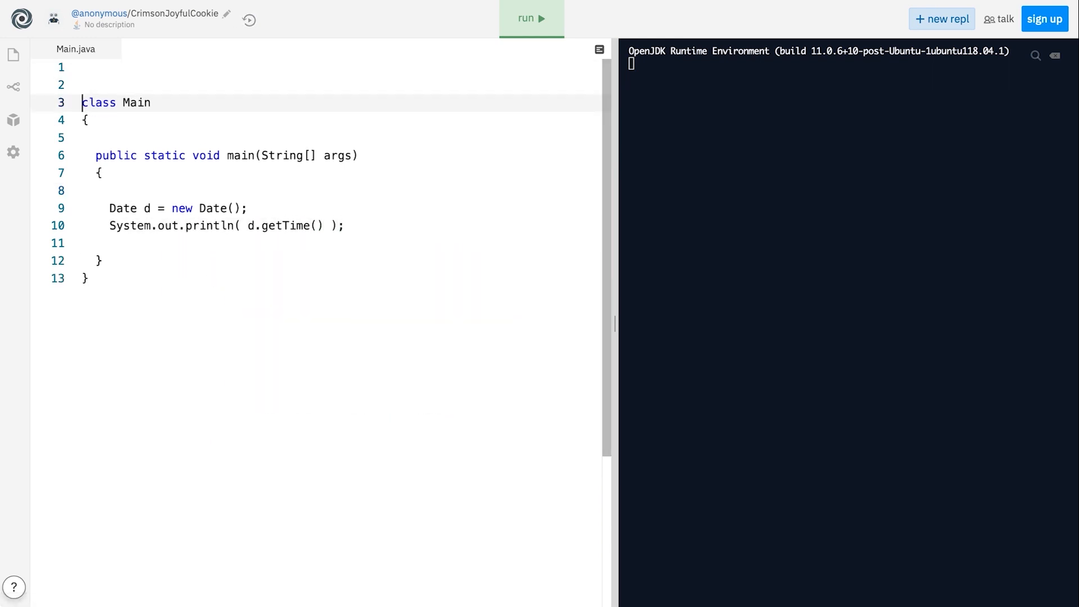
type("import java.util.")
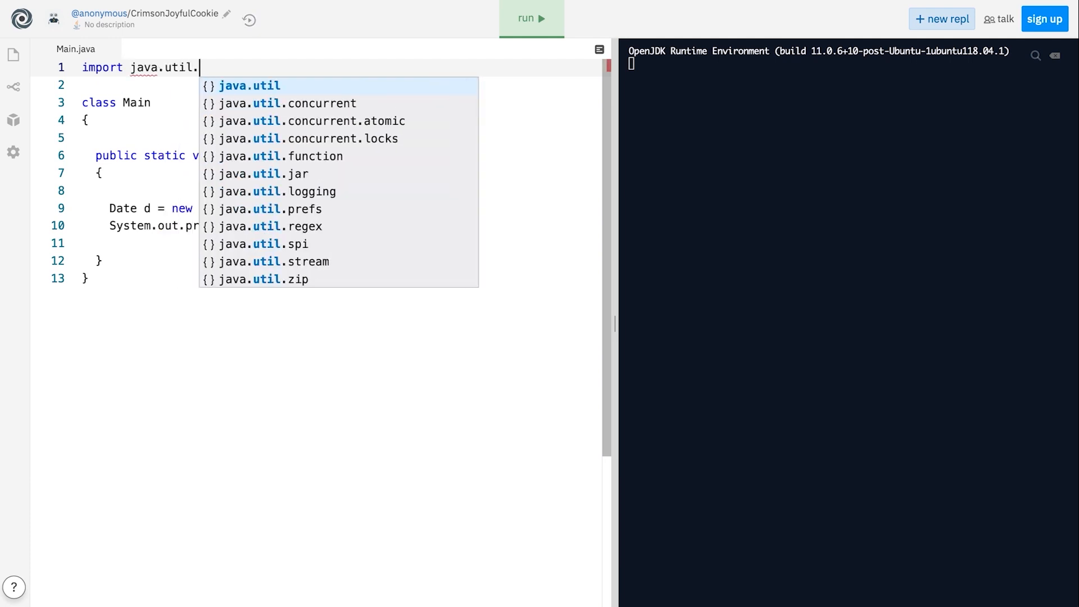
left_click(531, 19)
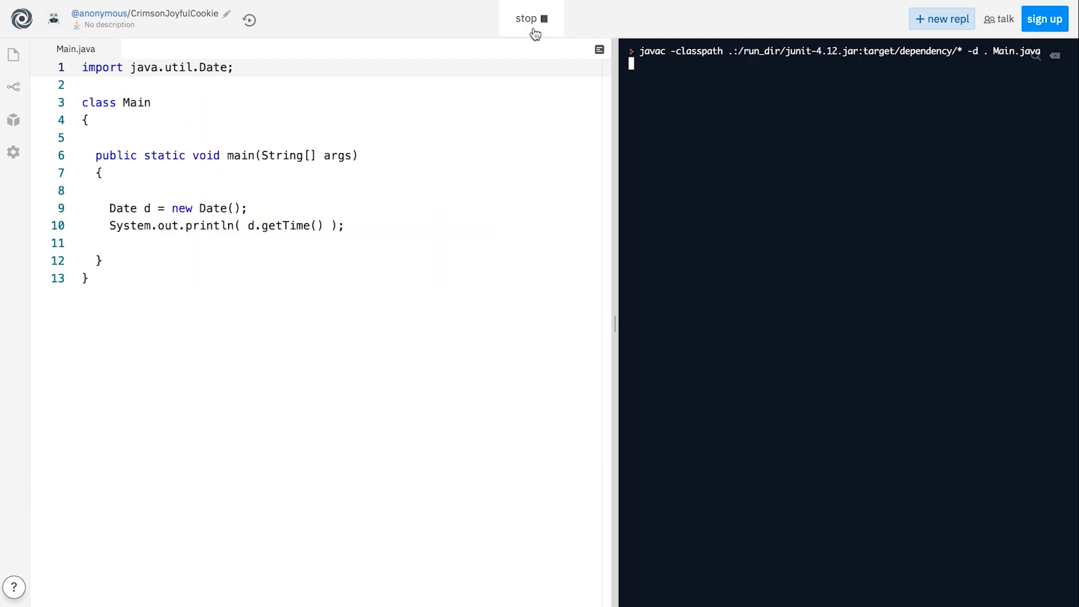
Run the program so the console prints the current time in milliseconds
left_click(530, 19)
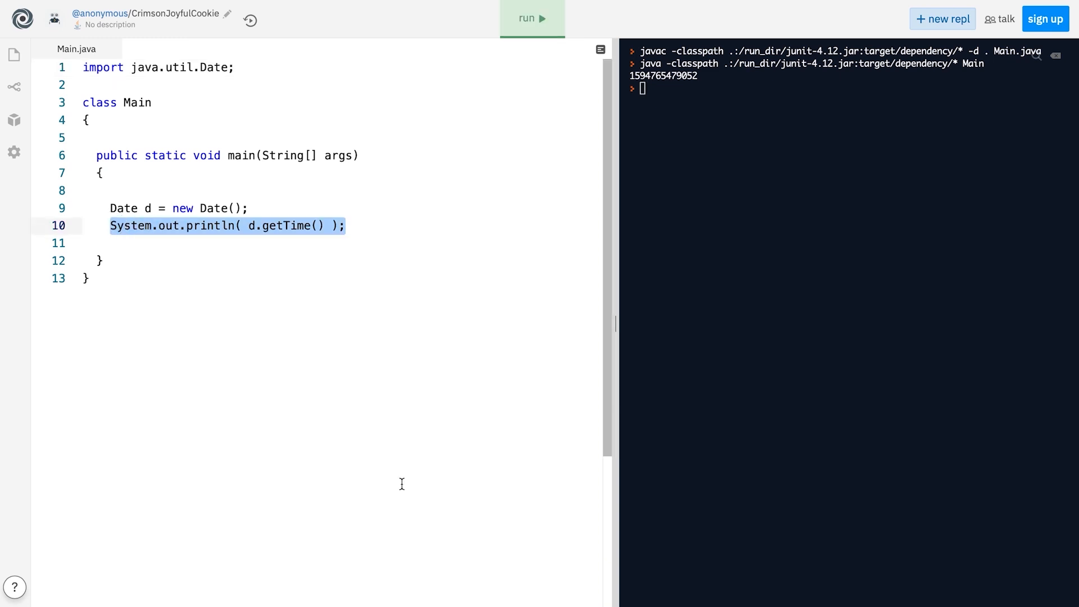
Compute seconds = getTime()/1000, minutes/60, hours/60, days/24, months/30 and years/12 as doubles
type("double seconds =")
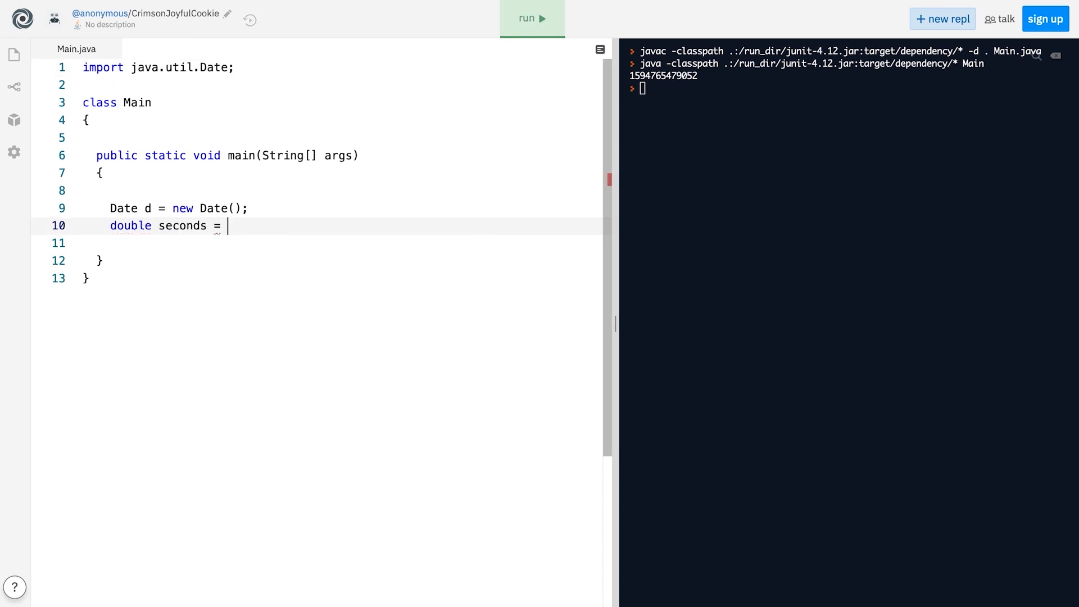
type("d.getTime()")
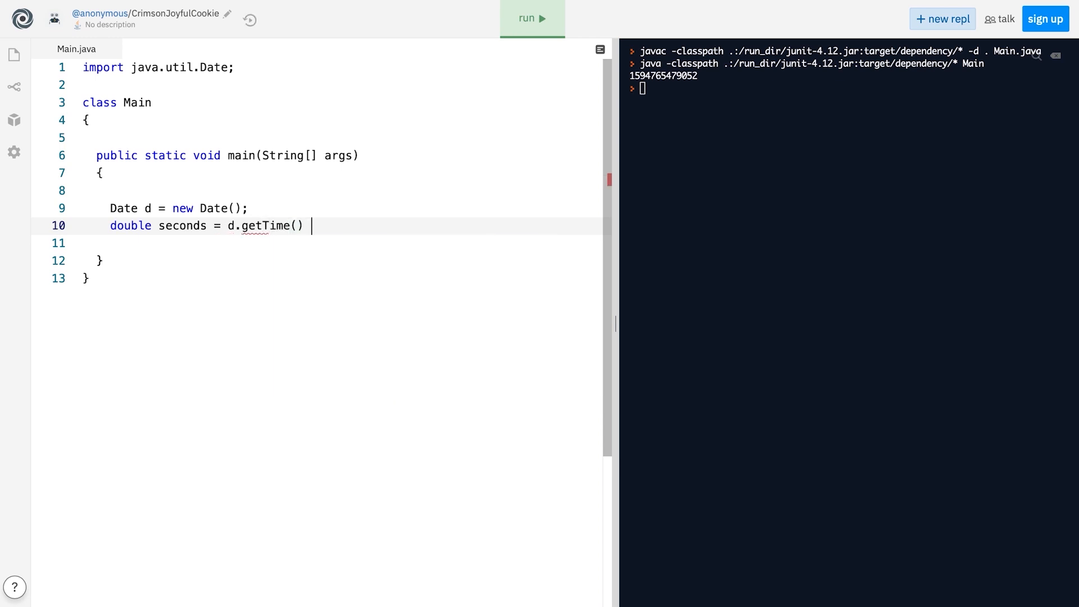
type("/ 1000;")
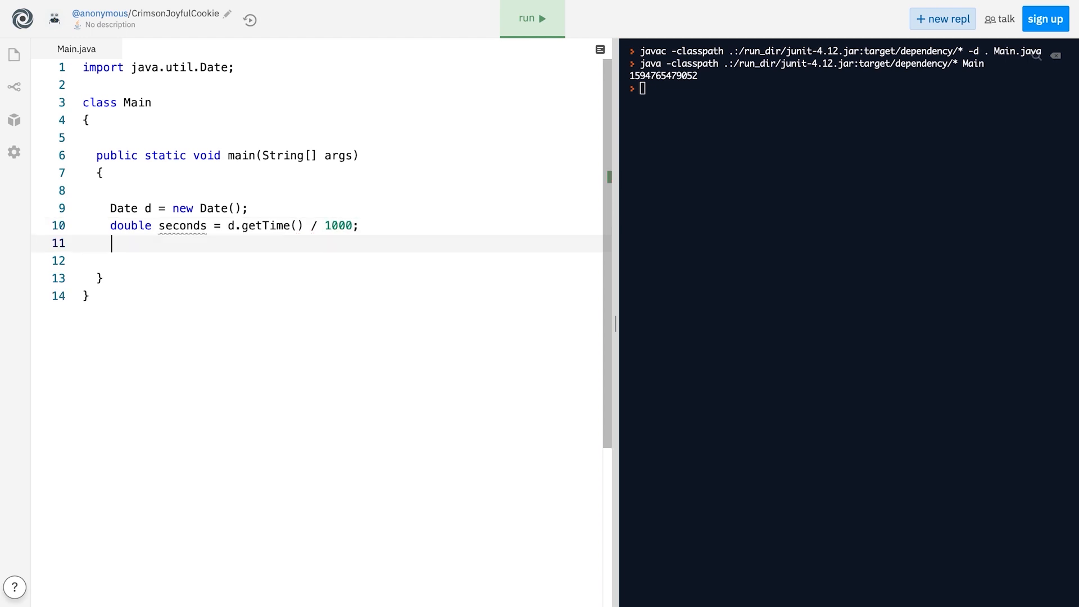
type("double minutes = seconds /")
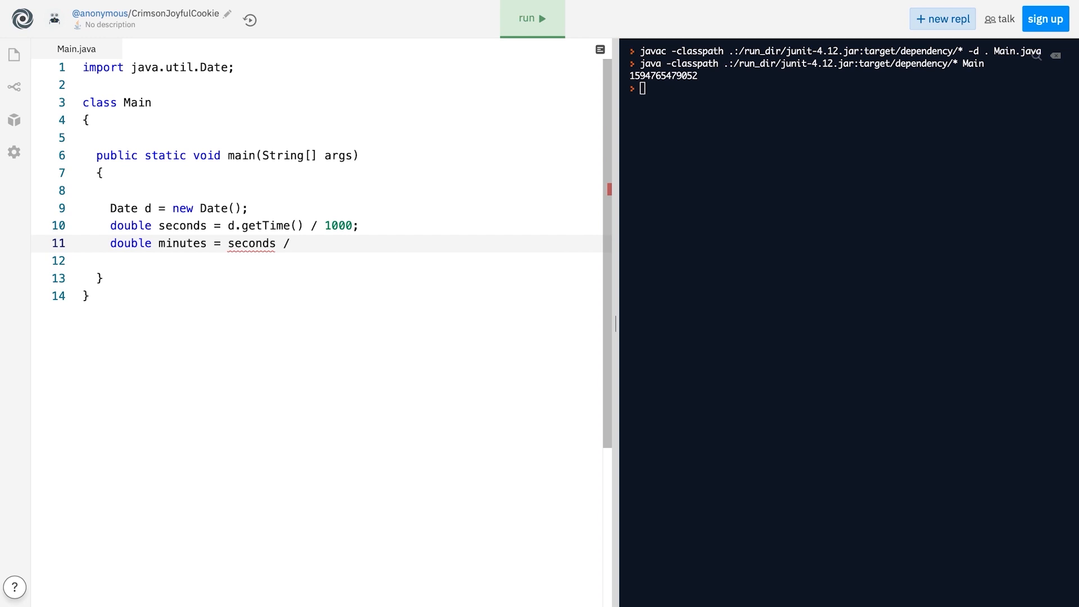
type("60;")
left_click(339, 260)
type("double hours")
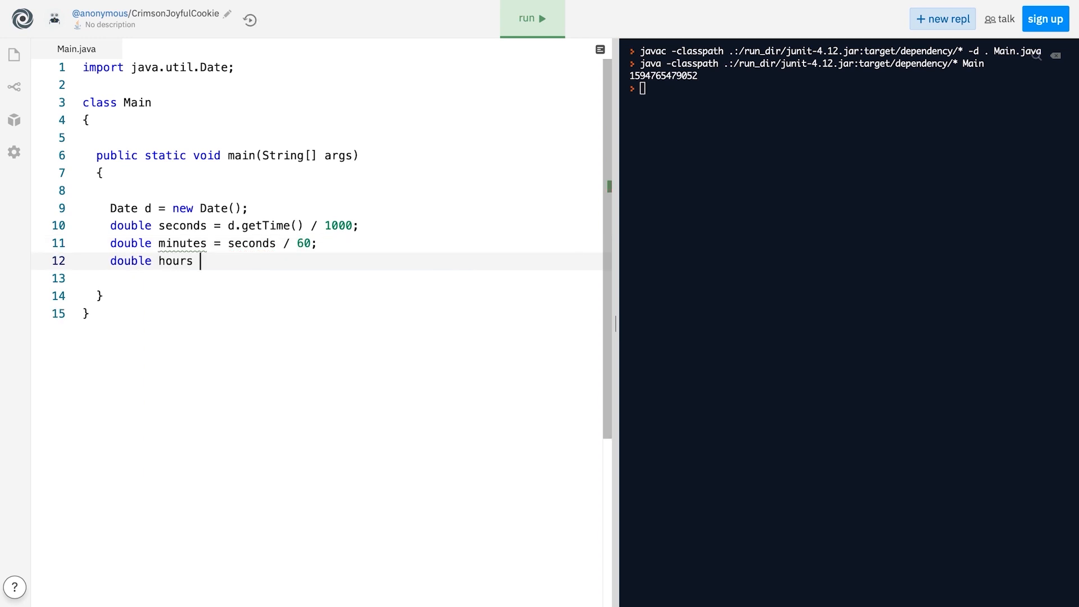
type("= minutes / 60;")
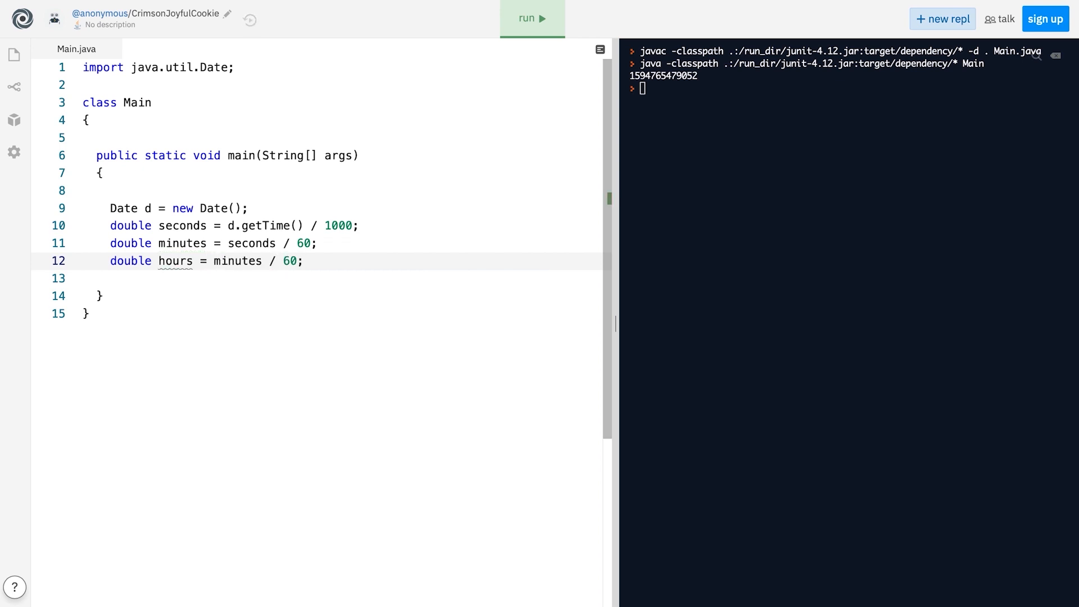
type("double days = hou")
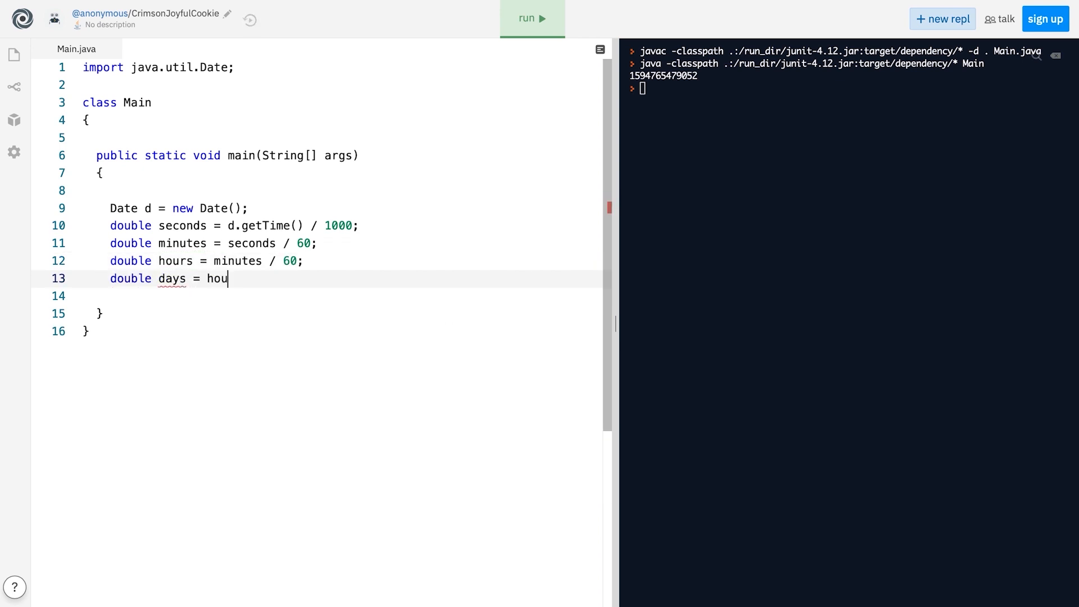
type("rs / 24;")
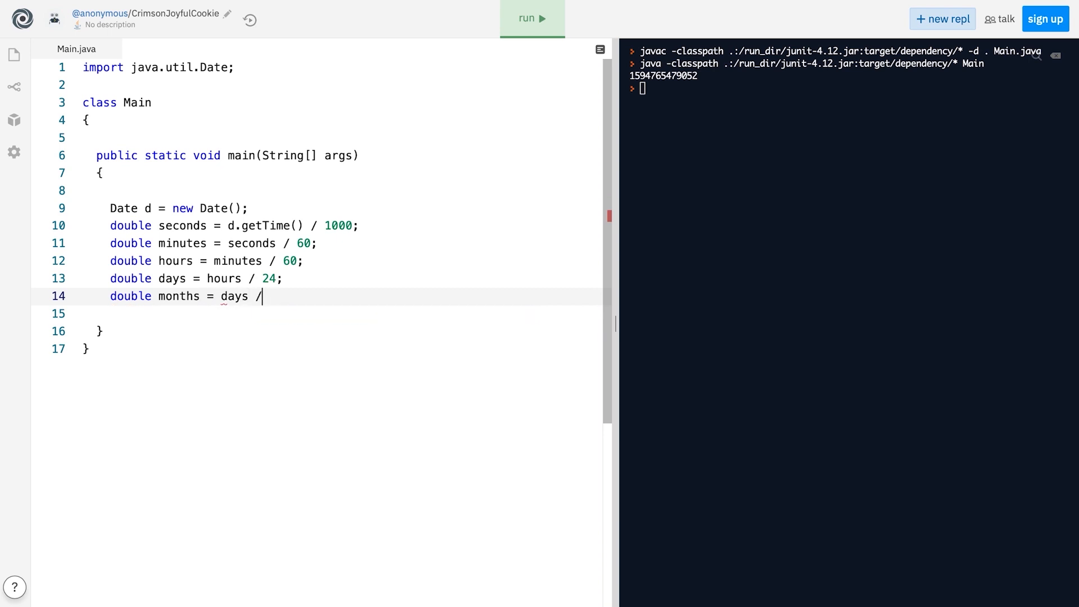
type("30;")
type("System.out.println(\"Since 00:")
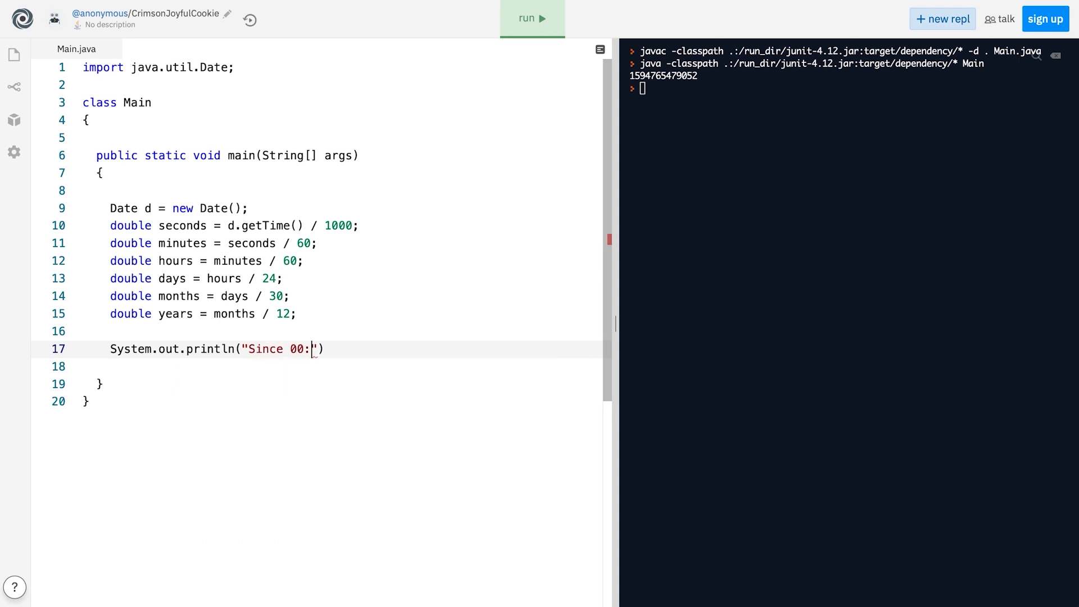
Print an intro 'Since 00:00 of Jan. 1, 1970, it's been' and one line per unit (seconds OR minutes OR hours...)
type("00:00 of")
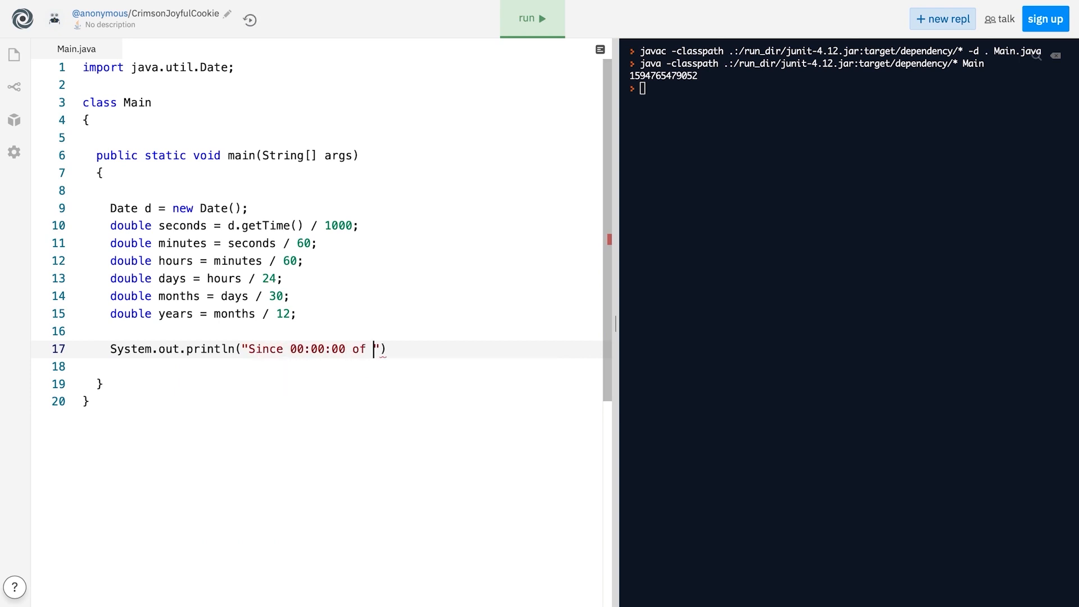
type("Jan. 1, 1970,")
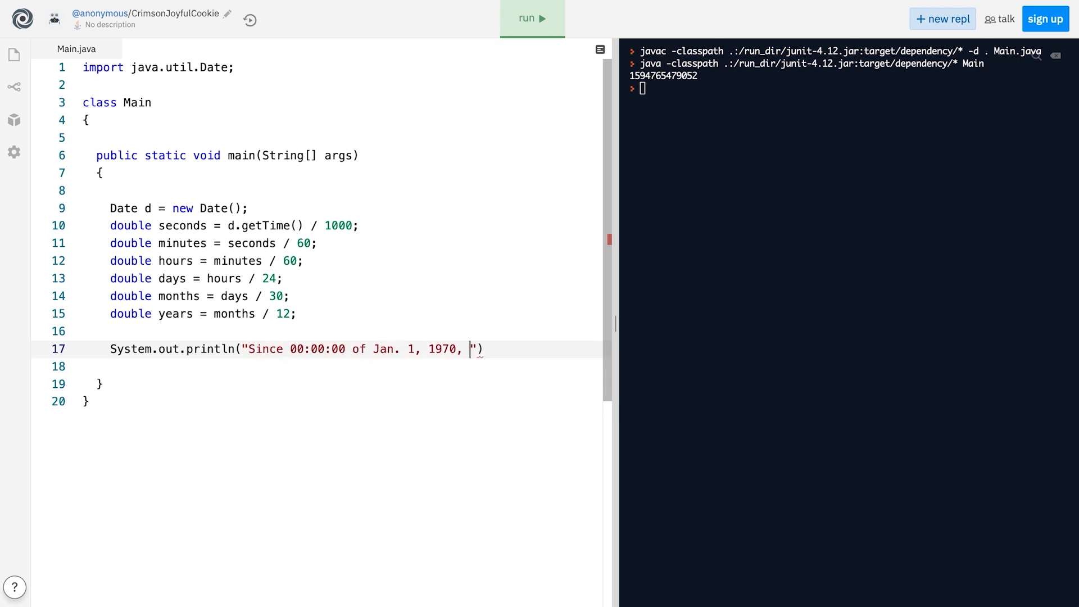
type("it's been.")
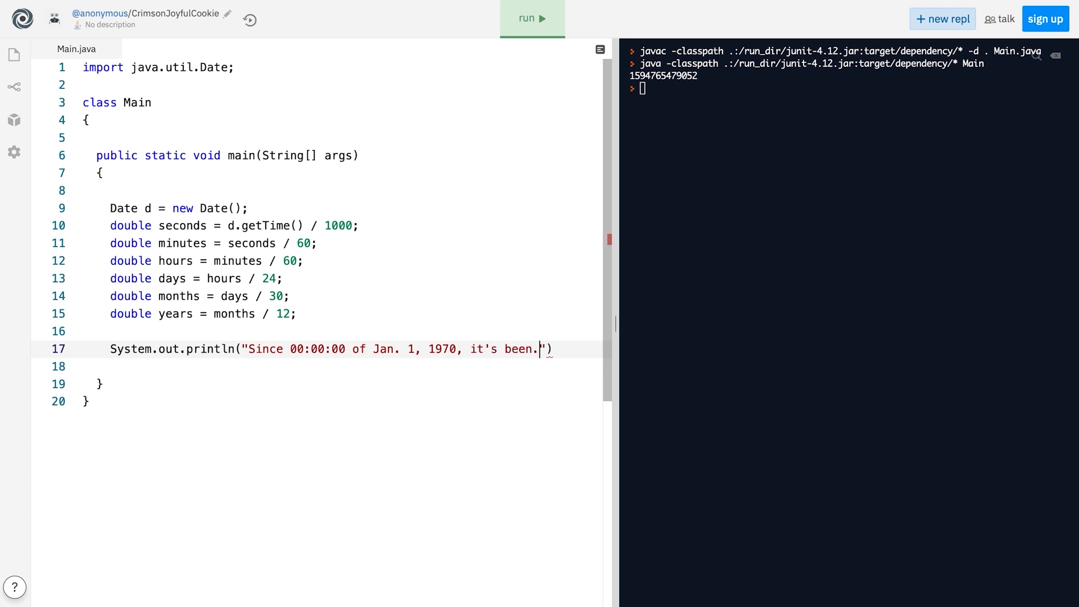
type("System.out.println(seconds")
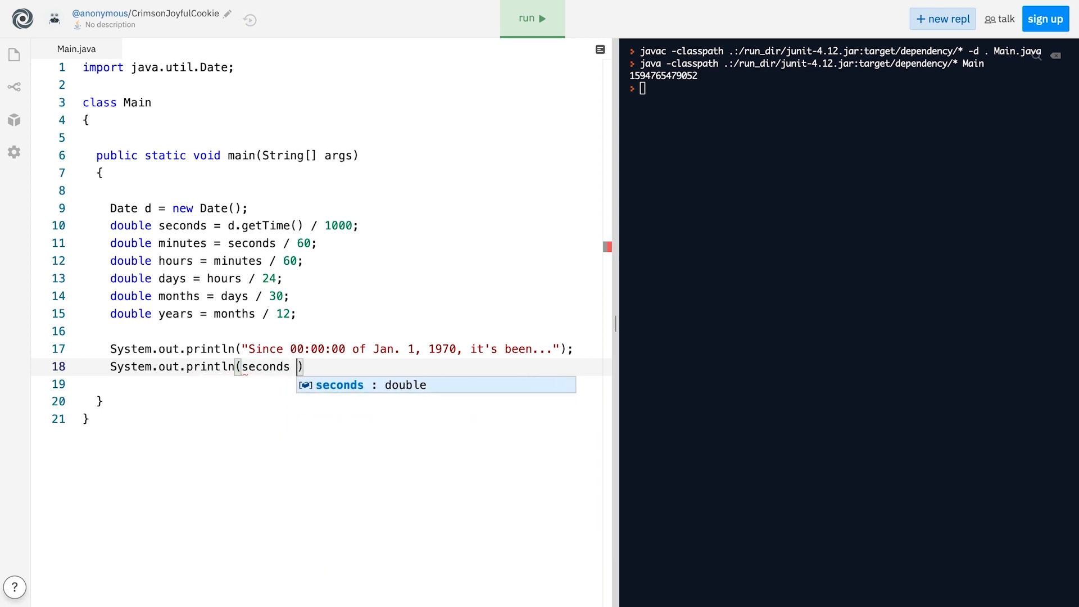
type("+ \" seconds OR")
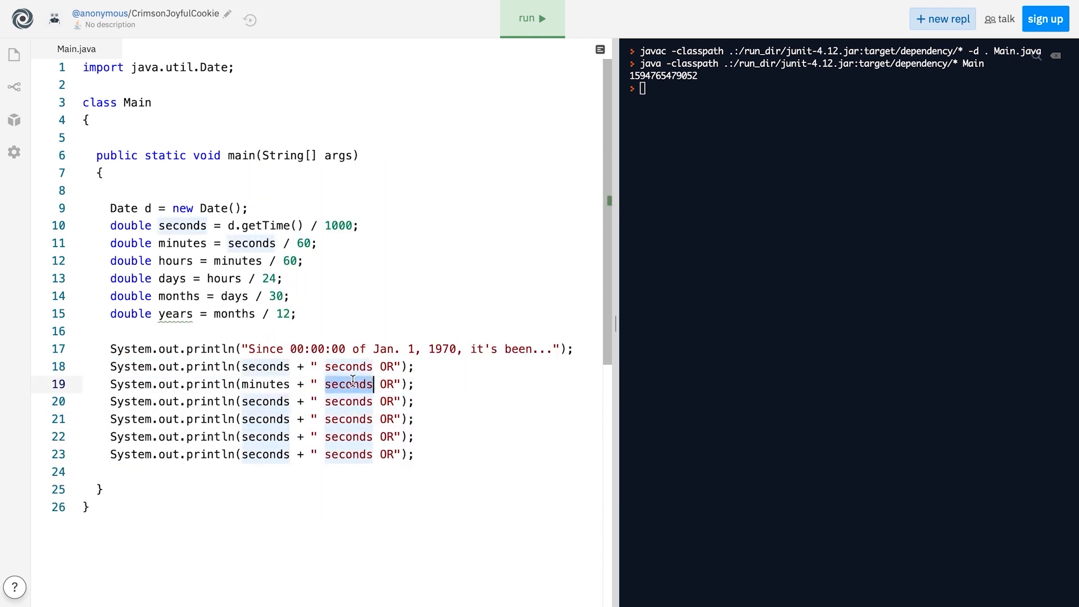
type("hour")
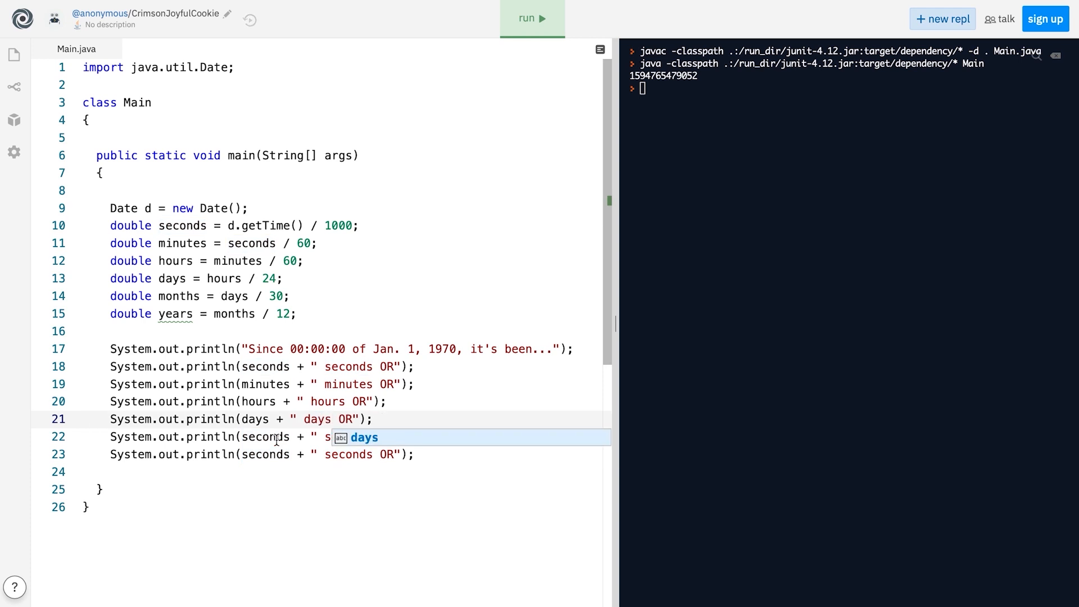
type("month")
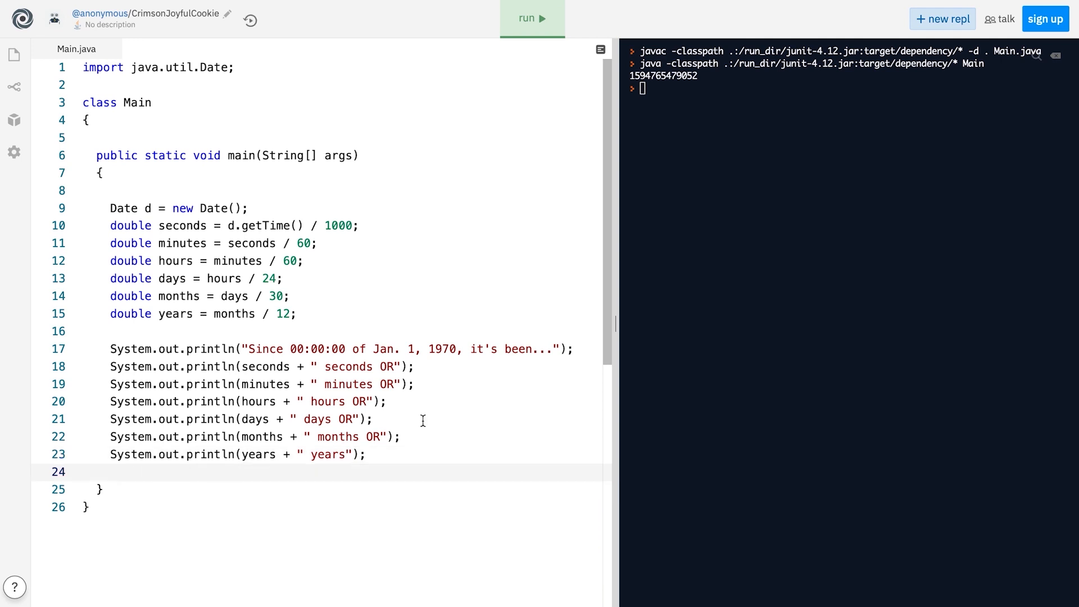
Run the converter, correct years to days / 365, and run it again
left_click(532, 18)
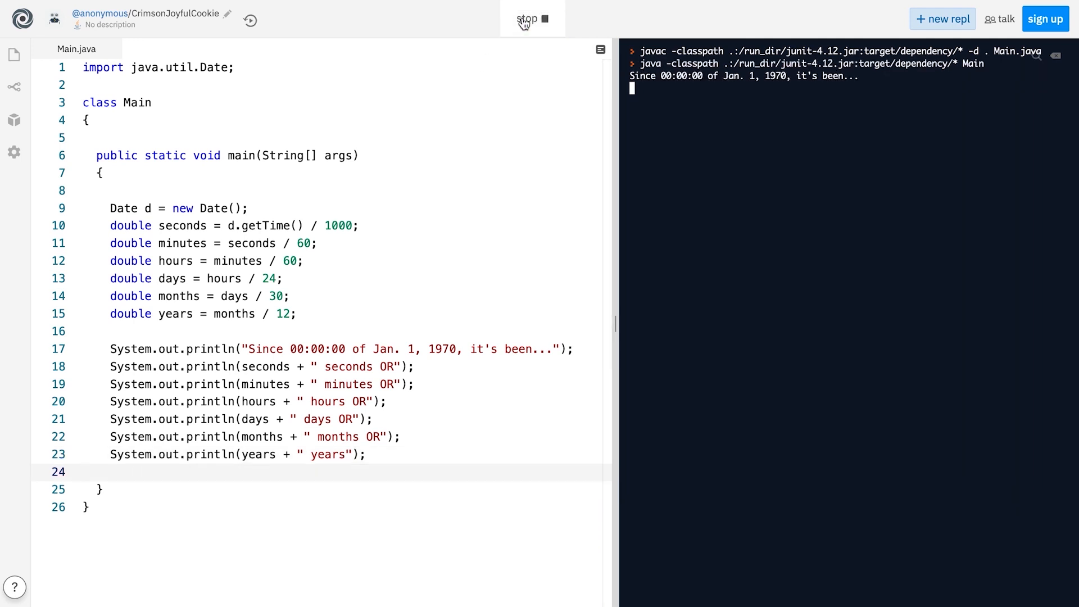
left_click(531, 19)
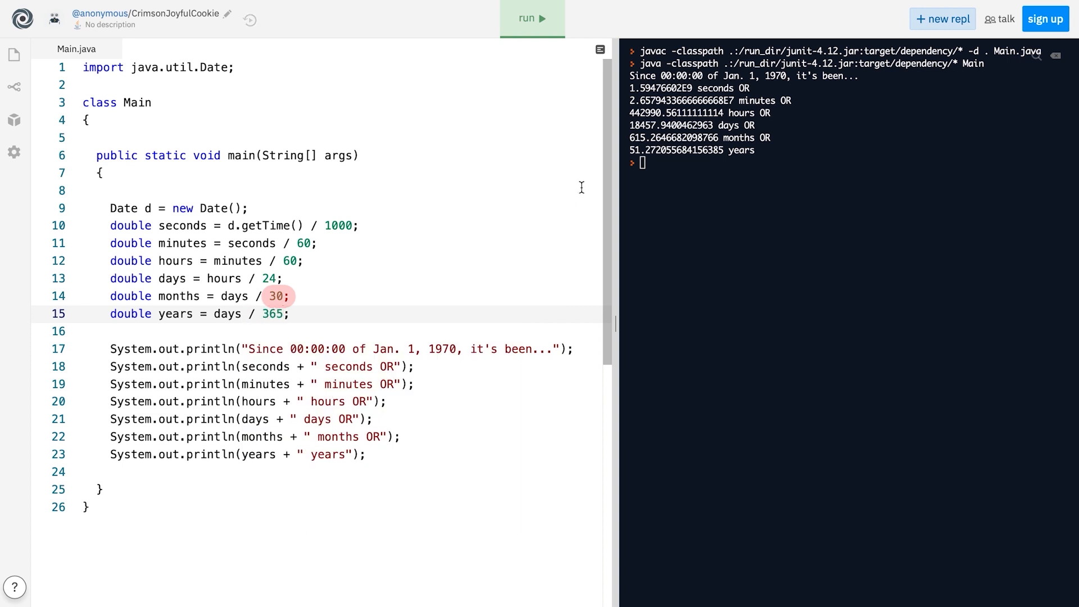
left_click(531, 19)
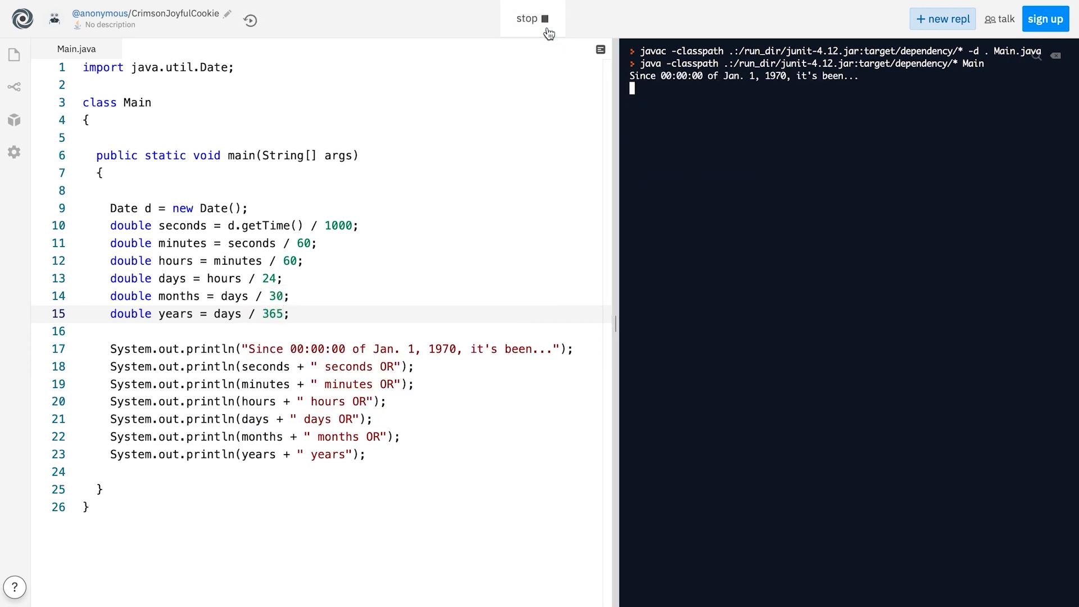
Browse the Java API Class Date page through its constructors and methods and return to the top
left_click(532, 19)
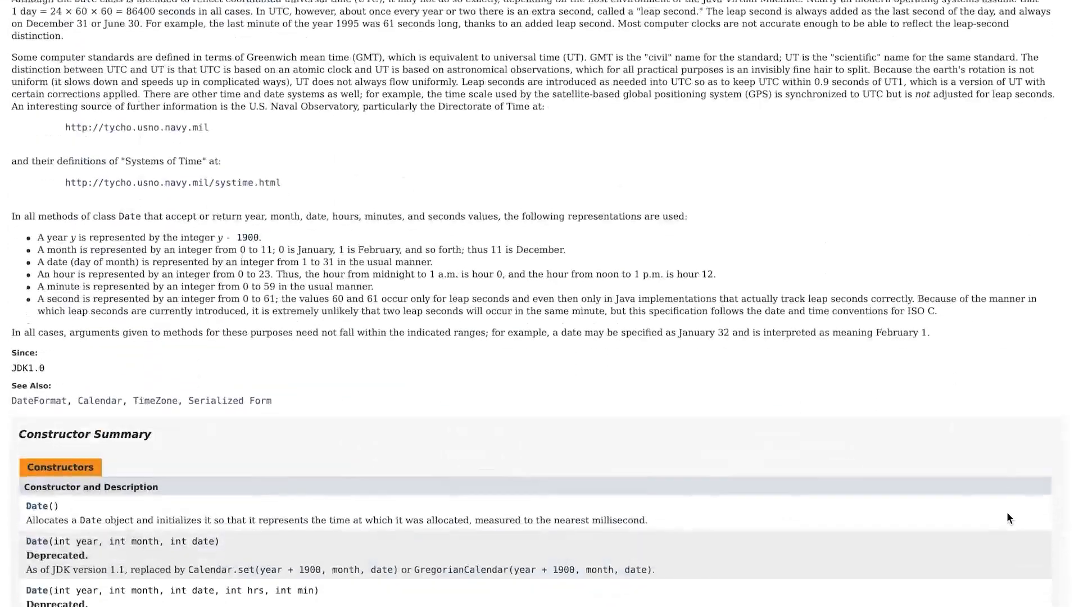
scroll("down", 3)
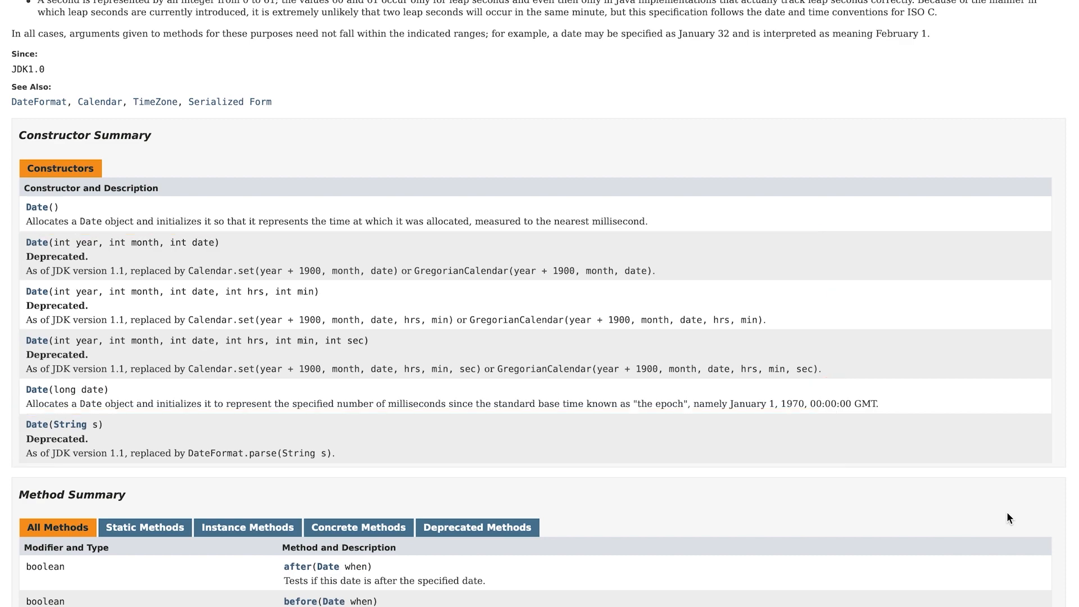
scroll("down", 3)
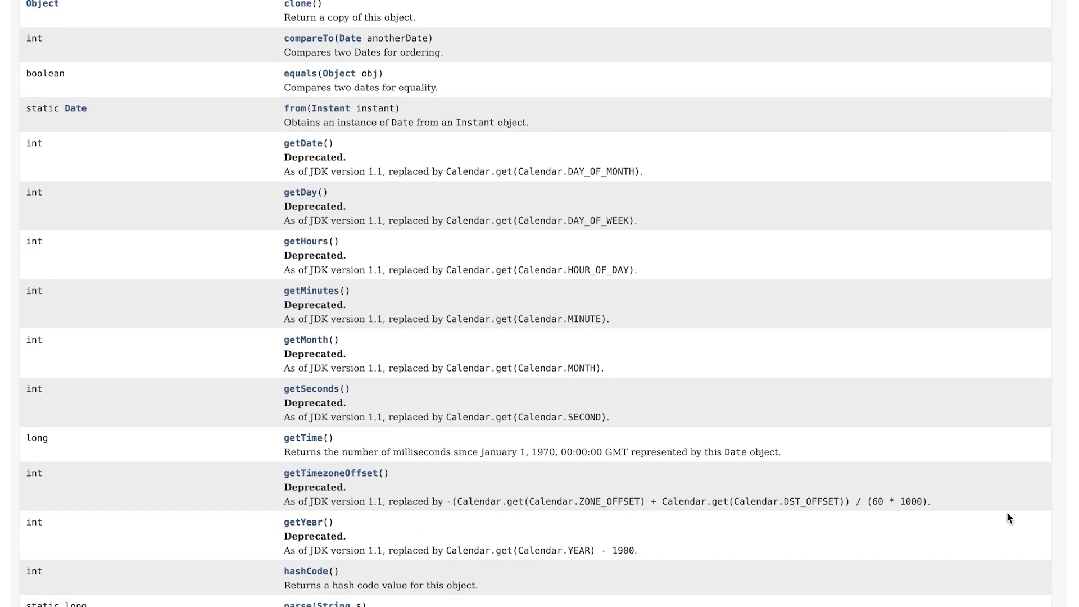
scroll("down", 3)
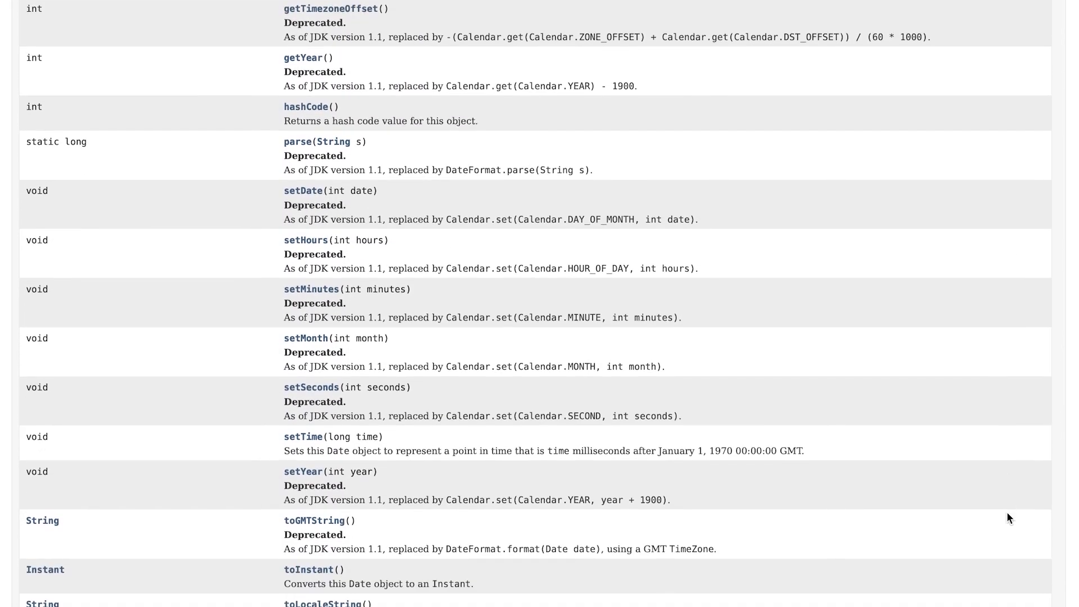
scroll("down", 3)
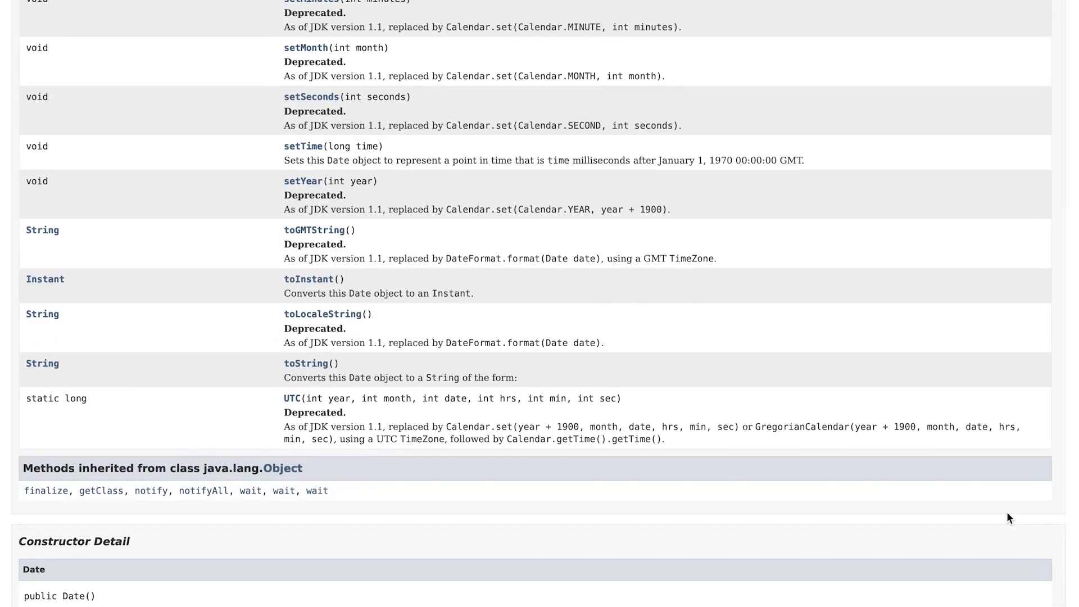
scroll("up", 3)
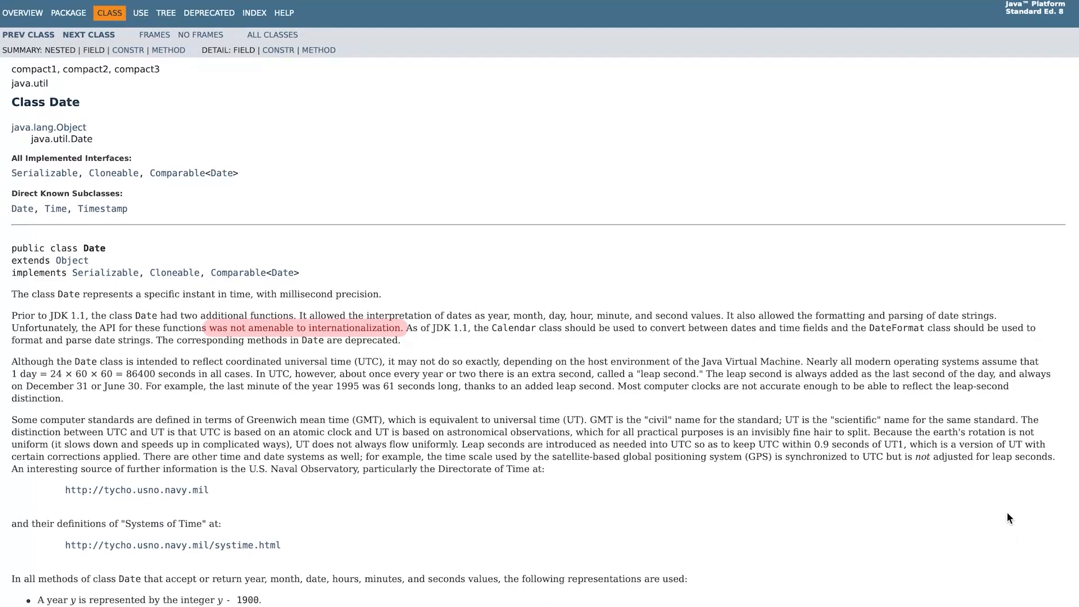
double_click(446, 361)
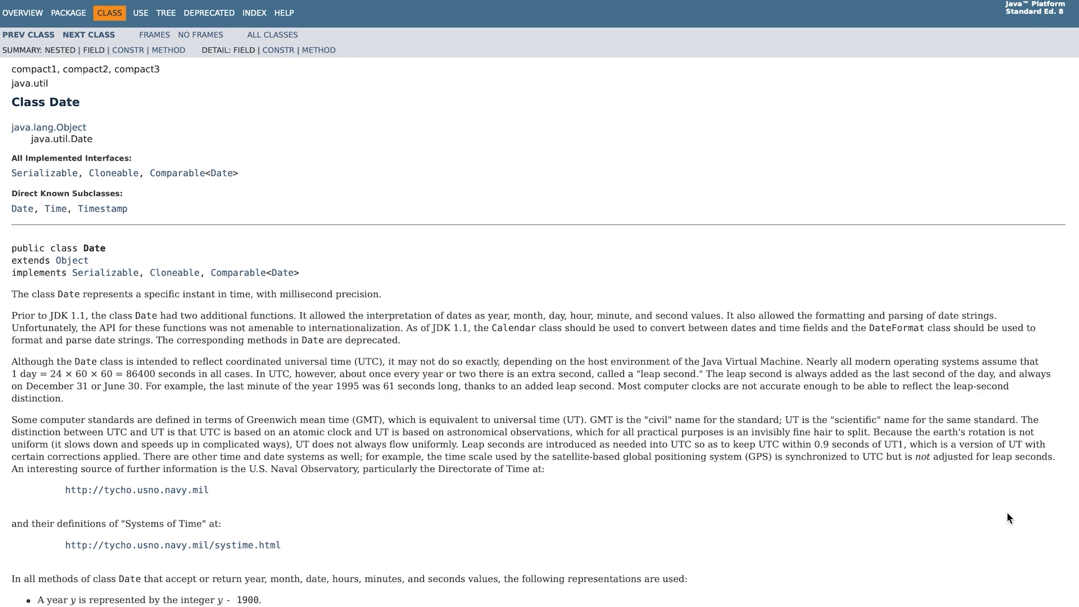
Print the Date built from (0, 0, 0) and run to see Sun Dec 31 00:00:00 UTC 1899
scroll("down", 3)
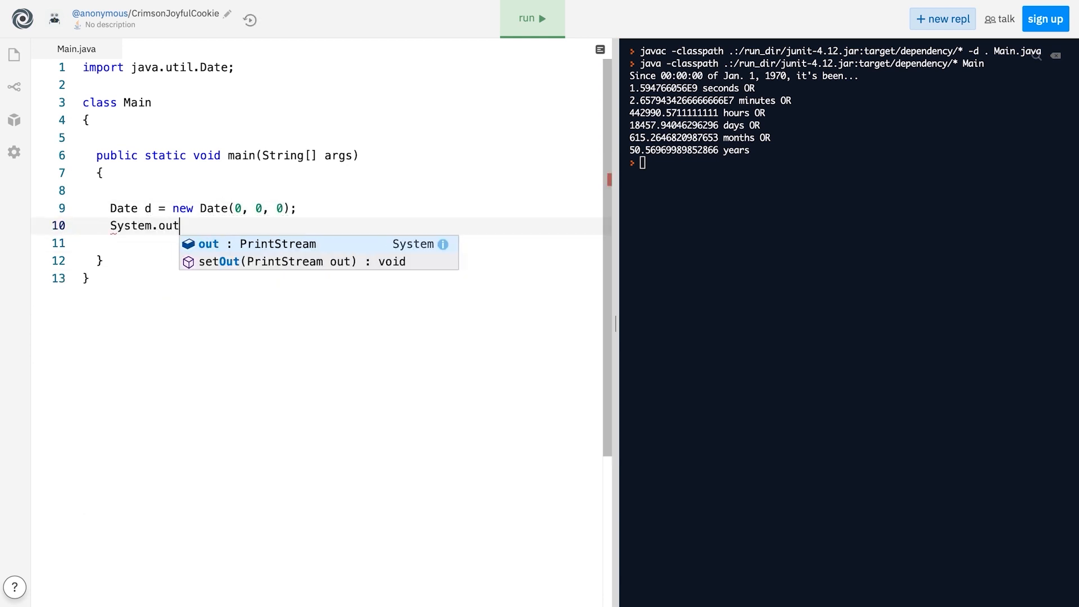
type(".println(d);")
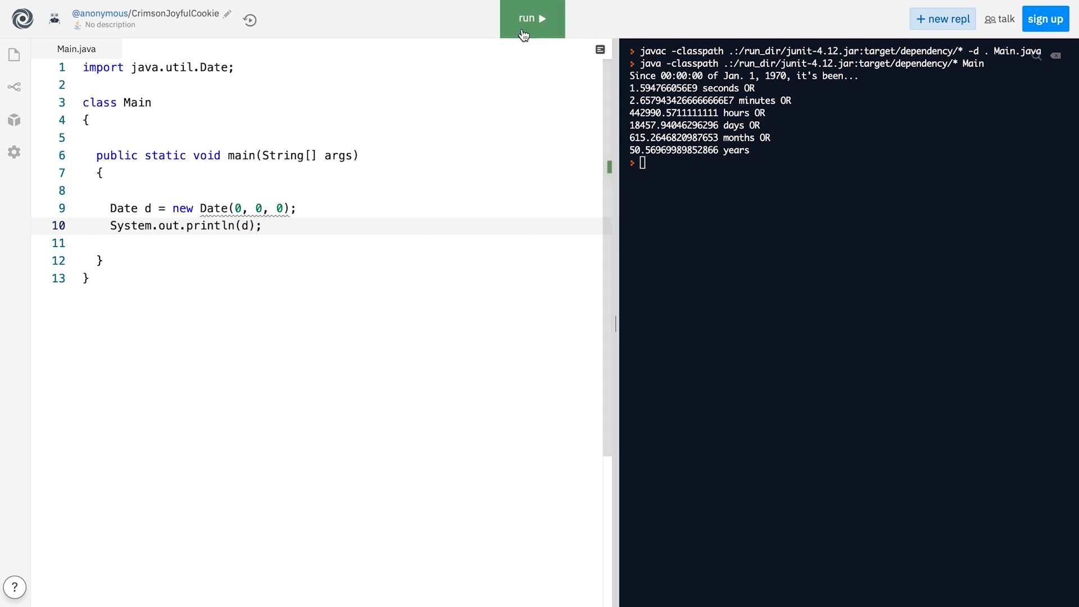
left_click(532, 19)
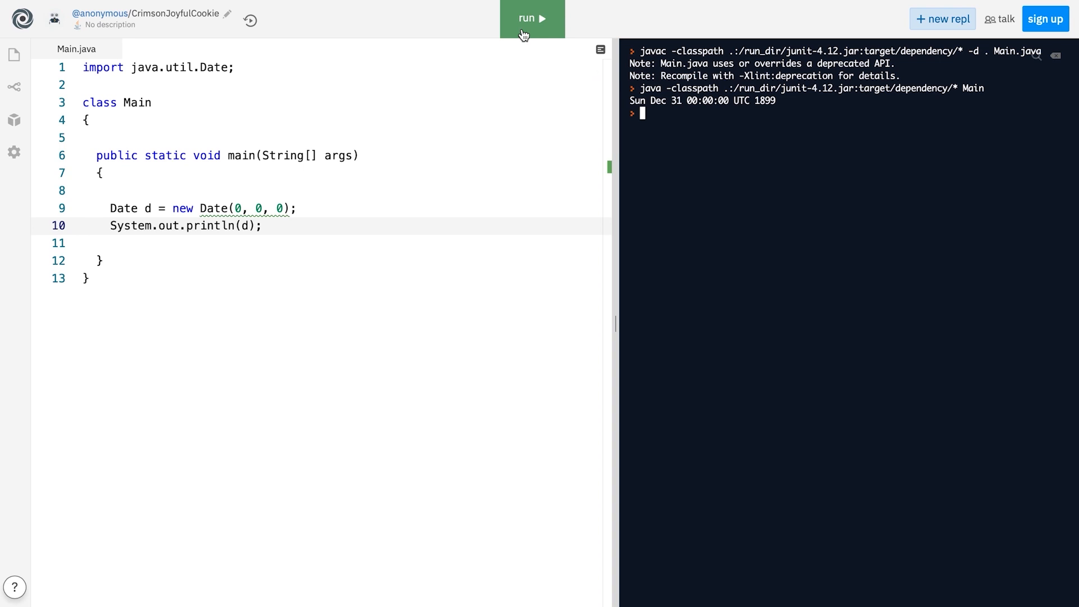
Print d.getTime() and run, then print the date d itself and run again
type(".getTime()")
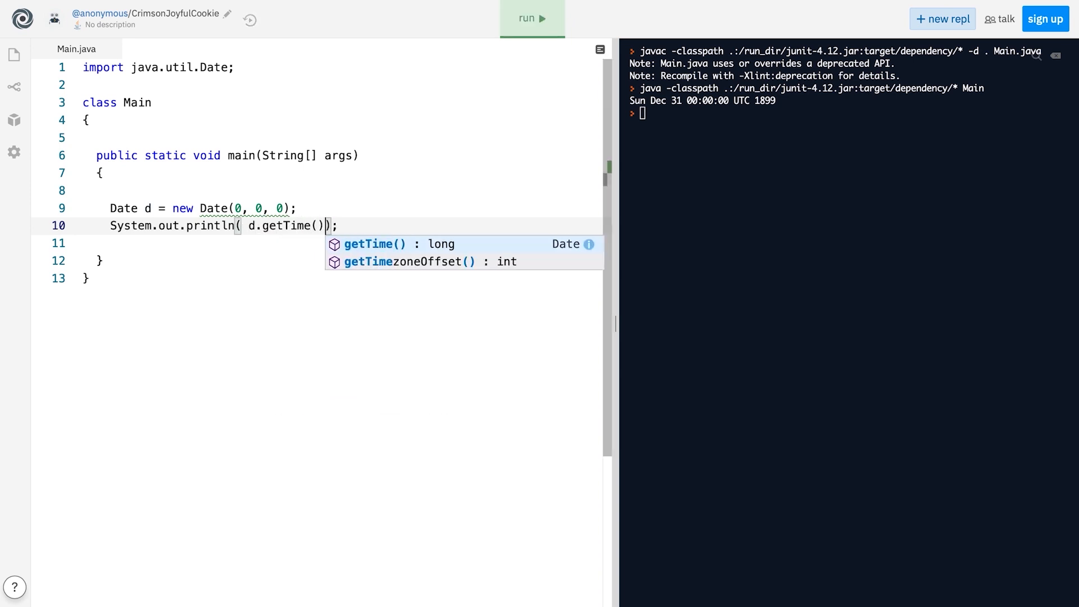
left_click(532, 19)
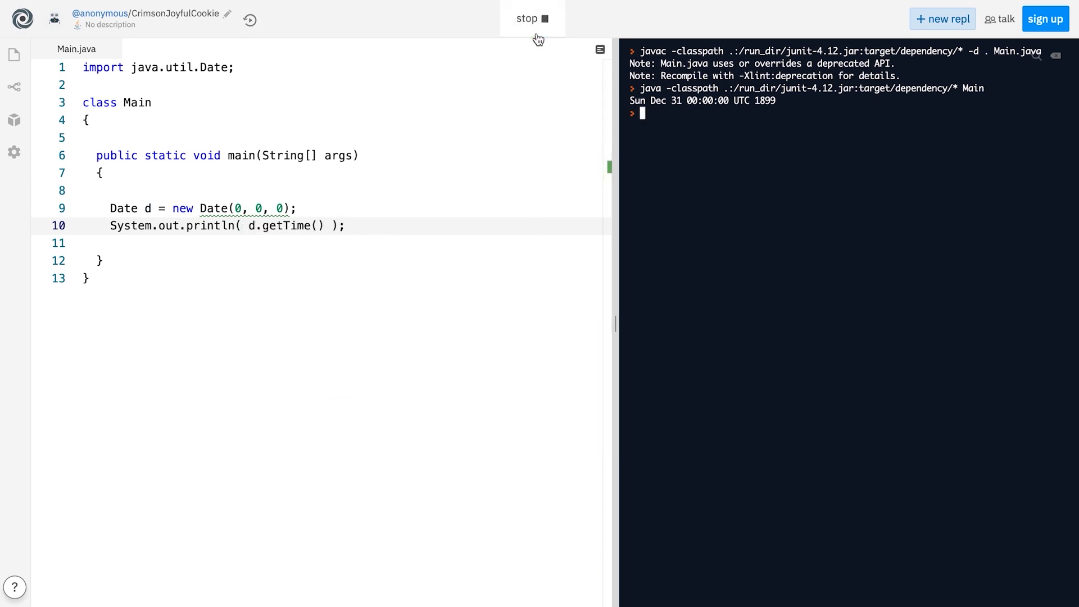
left_click(531, 19)
type("1")
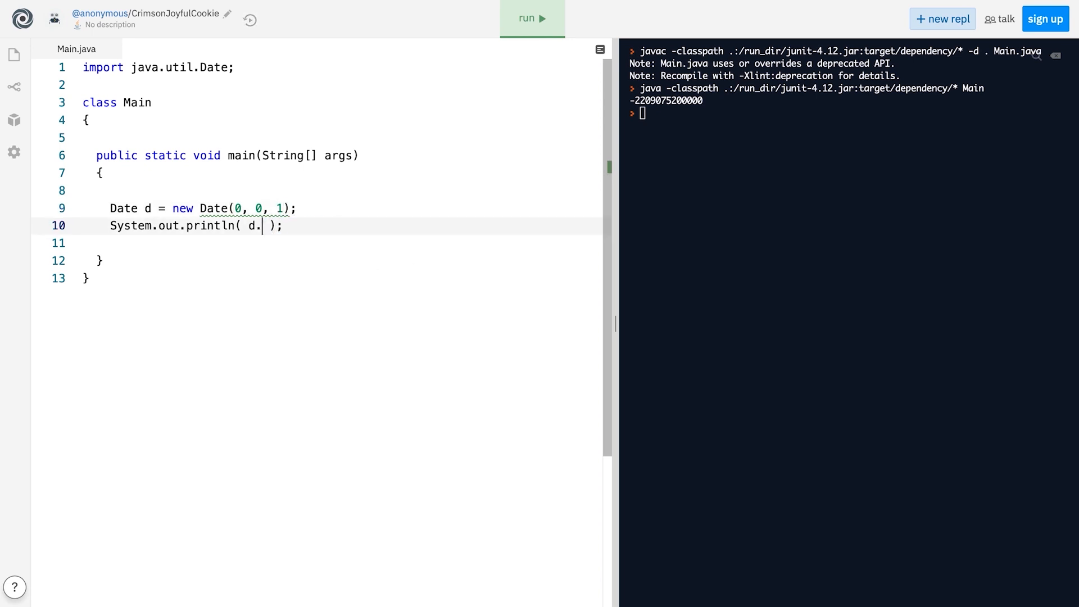
left_click(531, 19)
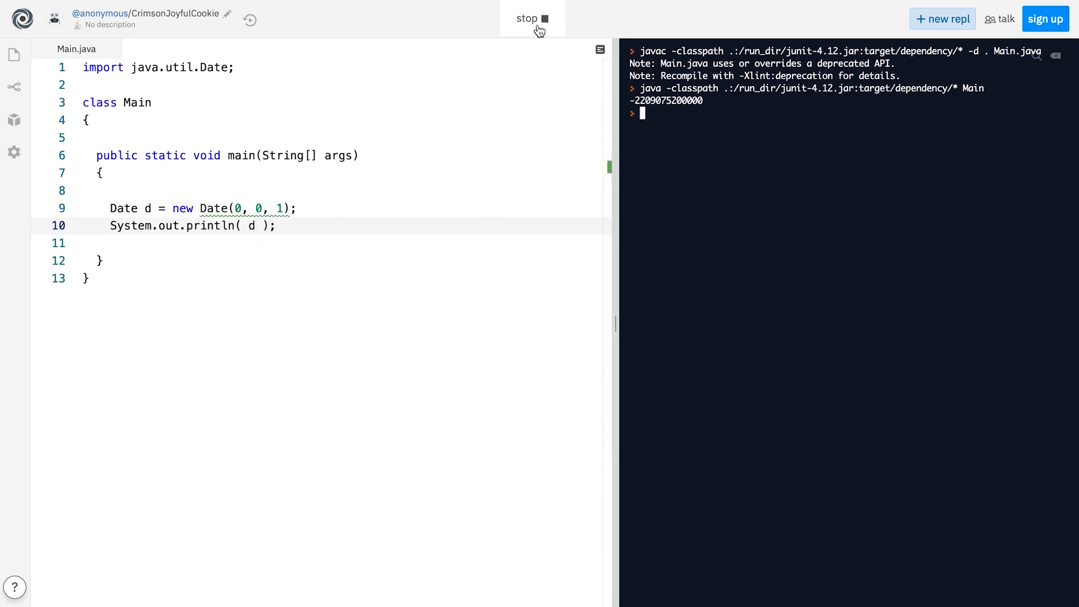
Change the Date arguments to (120, 0, 1) and run to print Wed Jan 01 00:00:00 UTC 2020
left_click(532, 18)
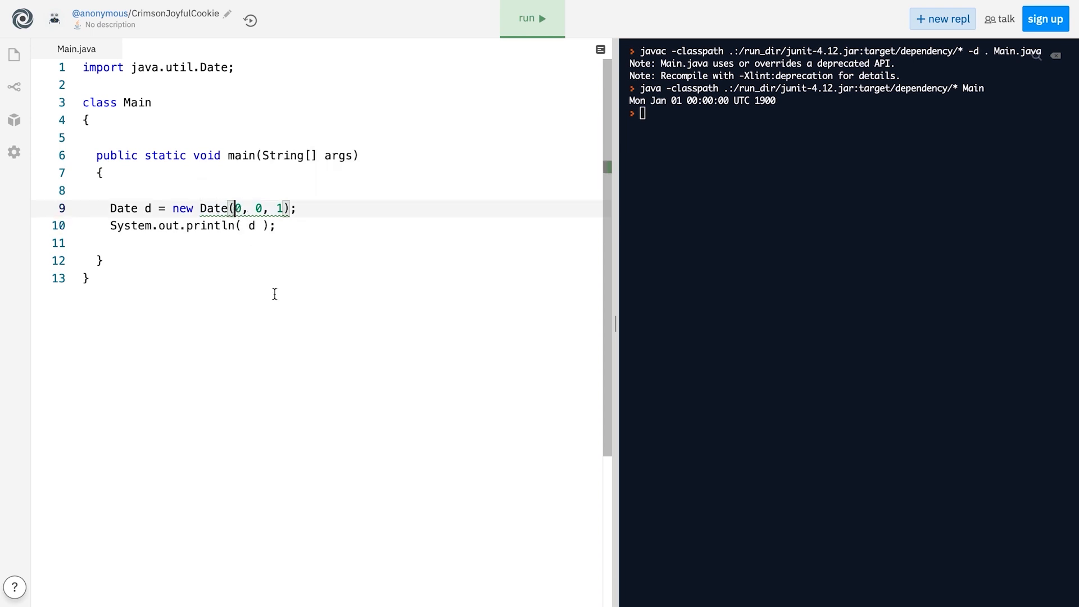
type("12")
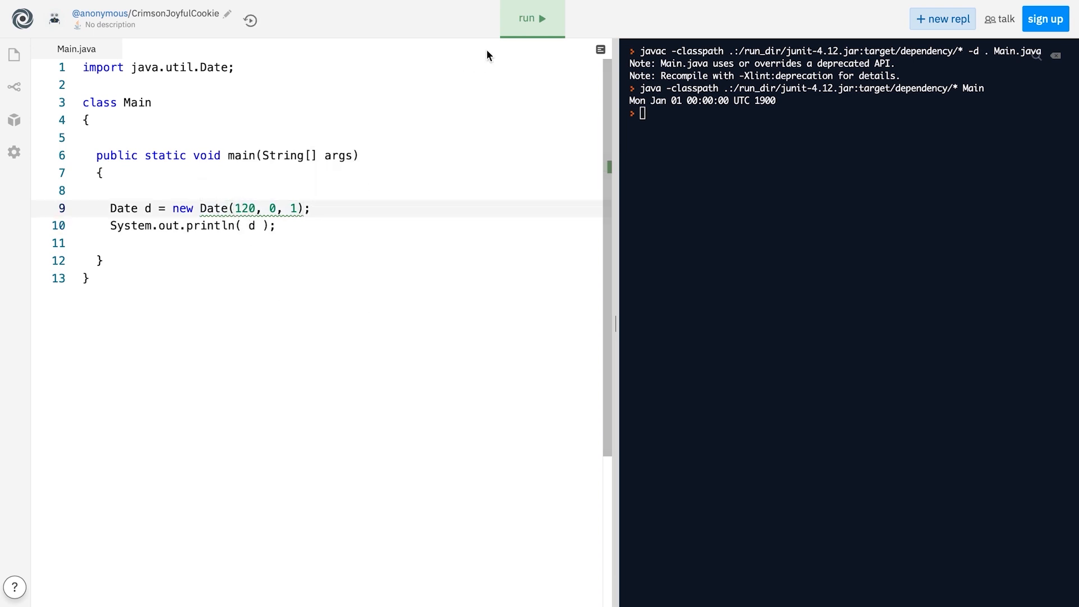
left_click(531, 18)
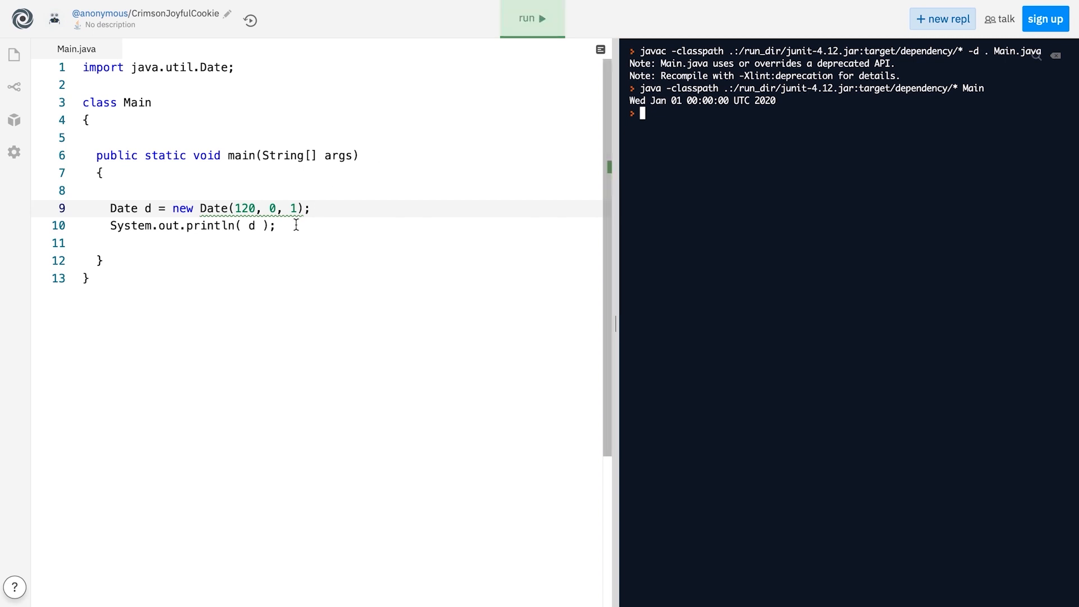
Replace the Date code with Calendar c = Calendar.getInstance(), then change it to new GregorianCalendar()
type("Cale")
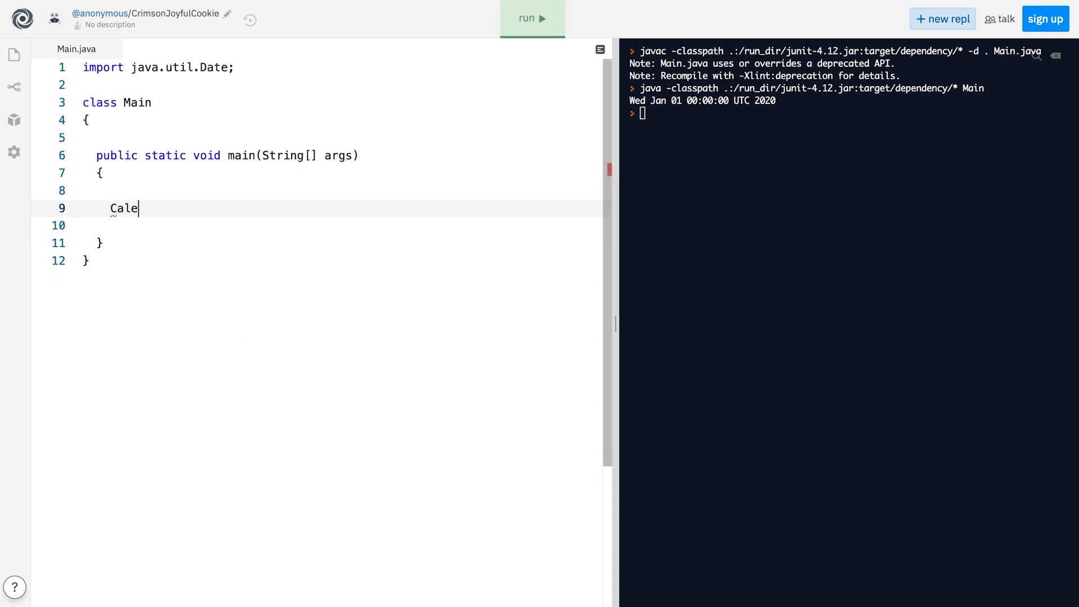
type("ndar c =")
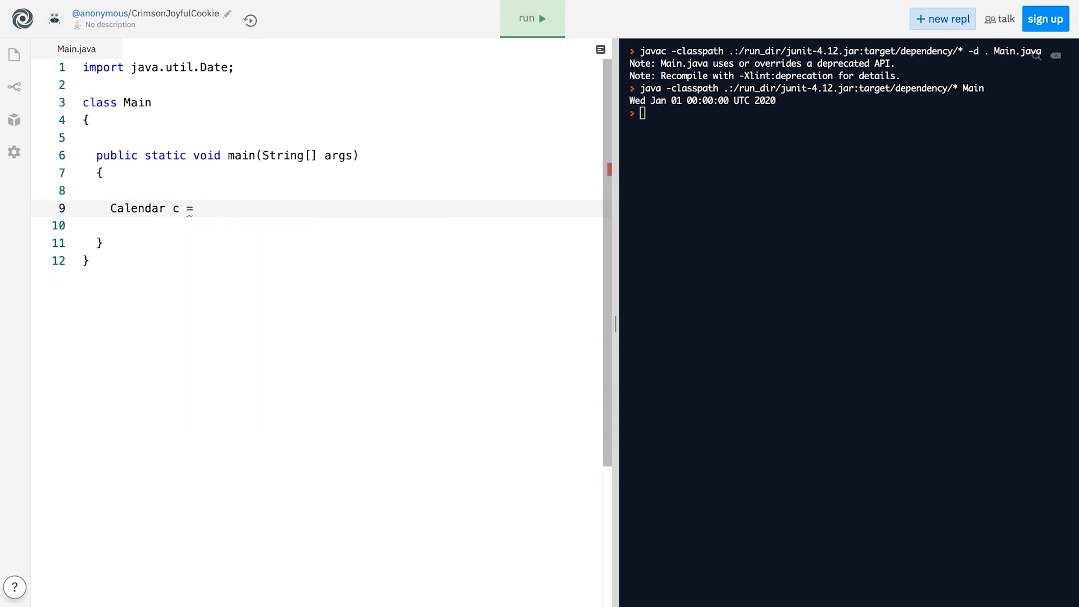
type("Calendar.")
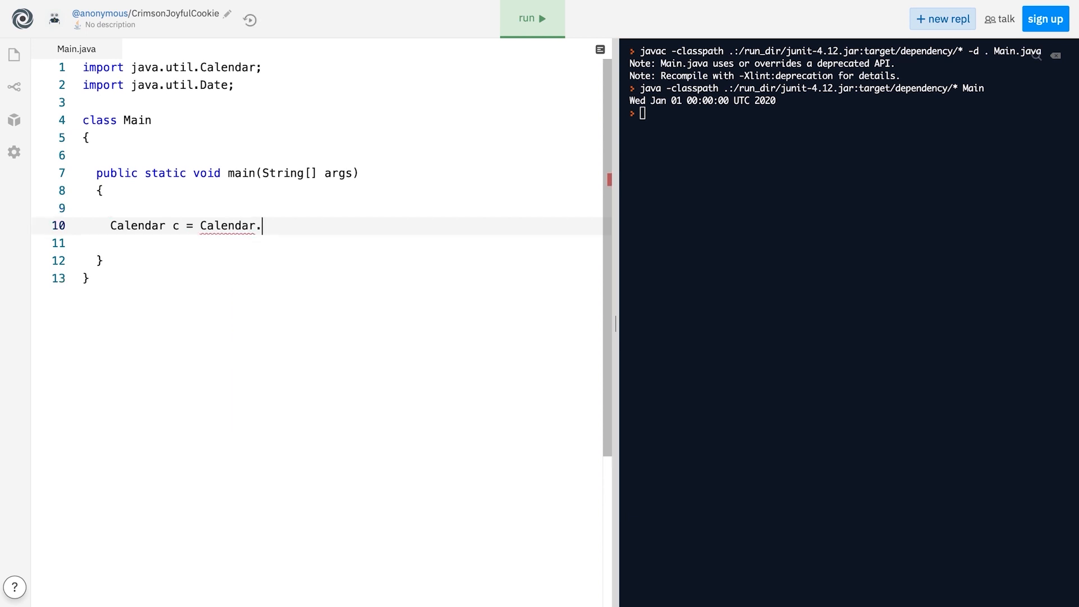
type("getInstance();")
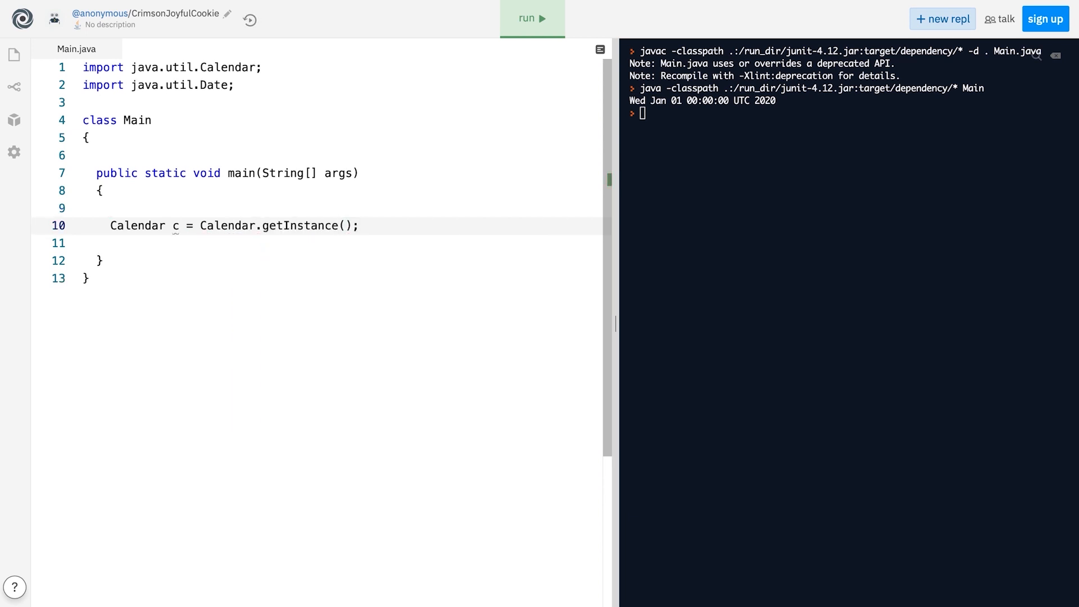
type("new G")
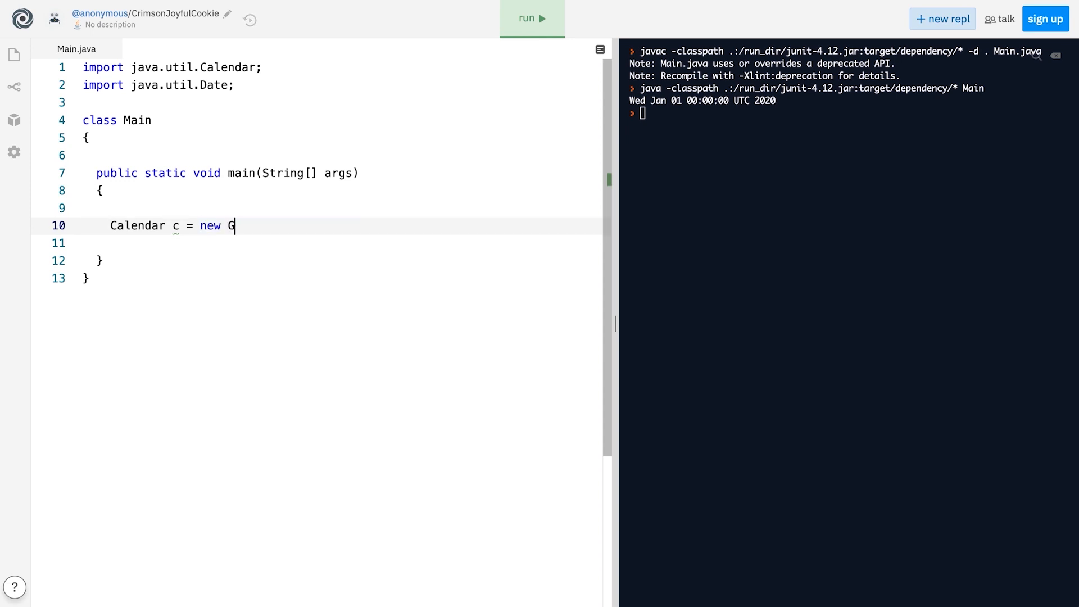
type("regorianCalendar();")
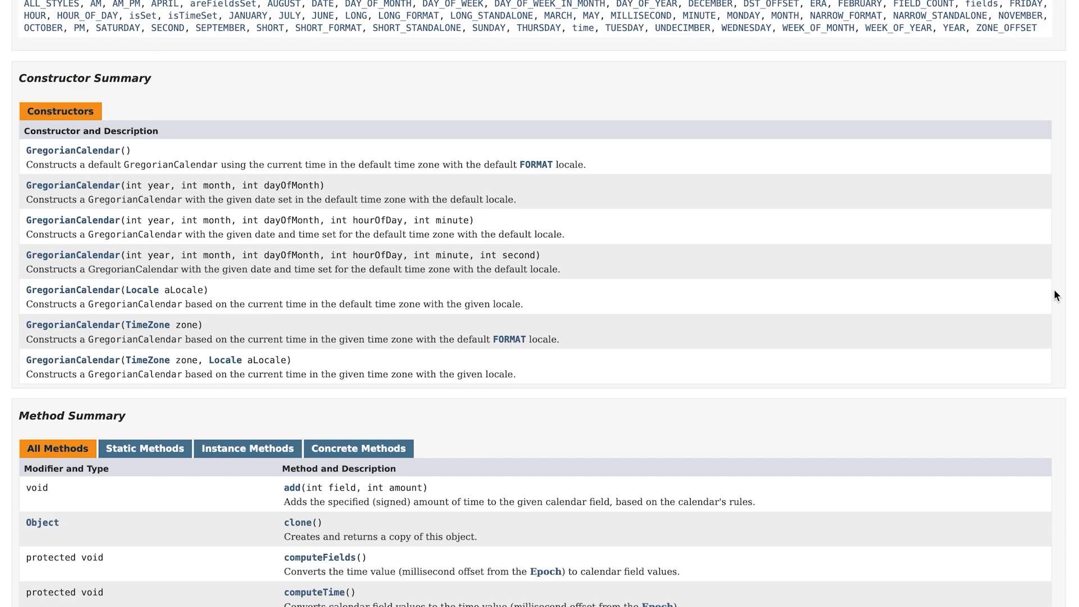
View the GregorianCalendar constructors and the Calendar method summary filtered to abstract methods
double_click(285, 164)
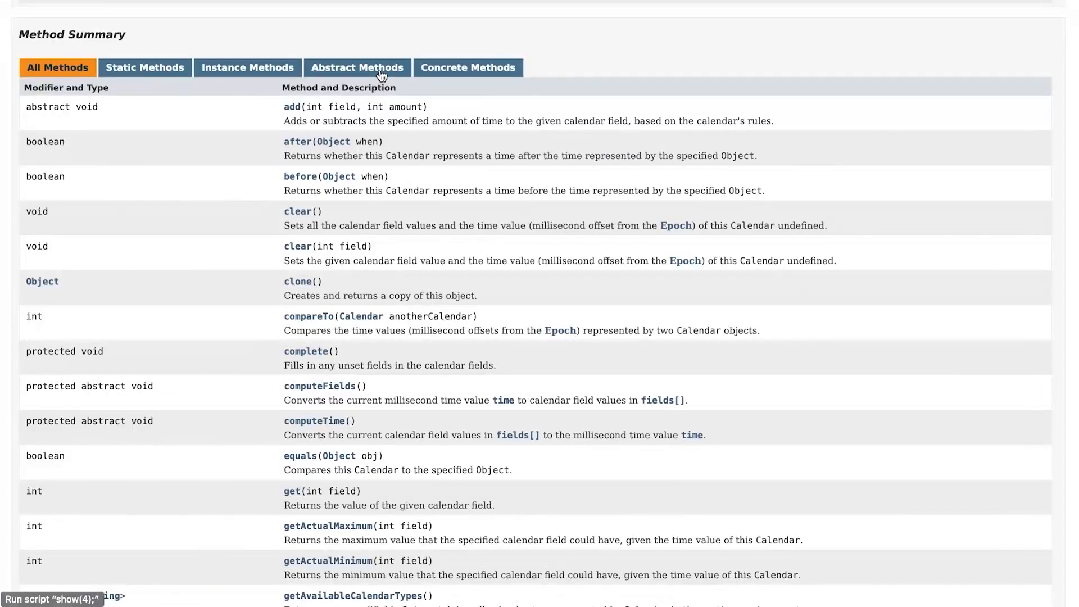
left_click(356, 68)
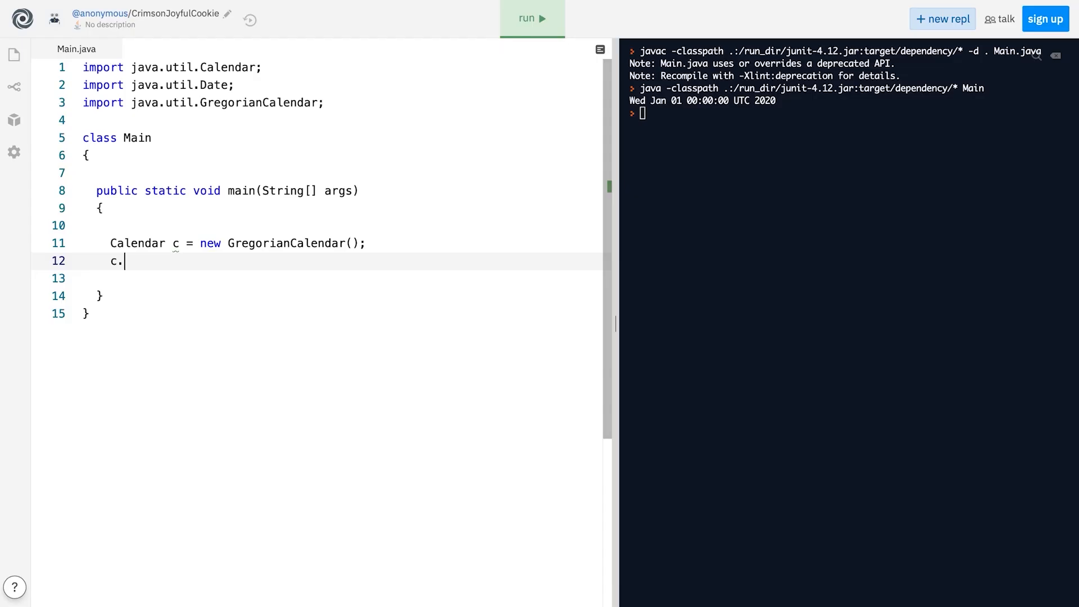
Print c.get(Calendar.YEAR) and run to output 2020
type("ge")
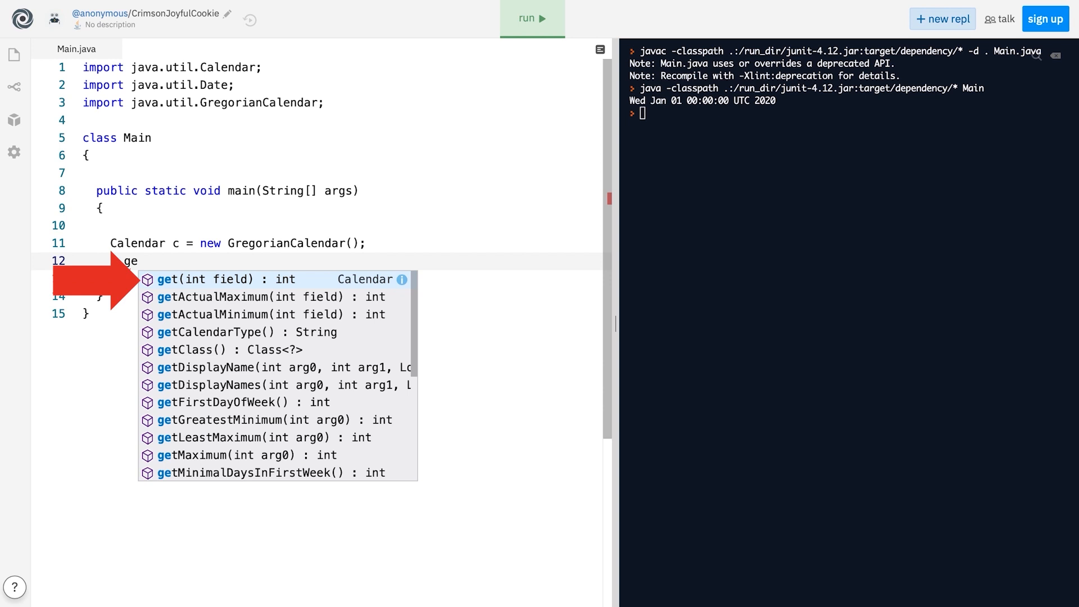
left_click(222, 280)
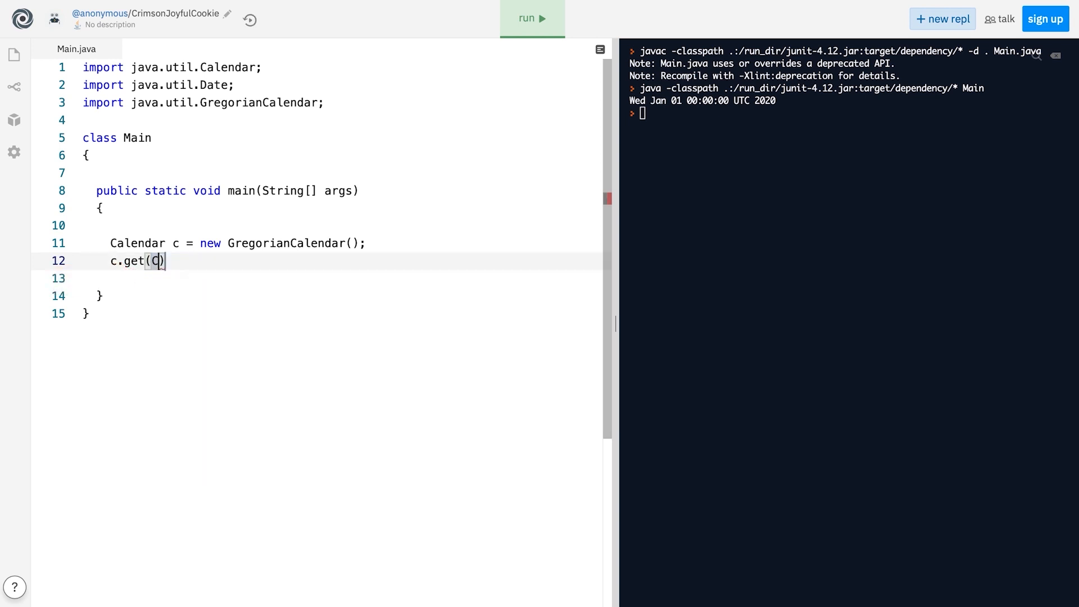
type("alendar.YEAR")
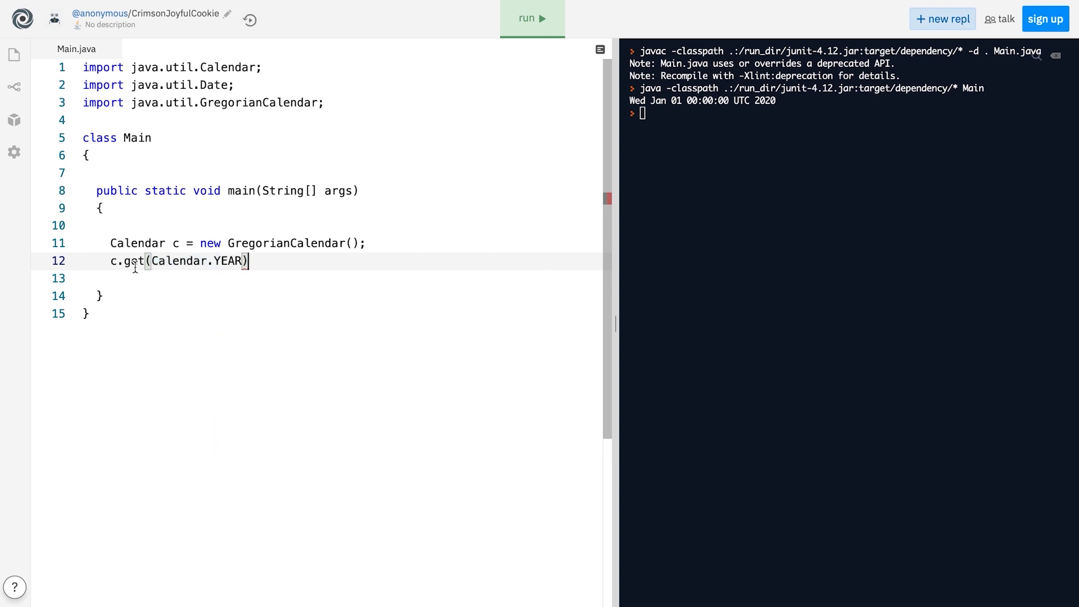
type("System.out.println(")
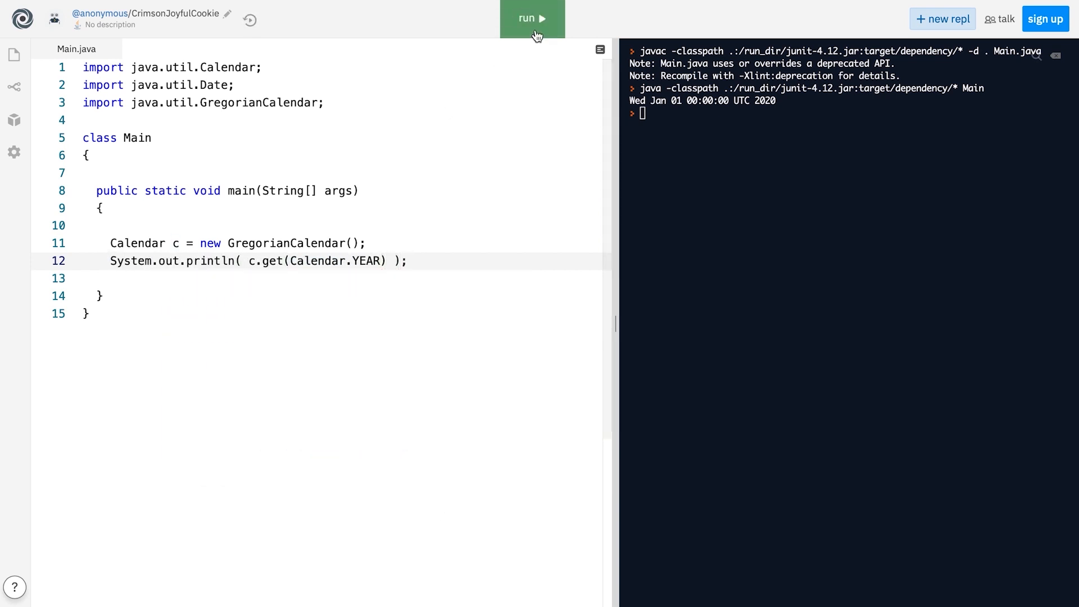
left_click(531, 19)
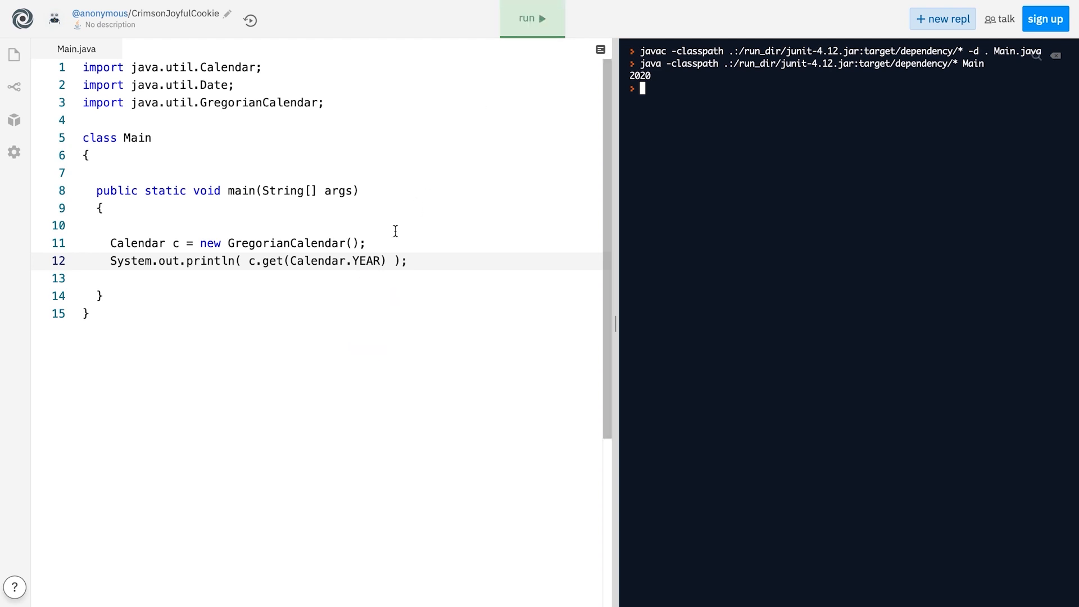
Change the field to MONTH then MINUTE, running each time to print 6 and 43
type("MONTH")
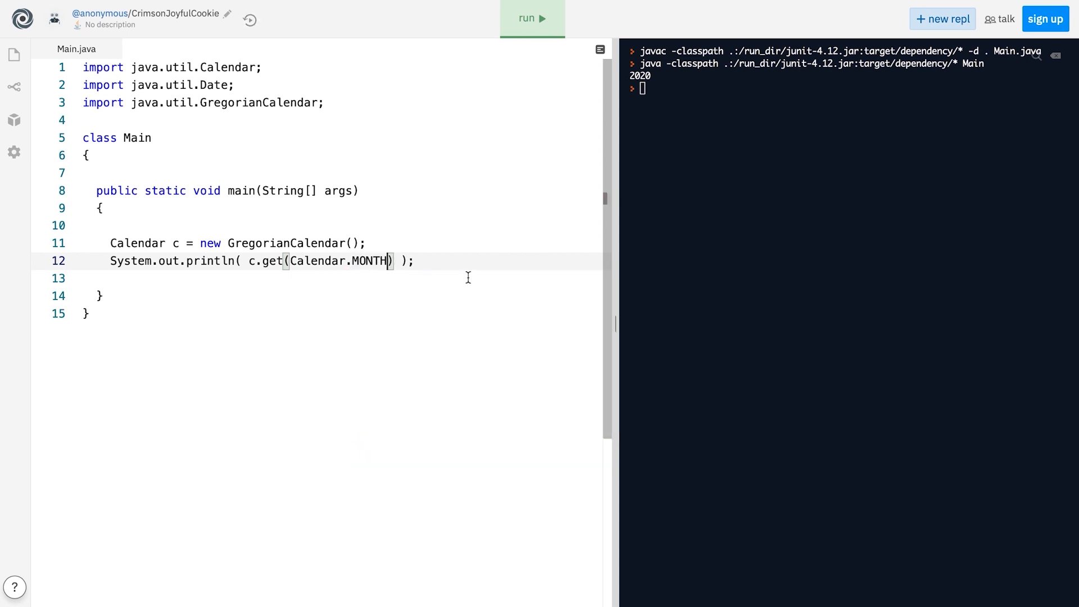
left_click(532, 18)
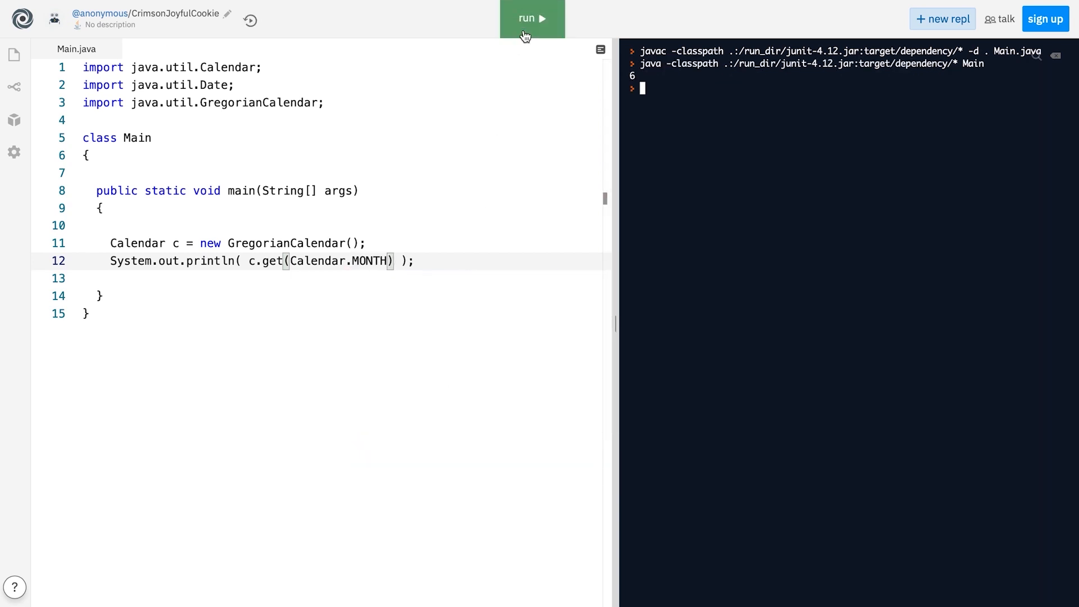
type("MINUTE")
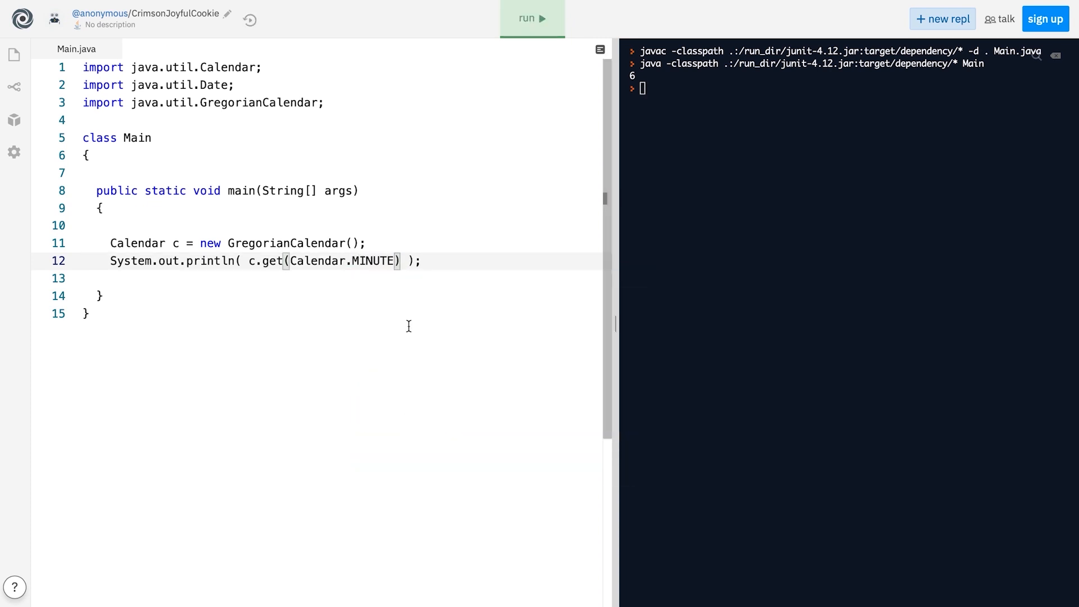
left_click(531, 18)
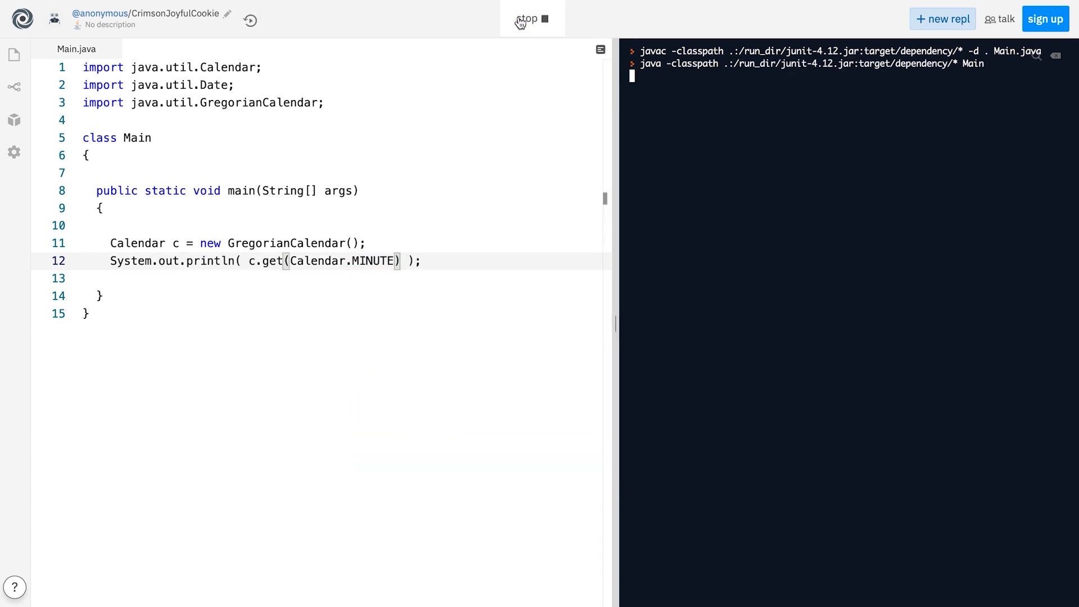
left_click(532, 19)
type("t")
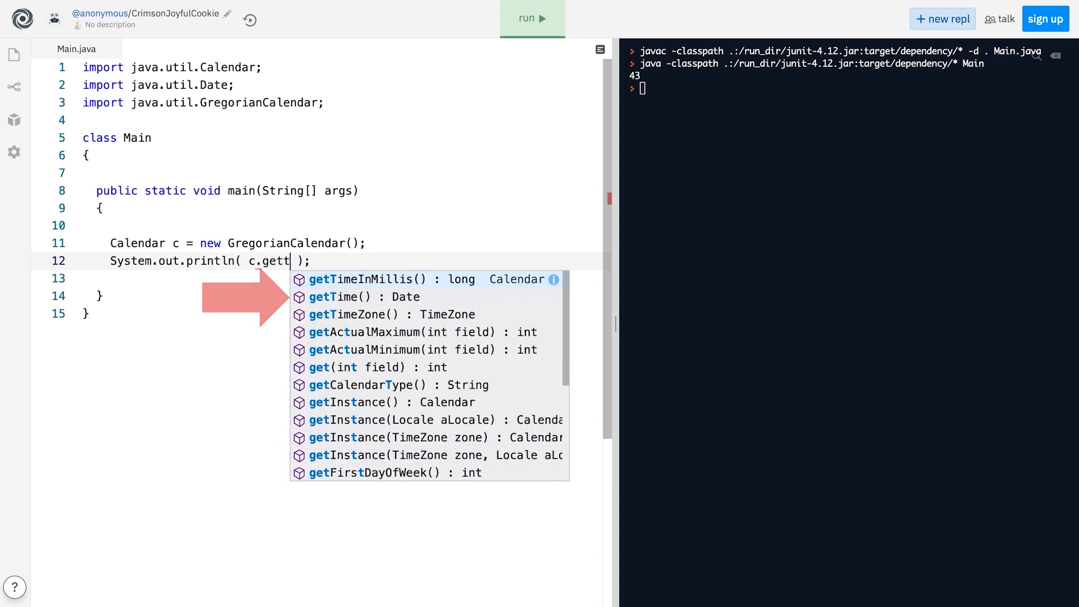
Print c.getTime() and run, outputting Tue Jul 14 22:45:51 UTC 2020
left_click(340, 297)
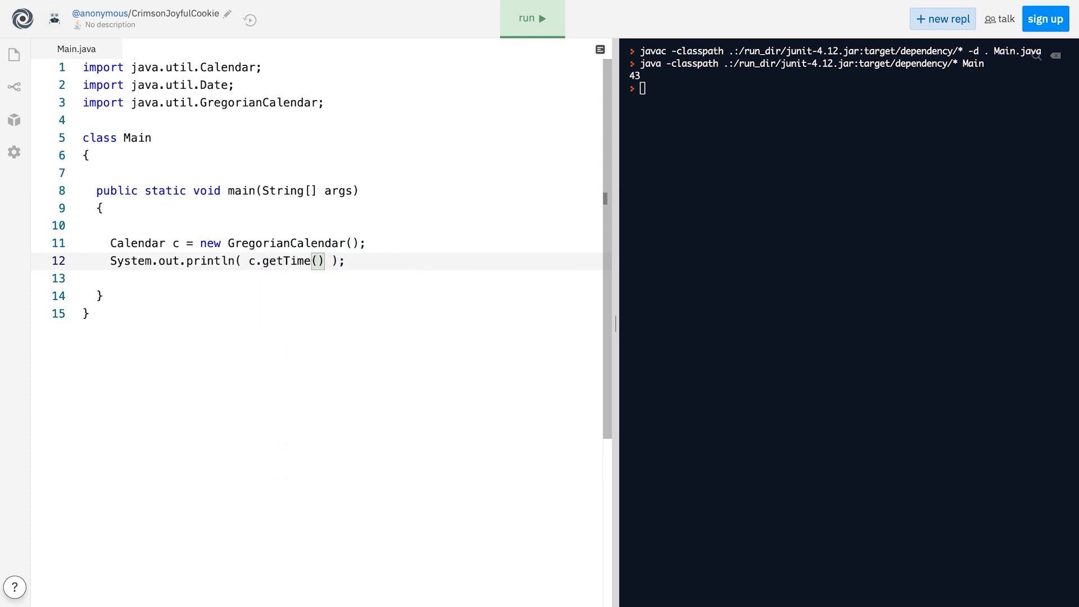
left_click(532, 18)
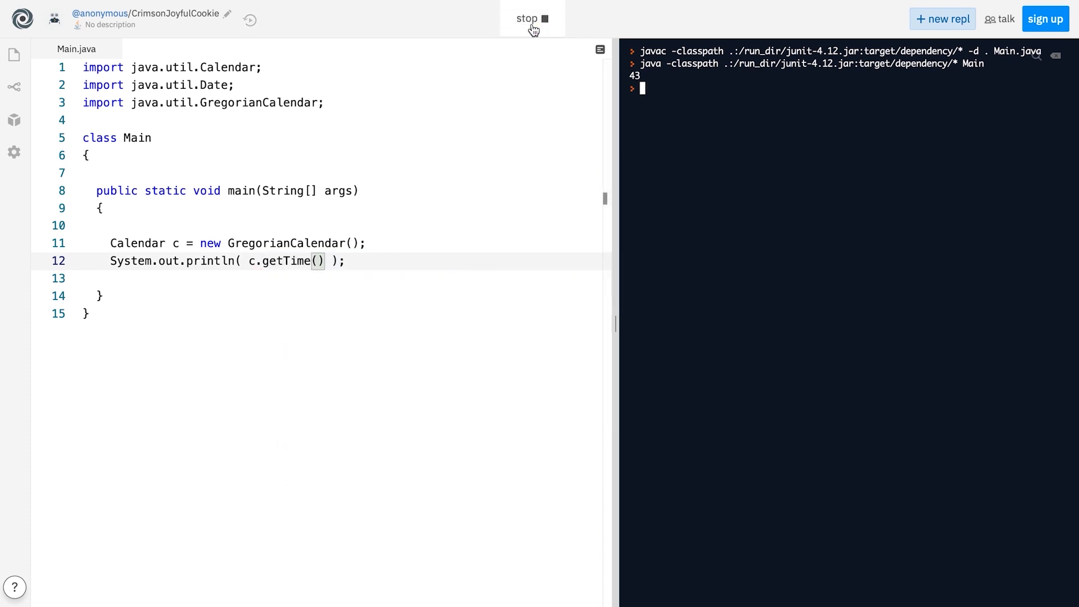
left_click(531, 18)
type("c")
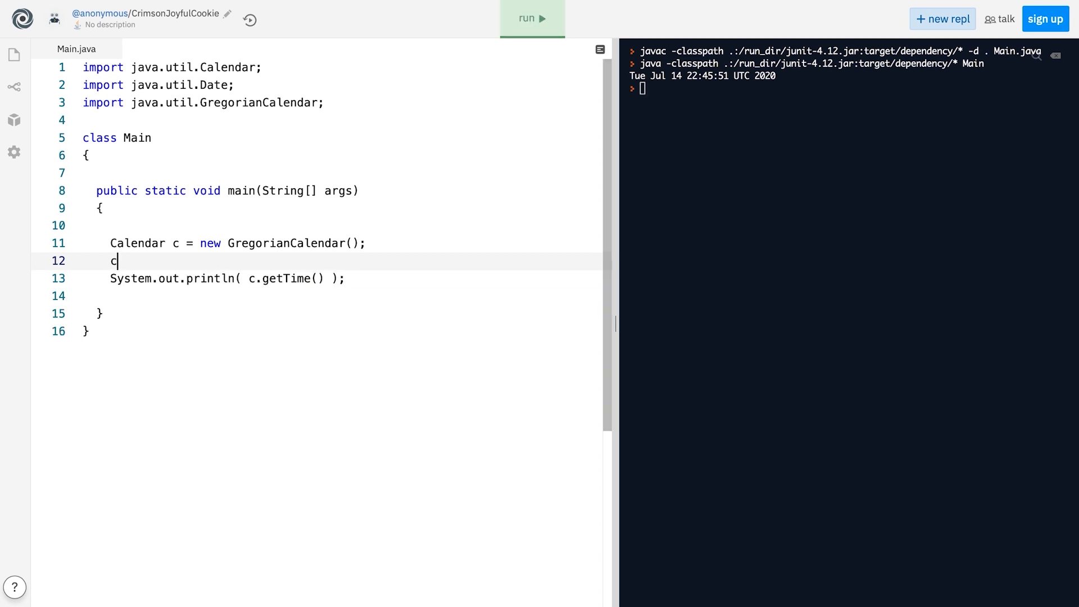
Add c.set(2020, 5, 5) and run, outputting Fri Jun 05 22:47:53 UTC 2020
type(".set")
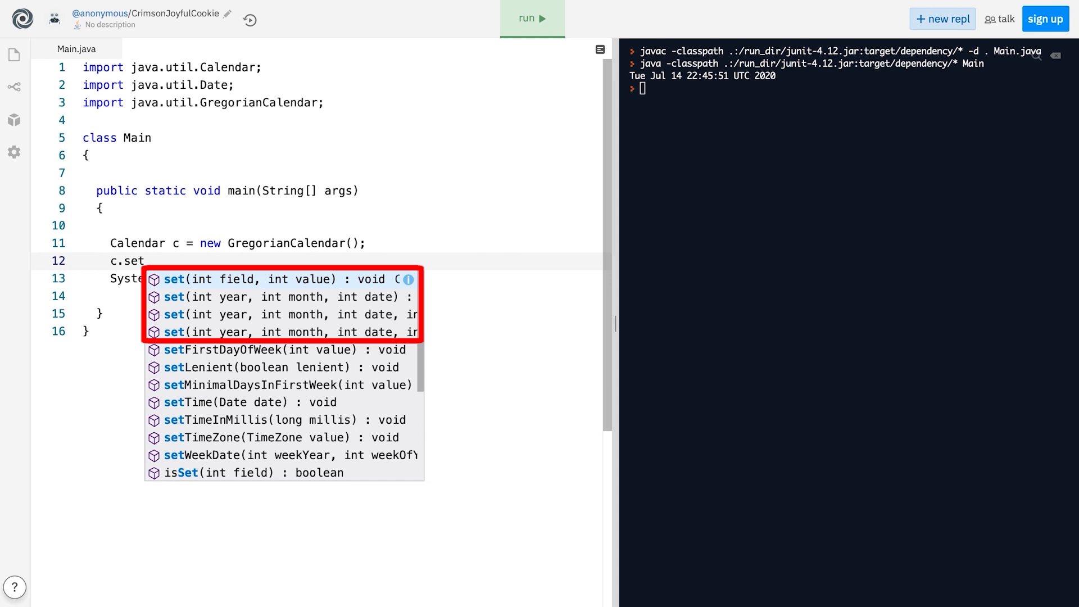
left_click(275, 297)
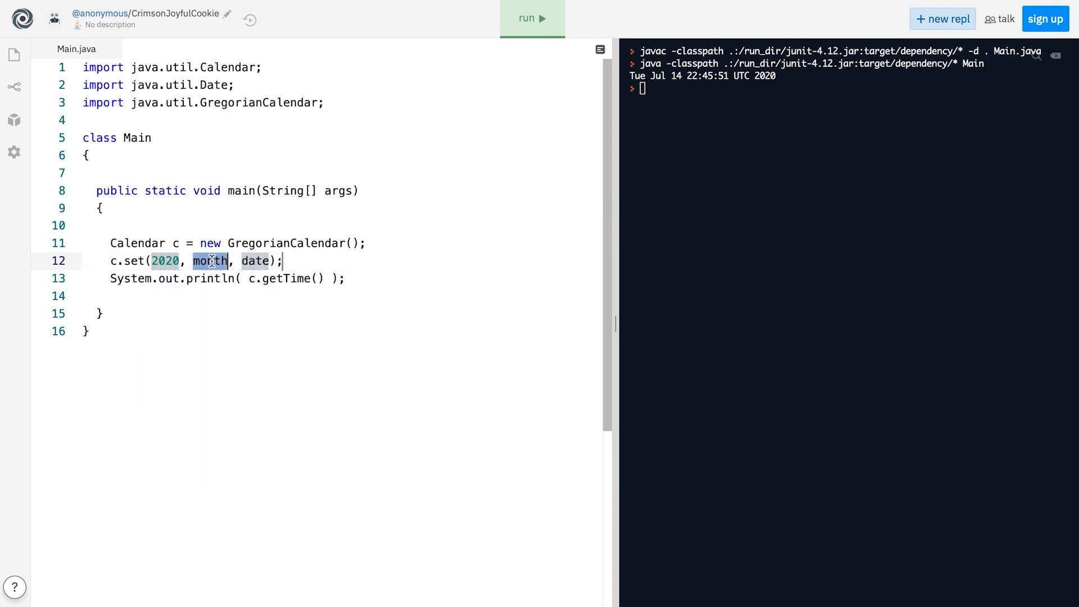
type("5, 5")
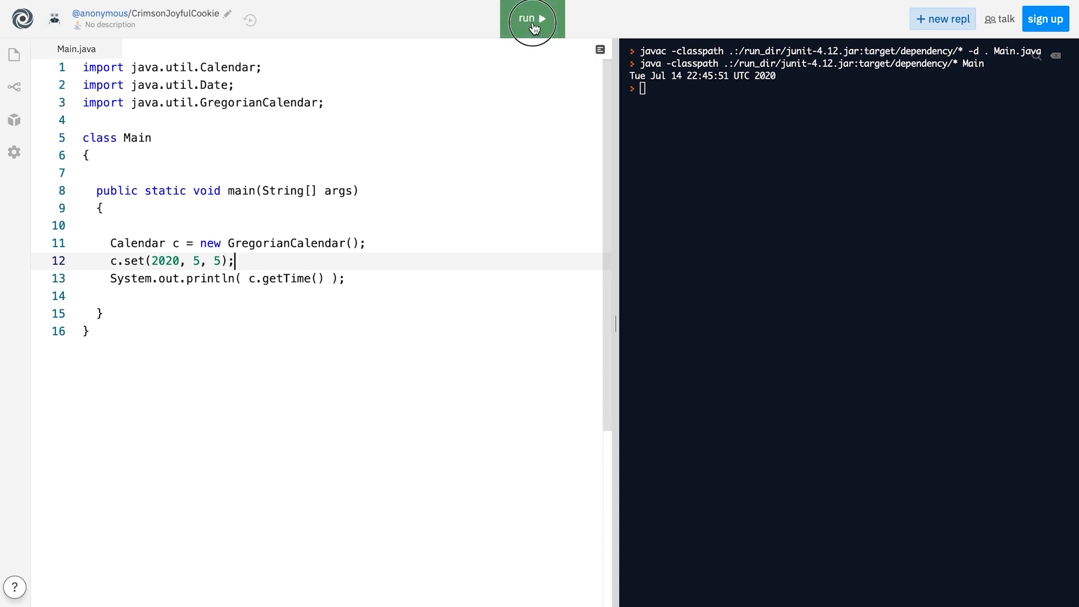
left_click(531, 18)
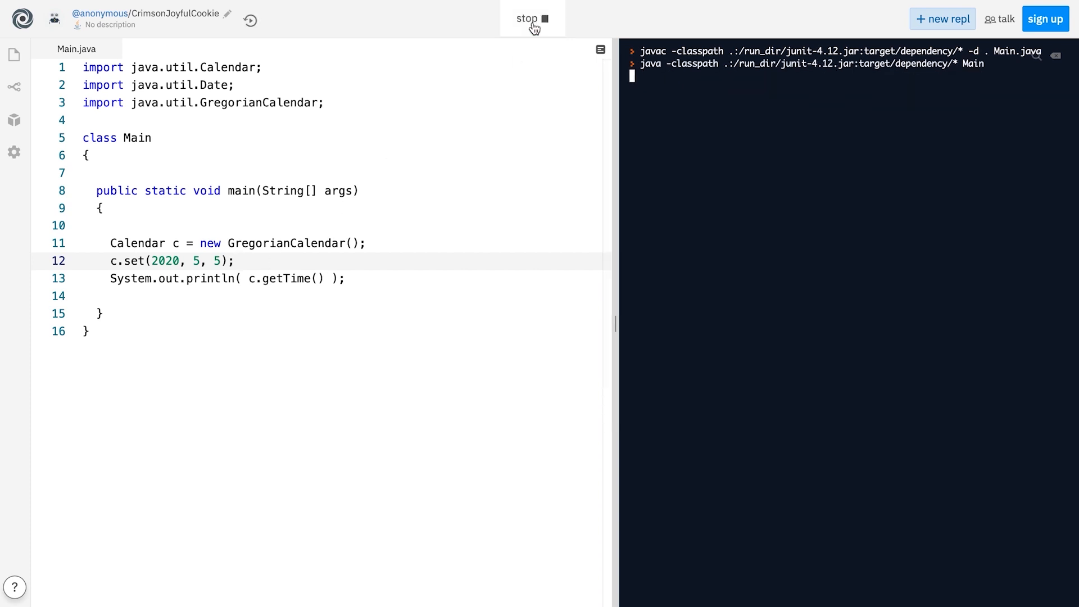
left_click(530, 18)
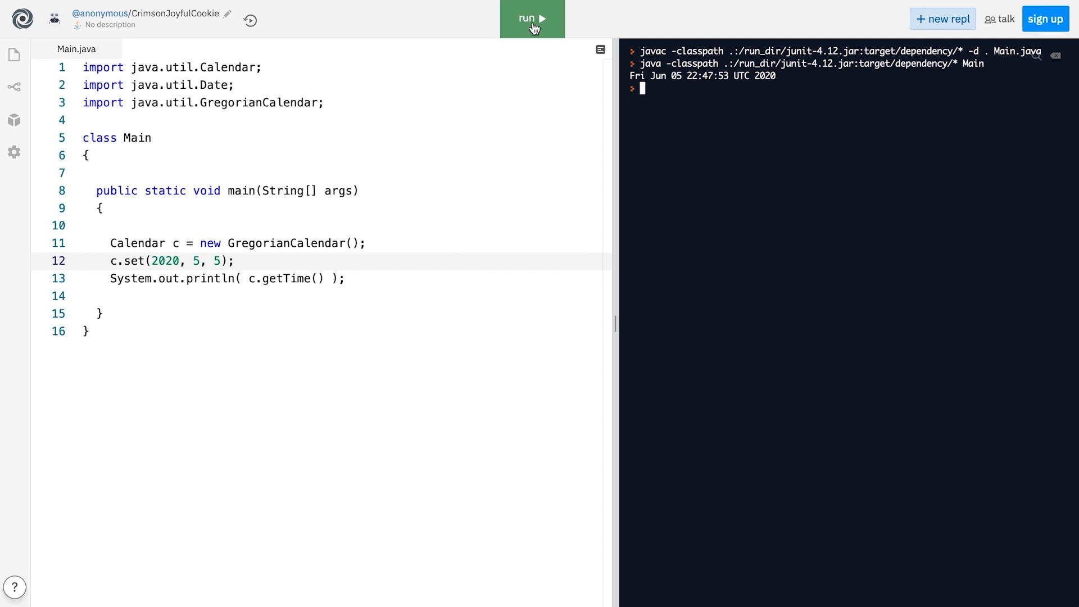
Set the date to (2020, 0, 1), add 50 then 500 days via c.add(Calendar.DATE, ...), printing Sat May 15 2021
type("0")
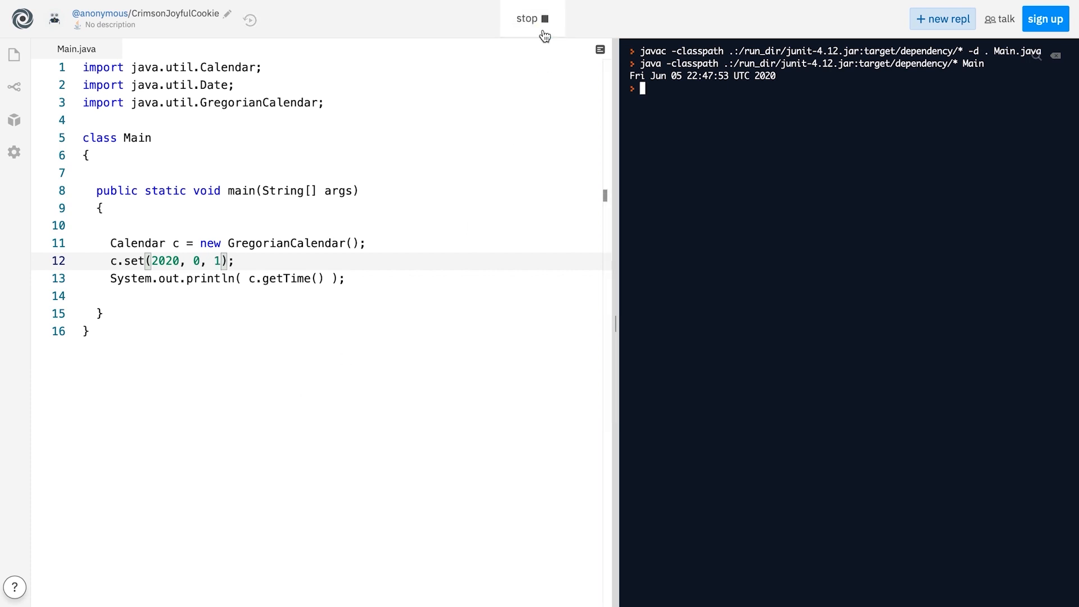
left_click(532, 19)
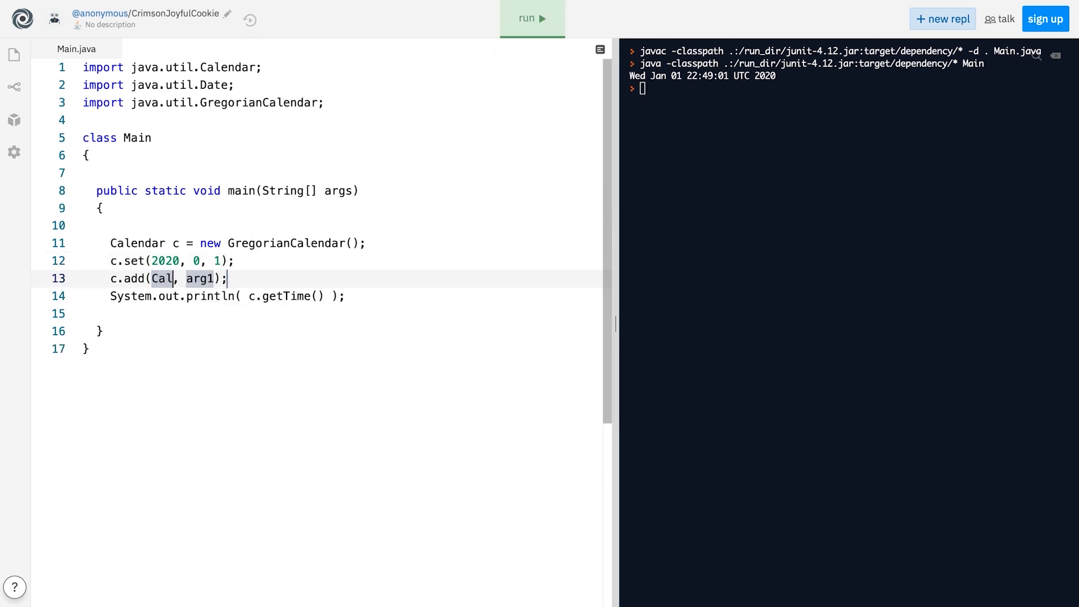
type("Calendar.DATE, 50")
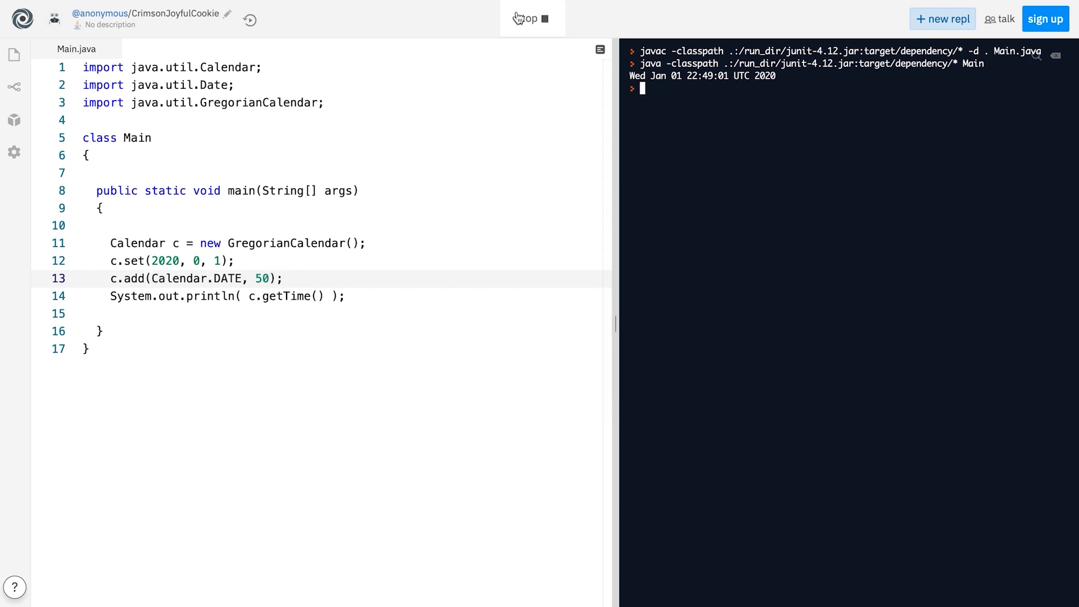
left_click(529, 19)
type("0")
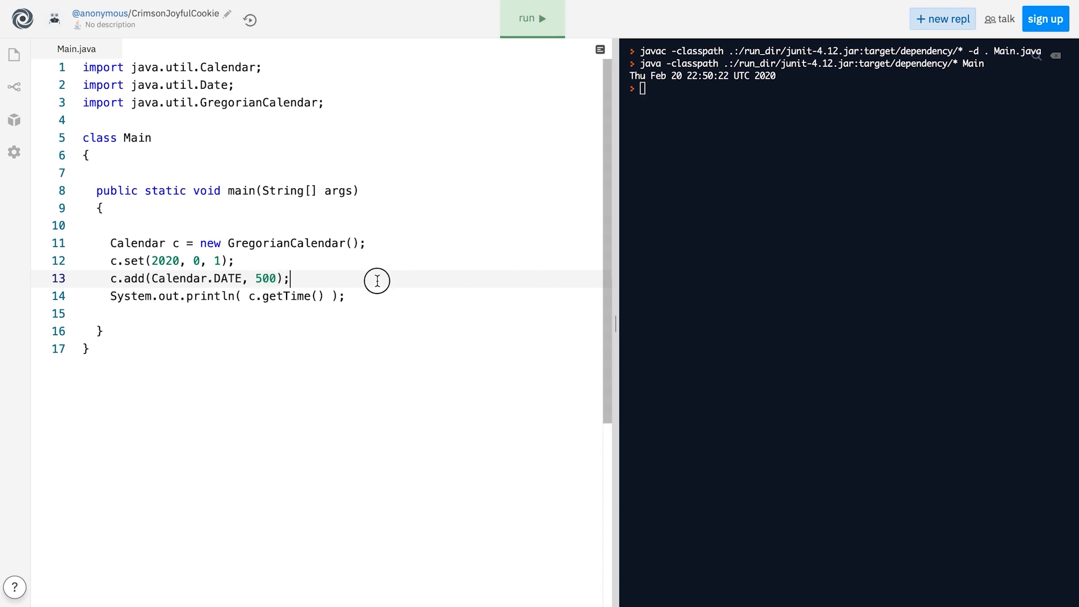
left_click(530, 18)
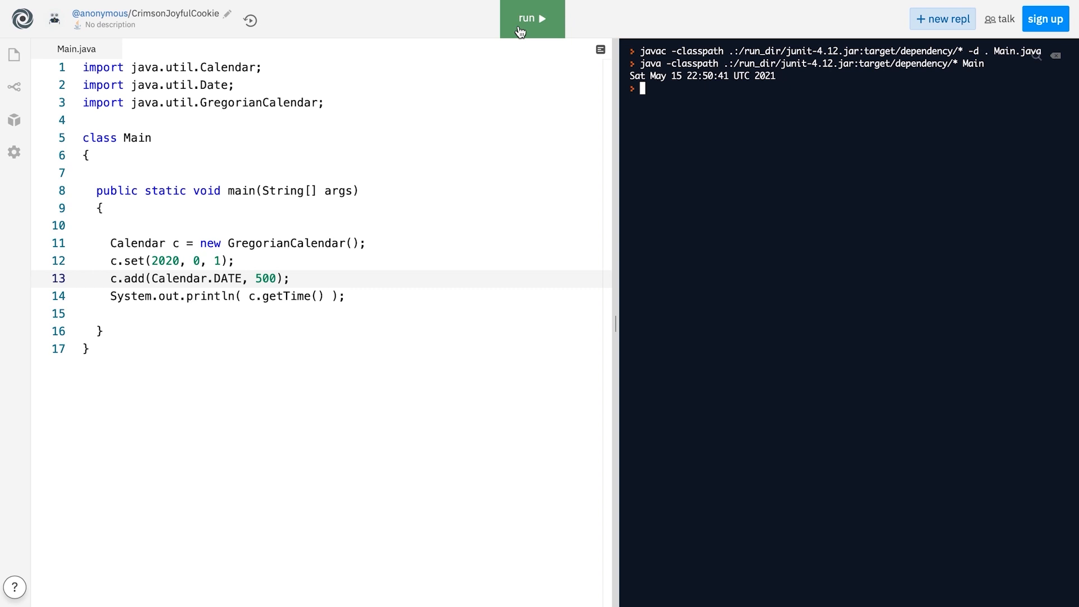
Swap c.add for c.roll(Calendar.DATE, 50) and run, outputting Mon Jan 20 22:52:18 UTC 2020
left_click(531, 18)
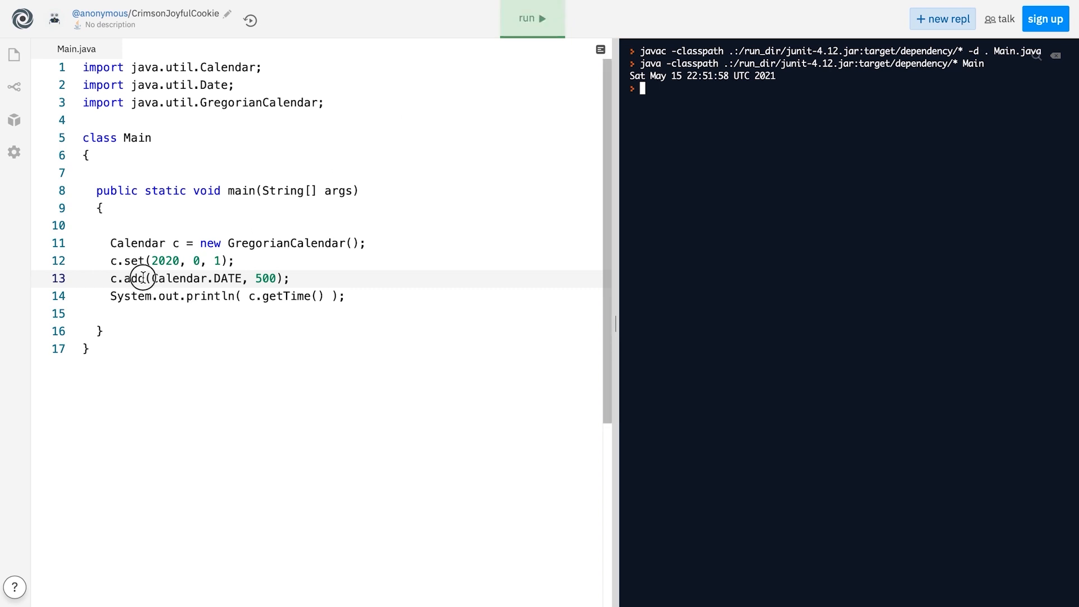
type("roll")
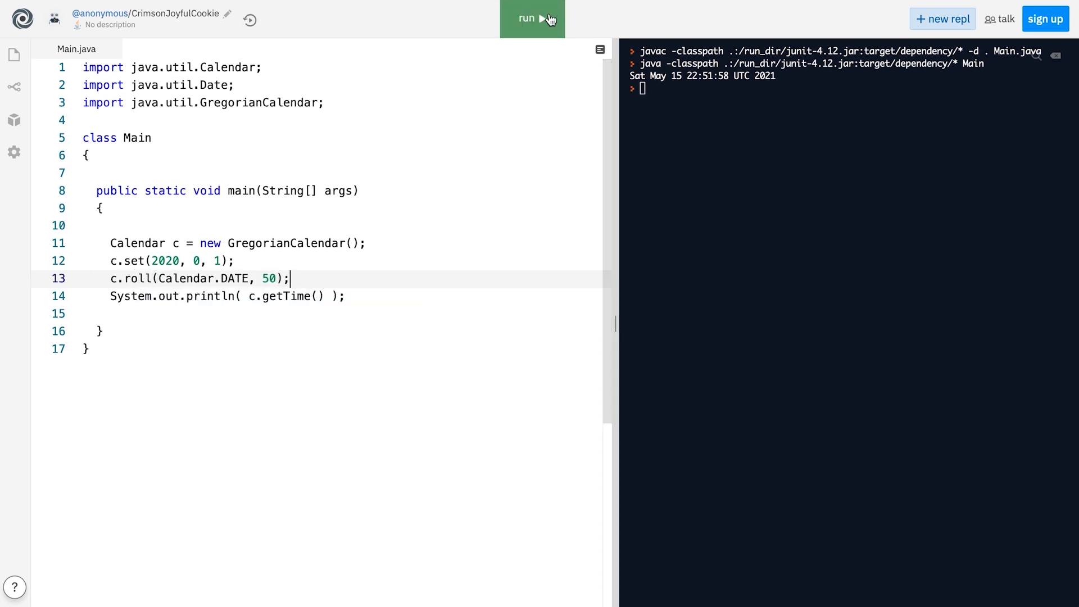
left_click(530, 18)
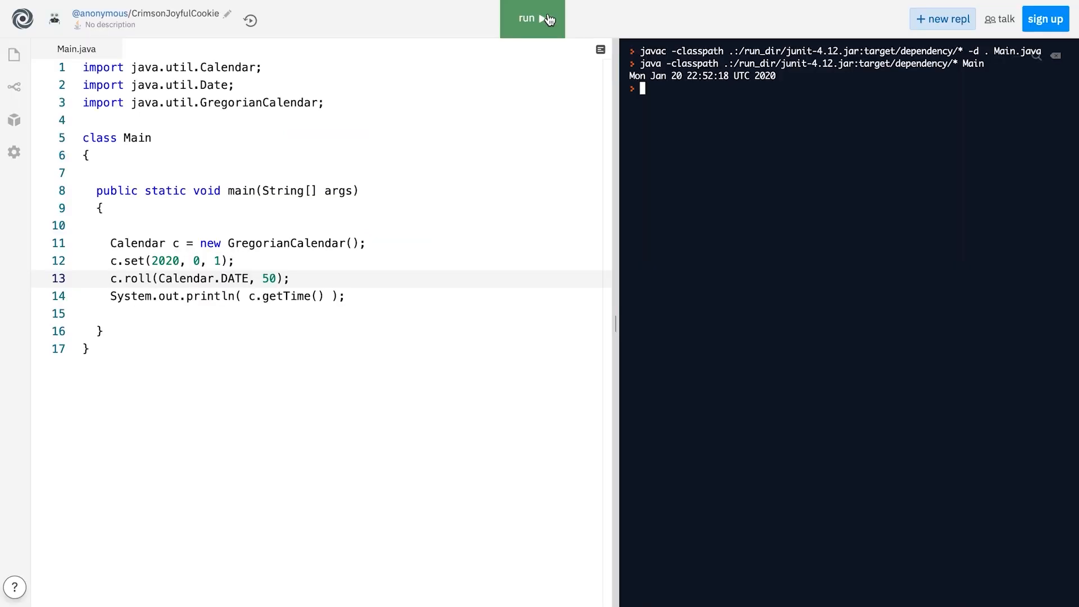
double_click(202, 278)
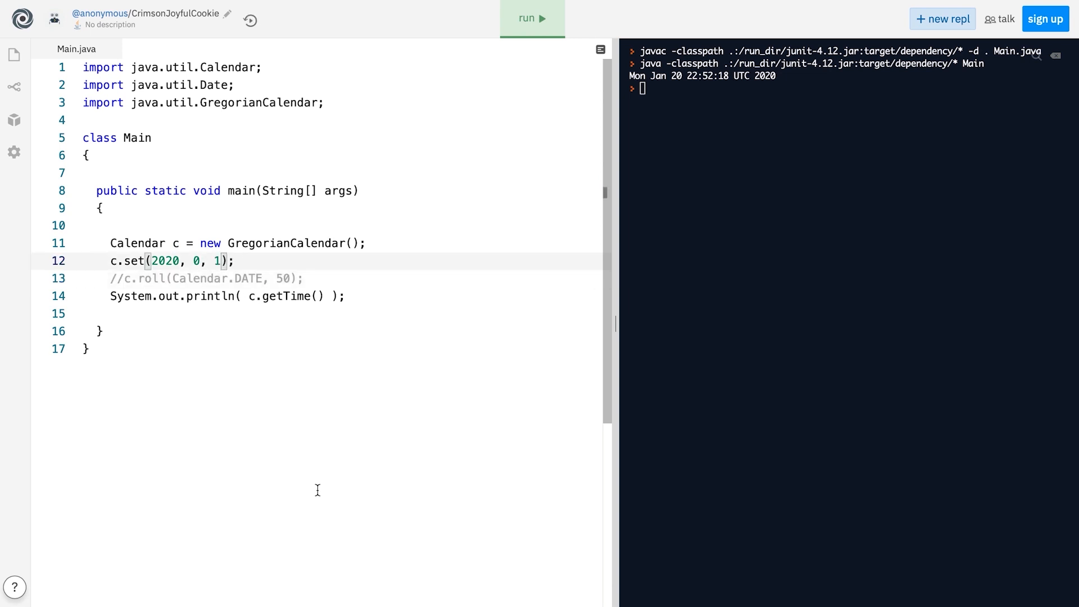
Change the day to 1000 (printing Mon Sep 26 2022), then run again with c.setLenient(false) before set
type("000")
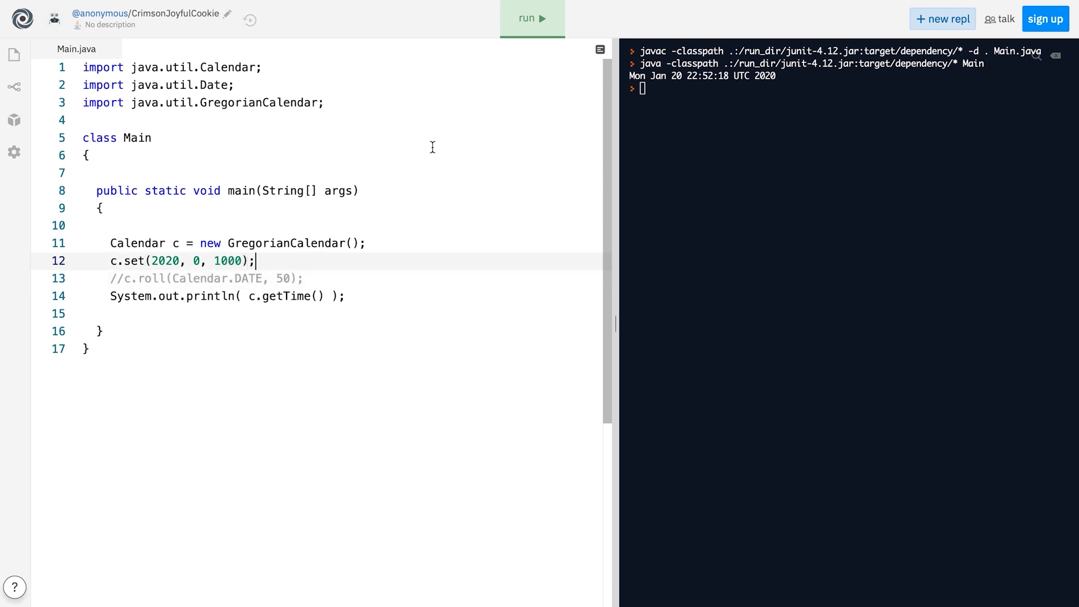
left_click(531, 20)
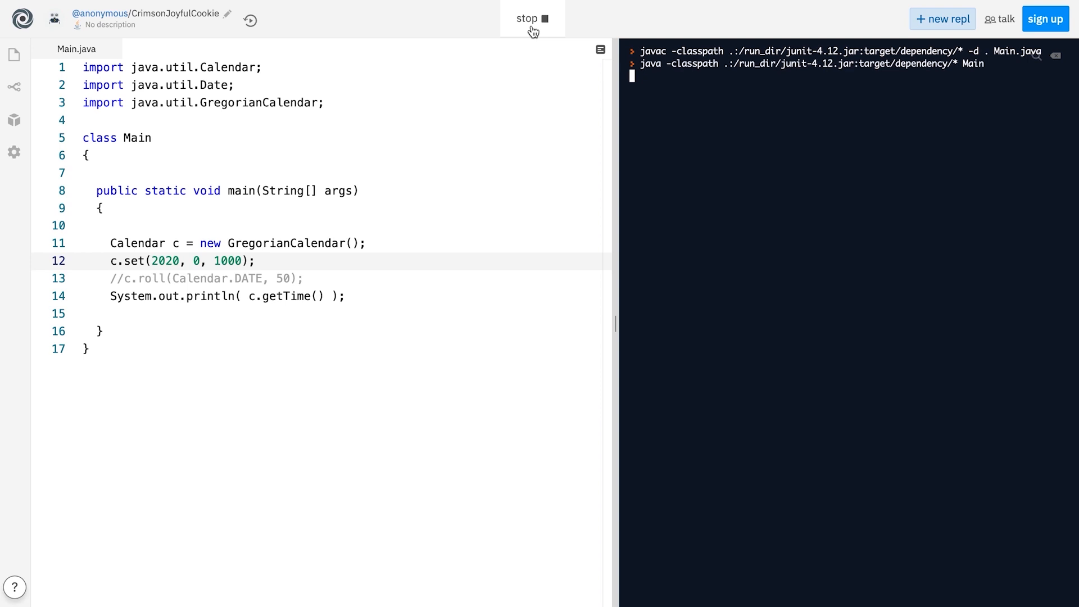
left_click(532, 20)
type("c.setLenient(false);")
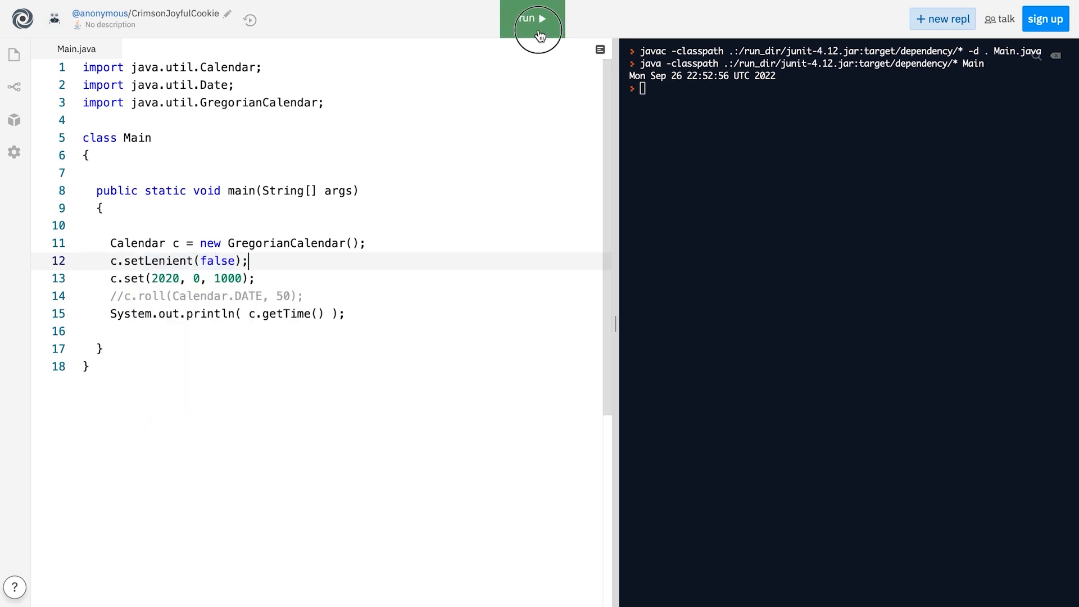
left_click(532, 19)
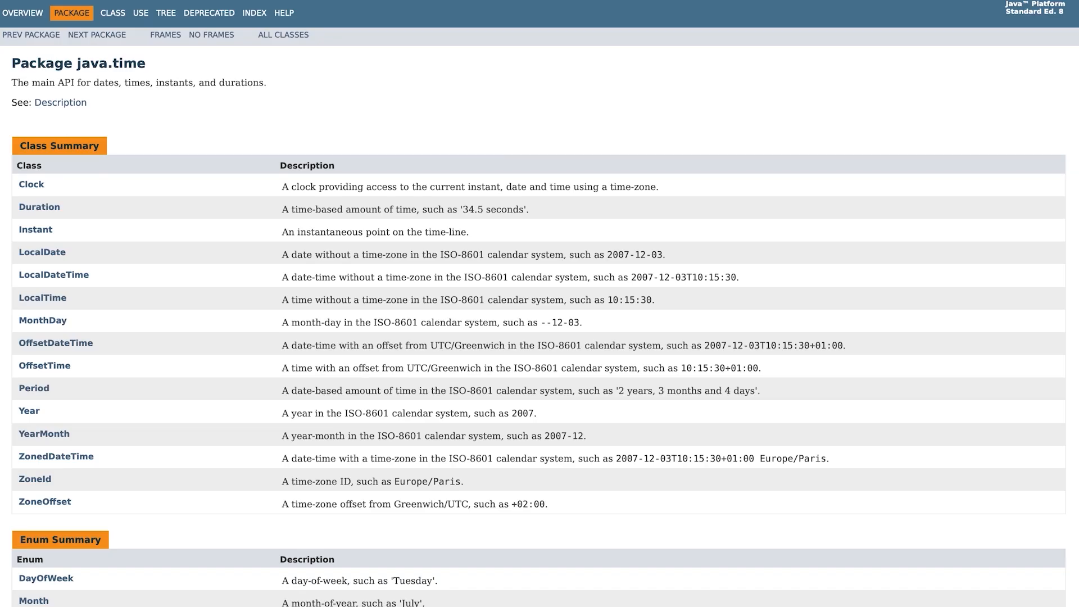
Highlight the java.time package name in the Javadoc package summary heading
double_click(110, 63)
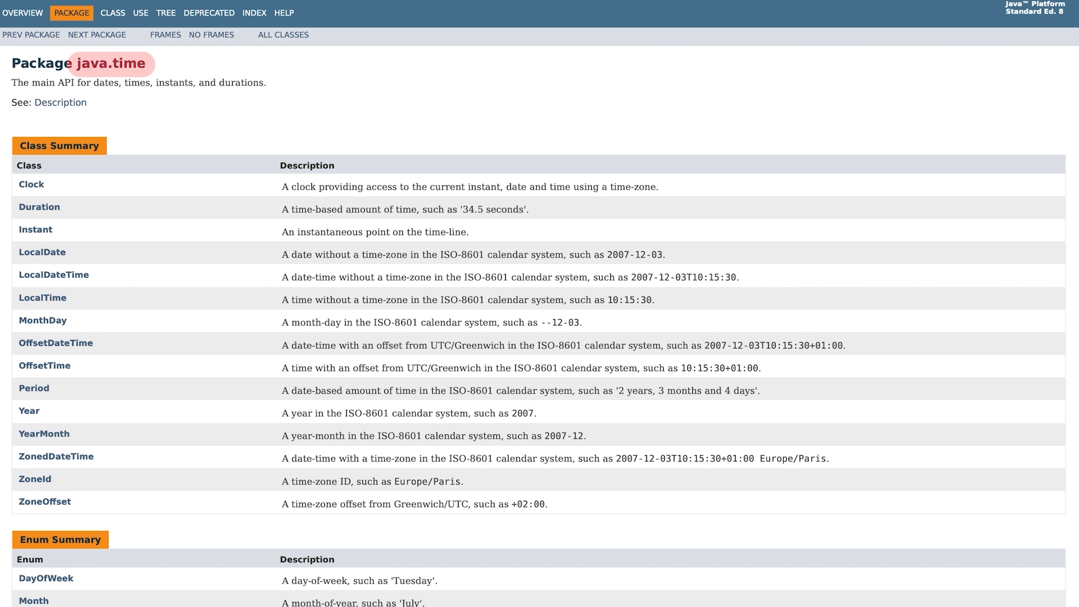
mouse_move(42, 252)
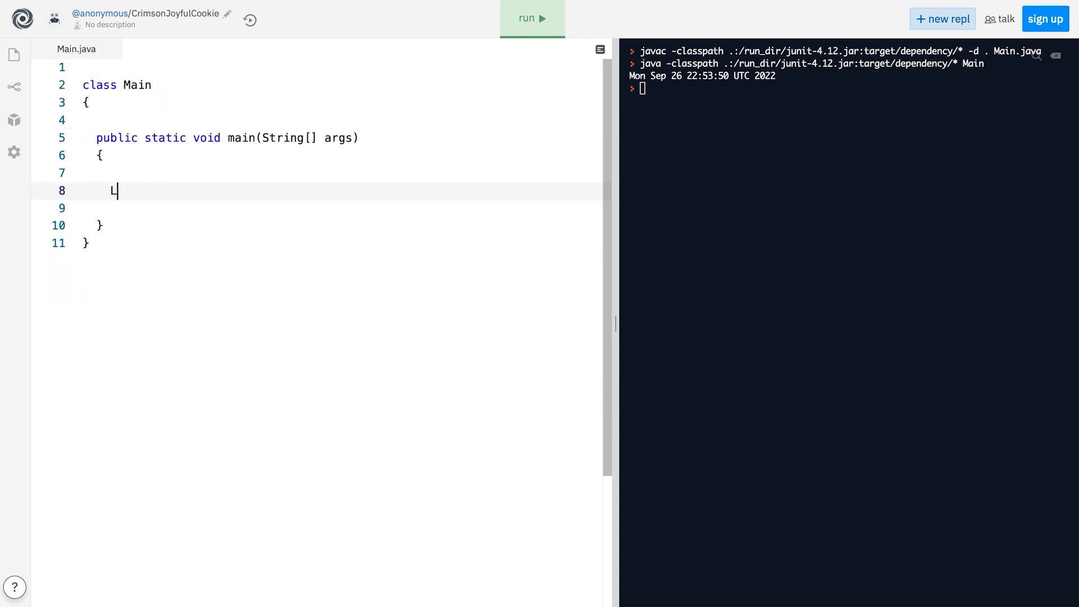
Declare LocalDate date = LocalDate.now(), print it and run, outputting 2020-07-14
type("ocalDate da")
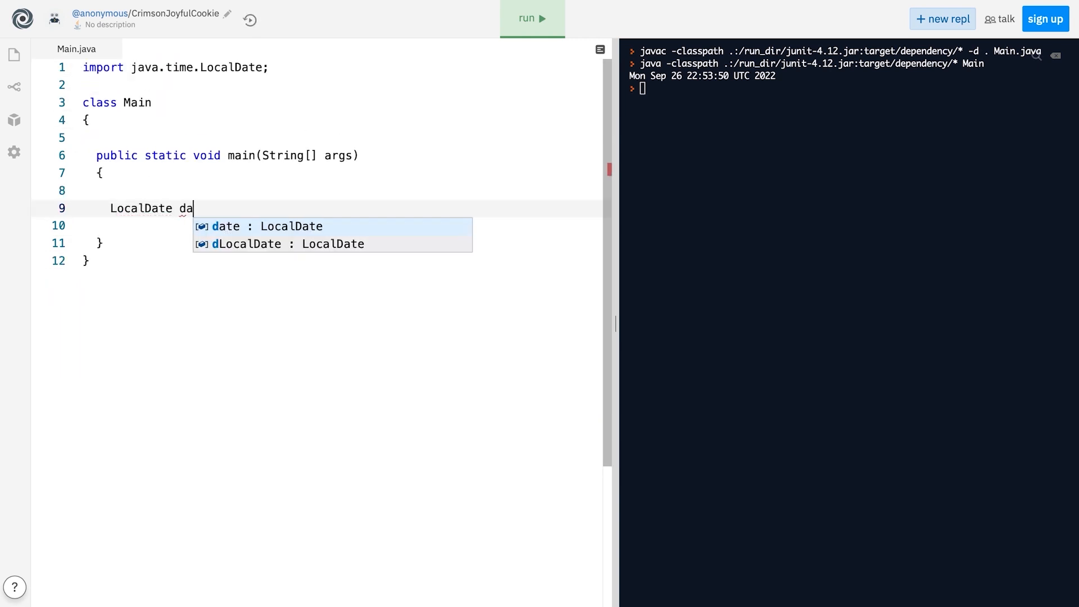
left_click(260, 226)
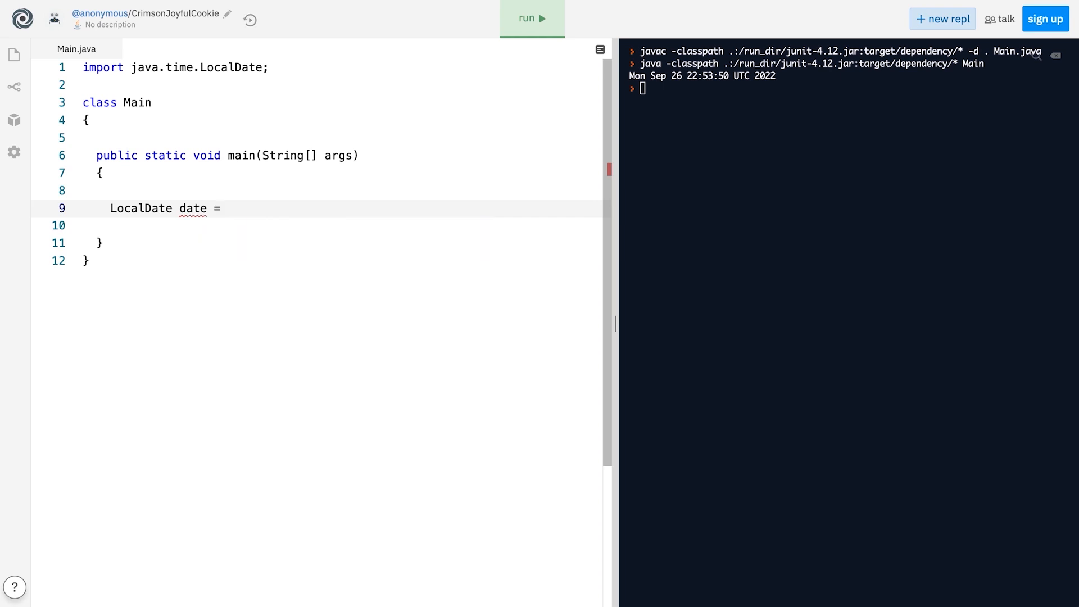
type("LocalDate.now();")
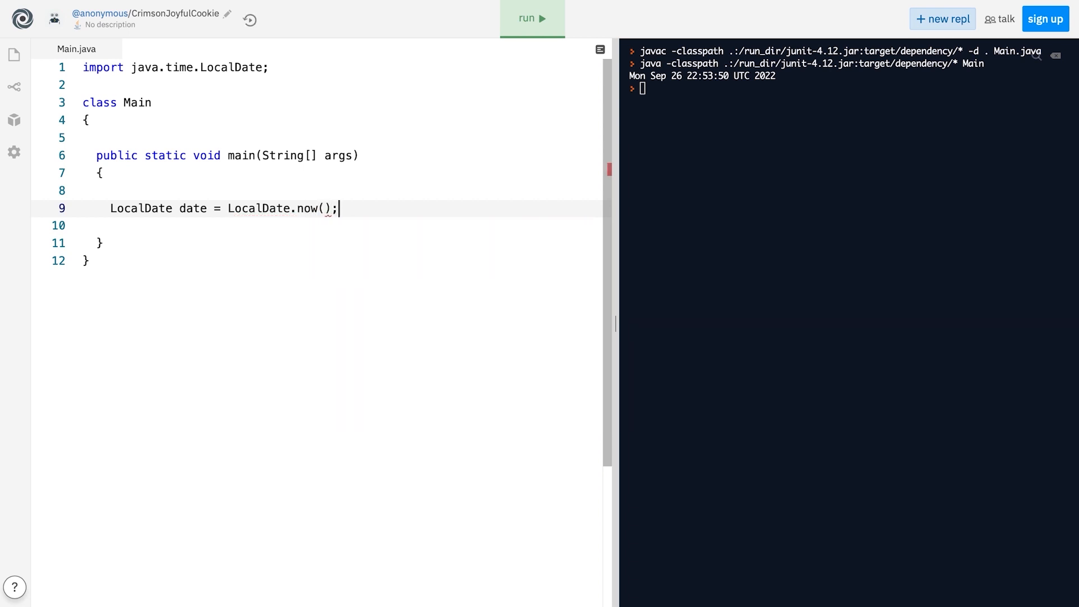
type("System.ou")
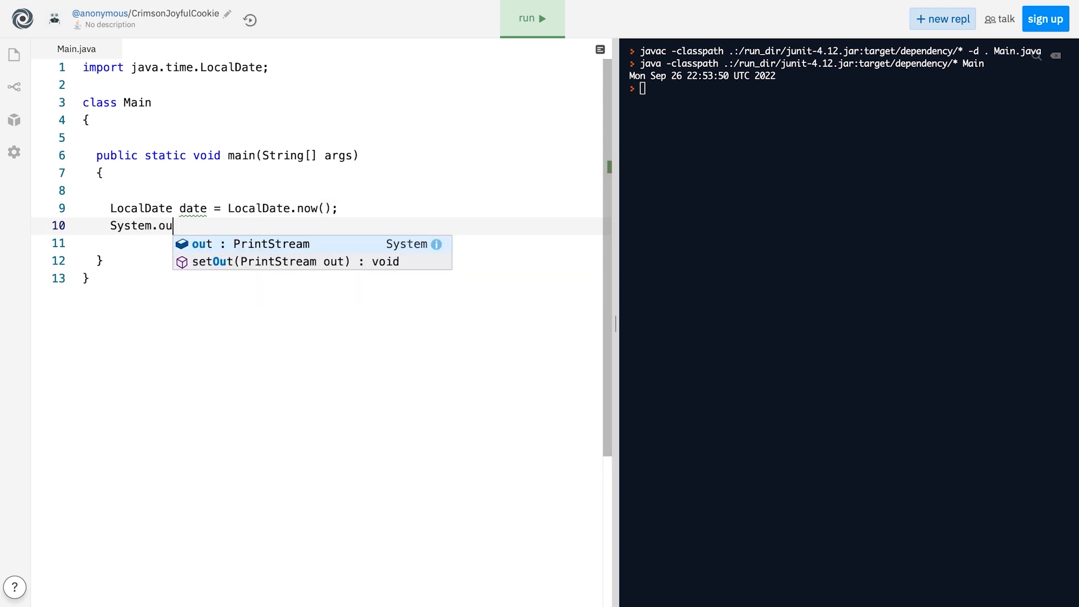
type("t.println(date);")
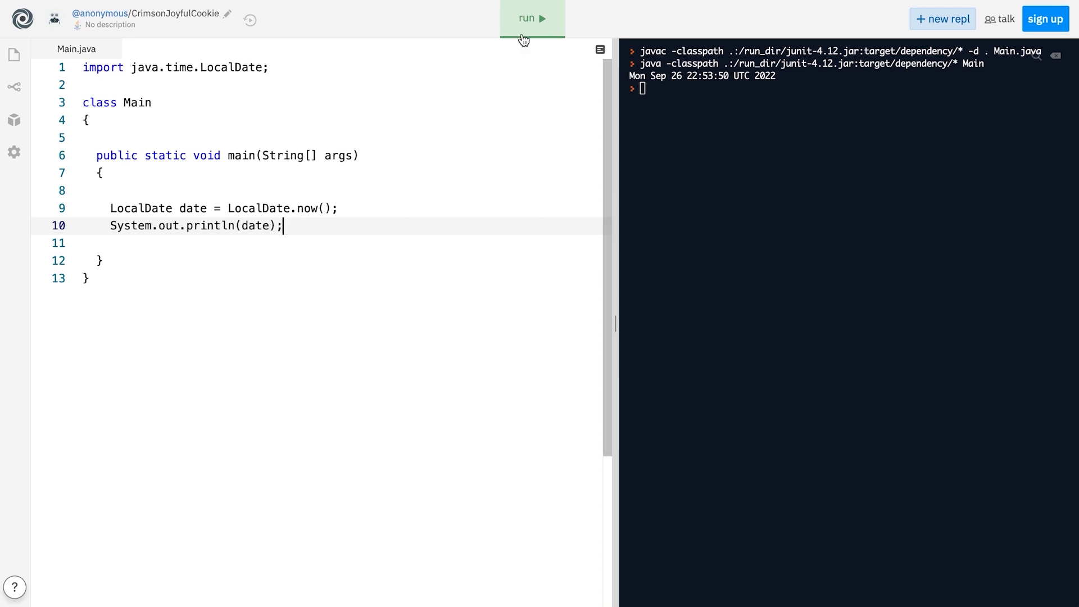
left_click(531, 18)
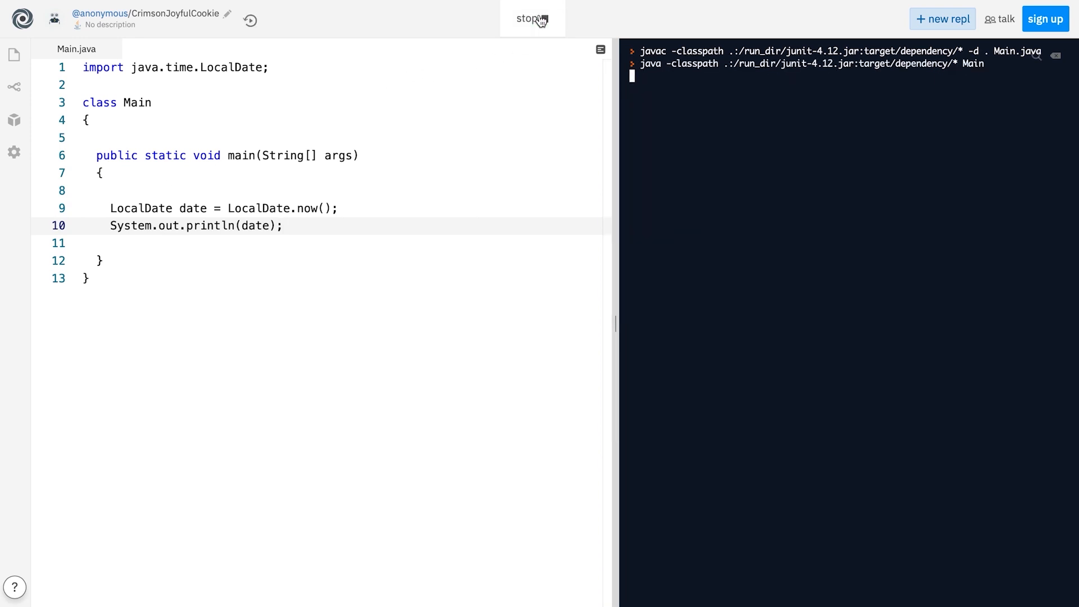
left_click(531, 19)
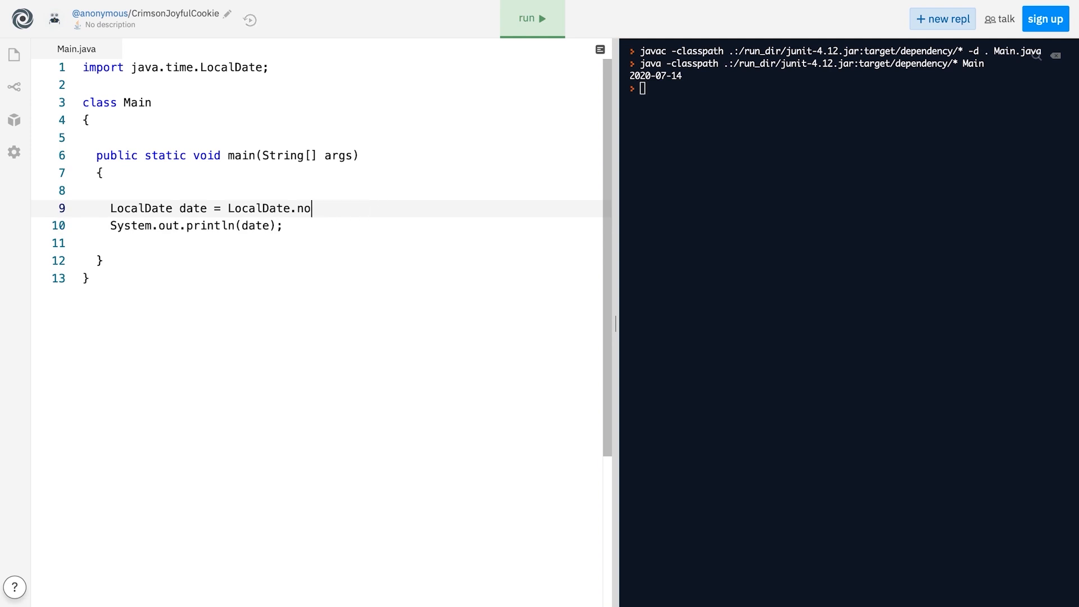
Switch to the LocalDate.of(year, month, dayOfMonth) factory method
type("of")
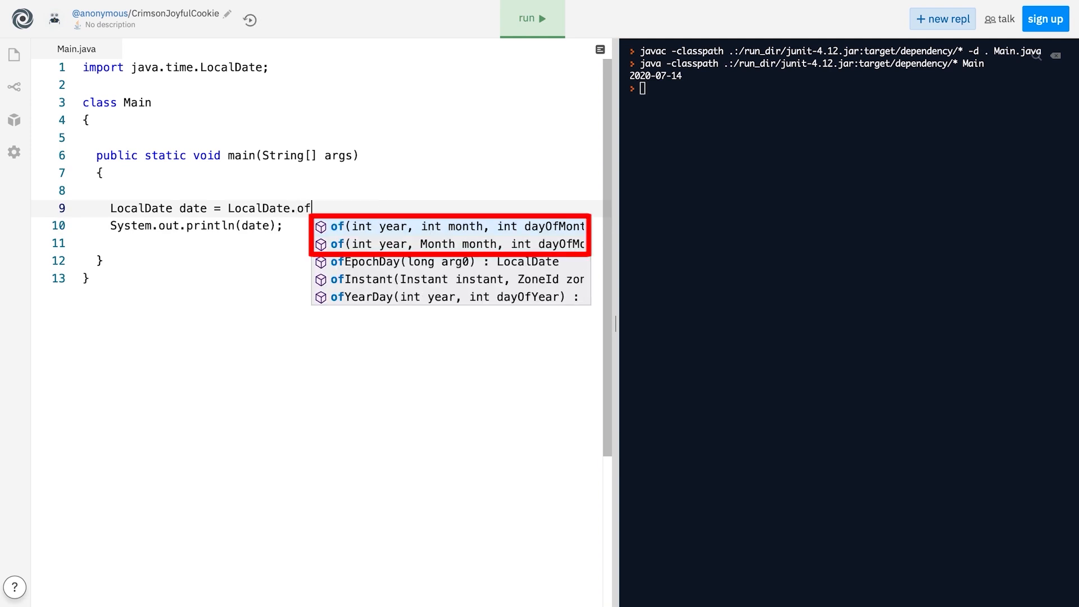
left_click(454, 226)
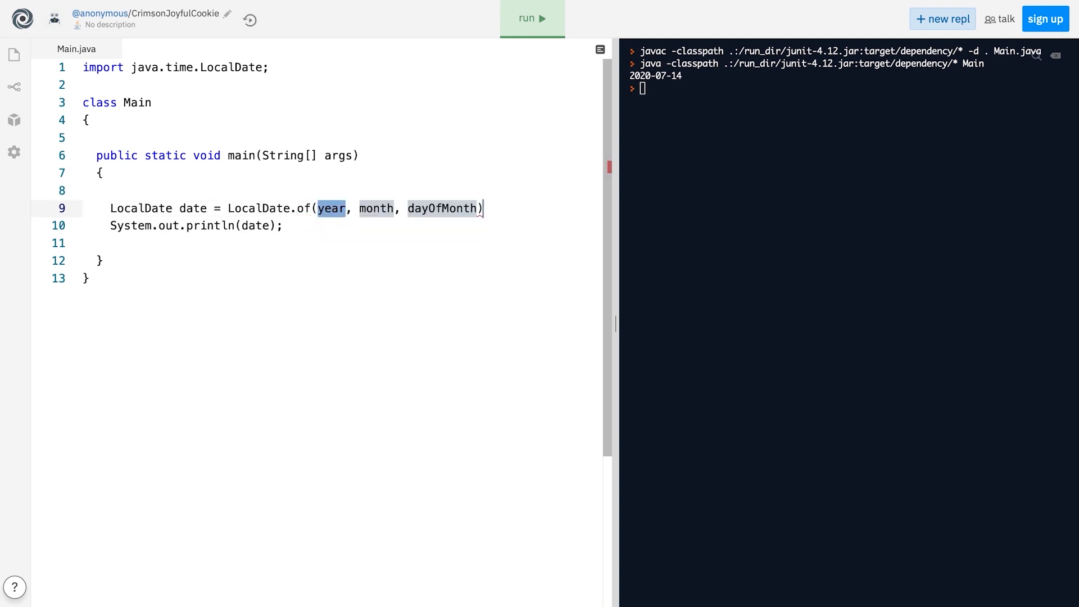
Complete LocalDate.of(2020, 1, 1) and run to print the new date
type("2020, 1,")
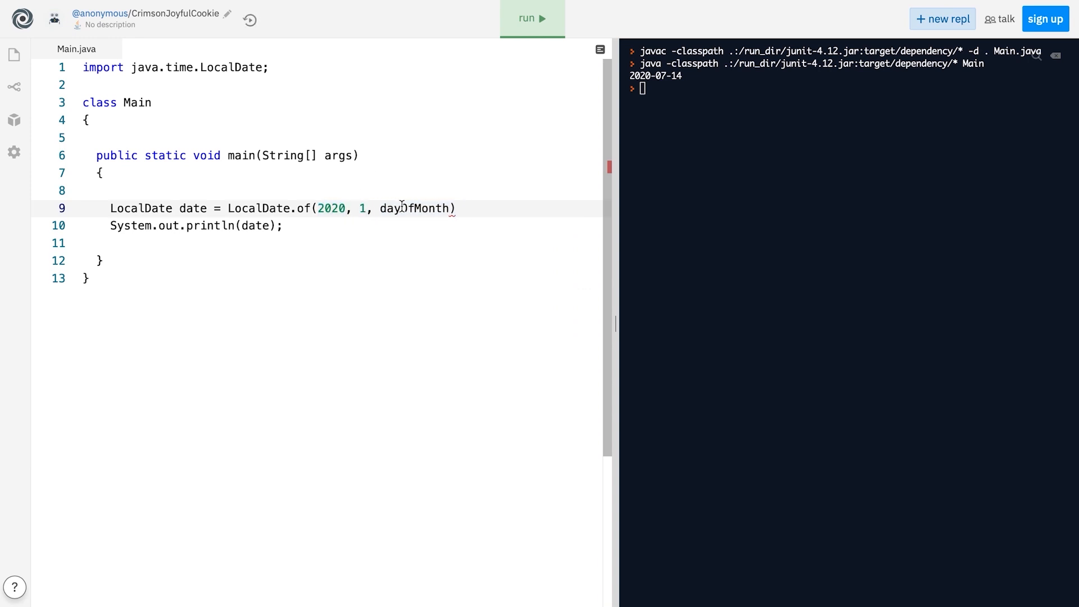
type("1);")
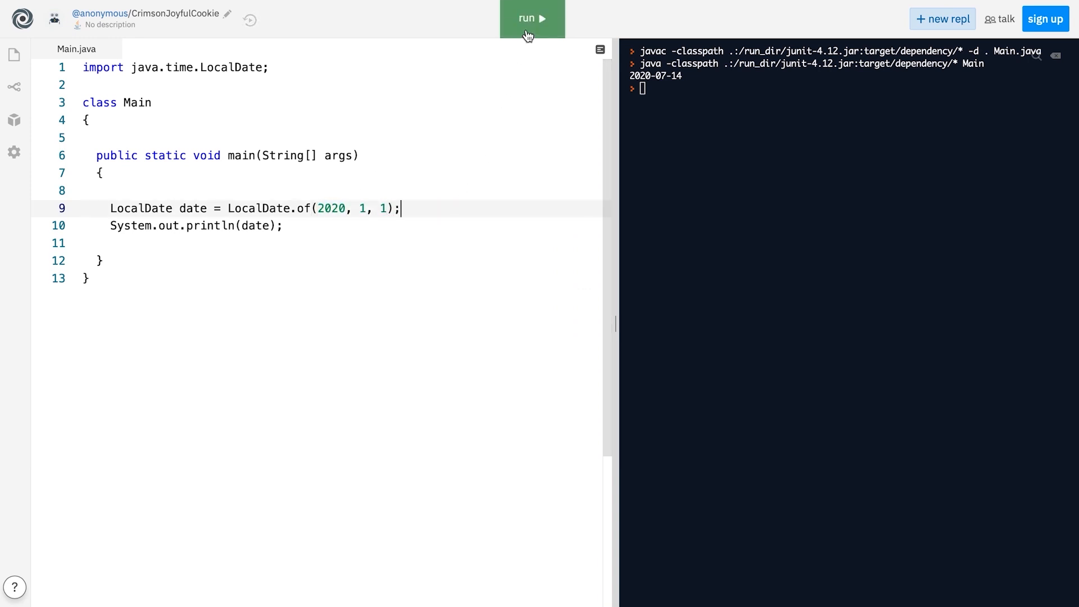
left_click(532, 18)
type(".getDayOfMonth()")
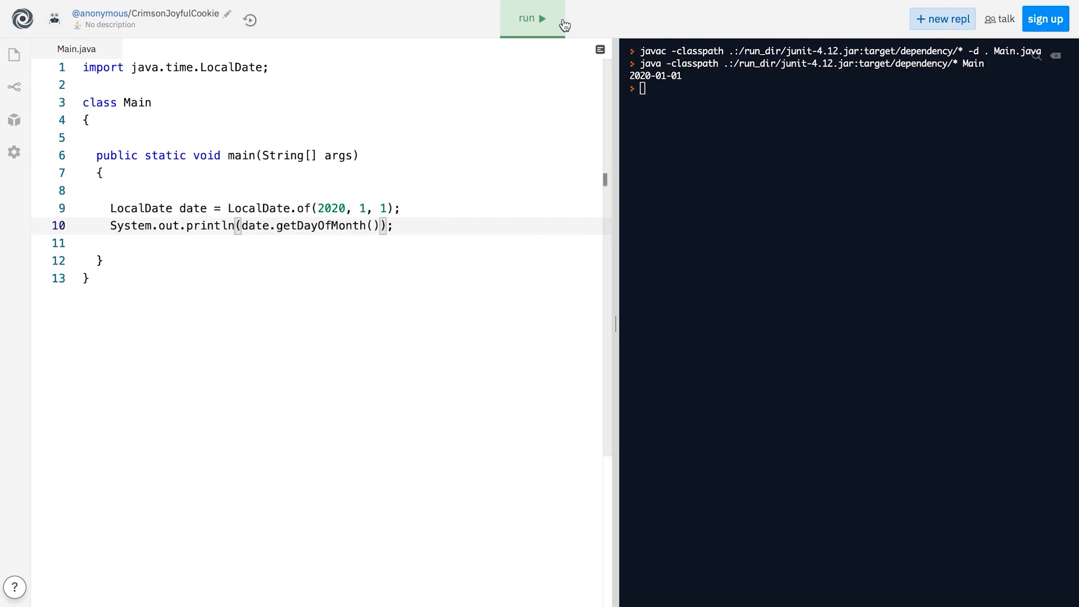
Print date.getDayOfMonth(), getMonthValue() and getYear(), running each to output 1, 1 and 2020
left_click(531, 18)
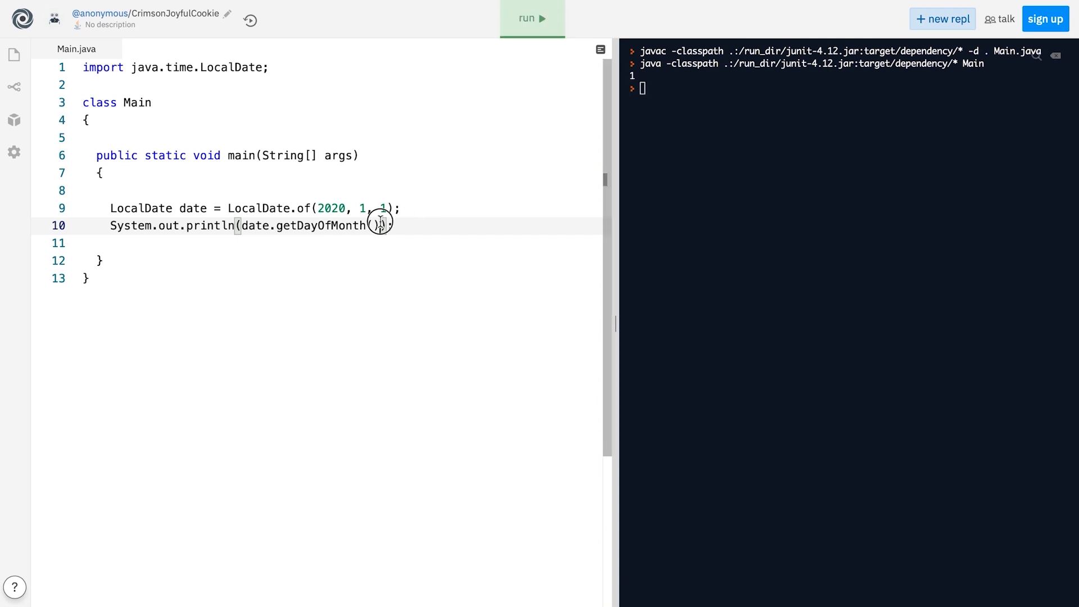
type("g")
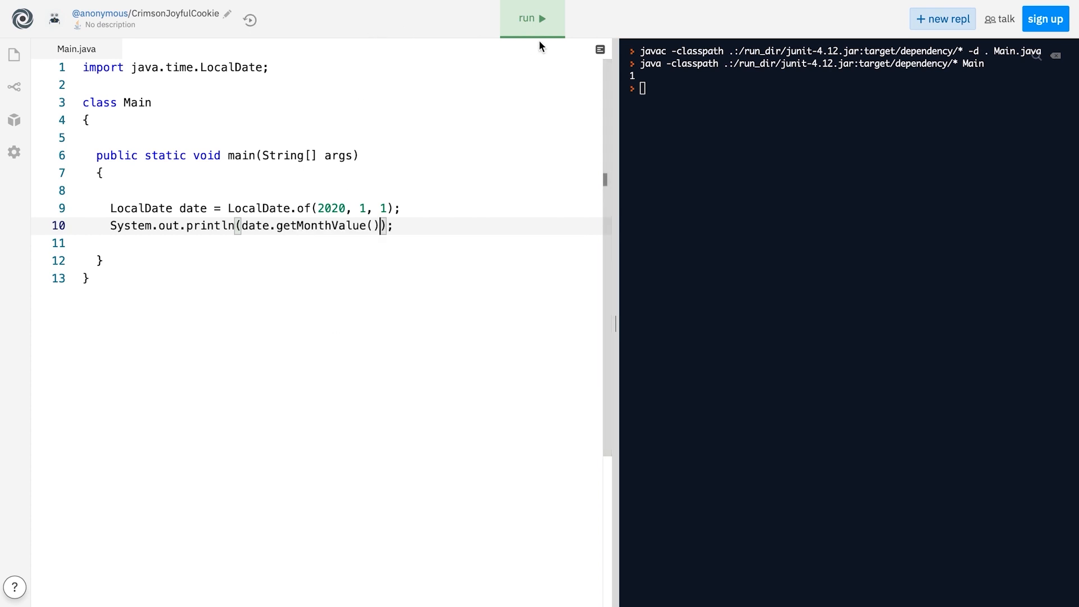
left_click(532, 19)
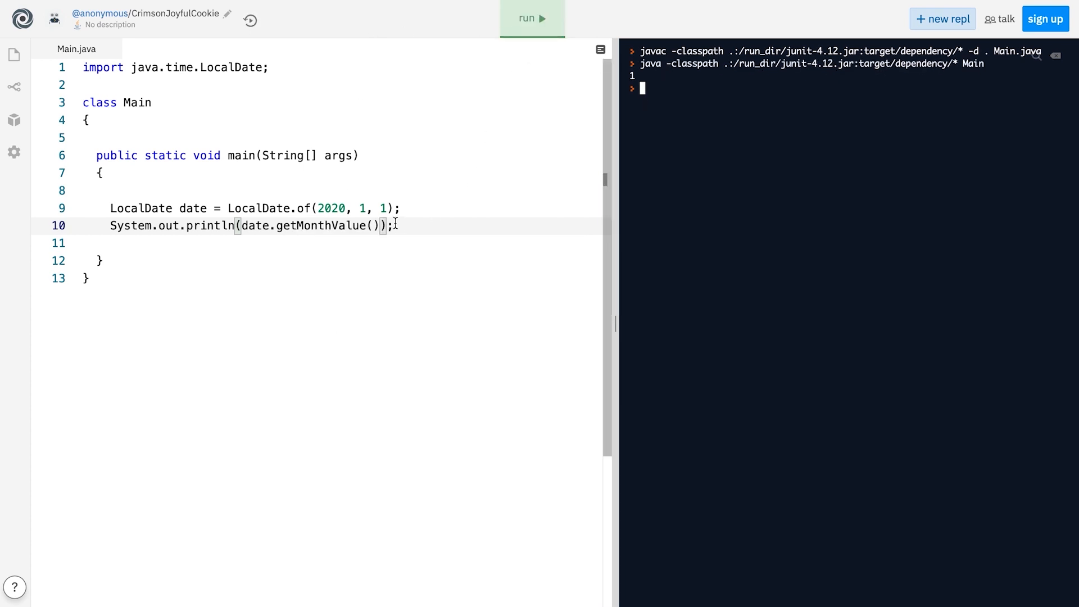
key("Backspace")
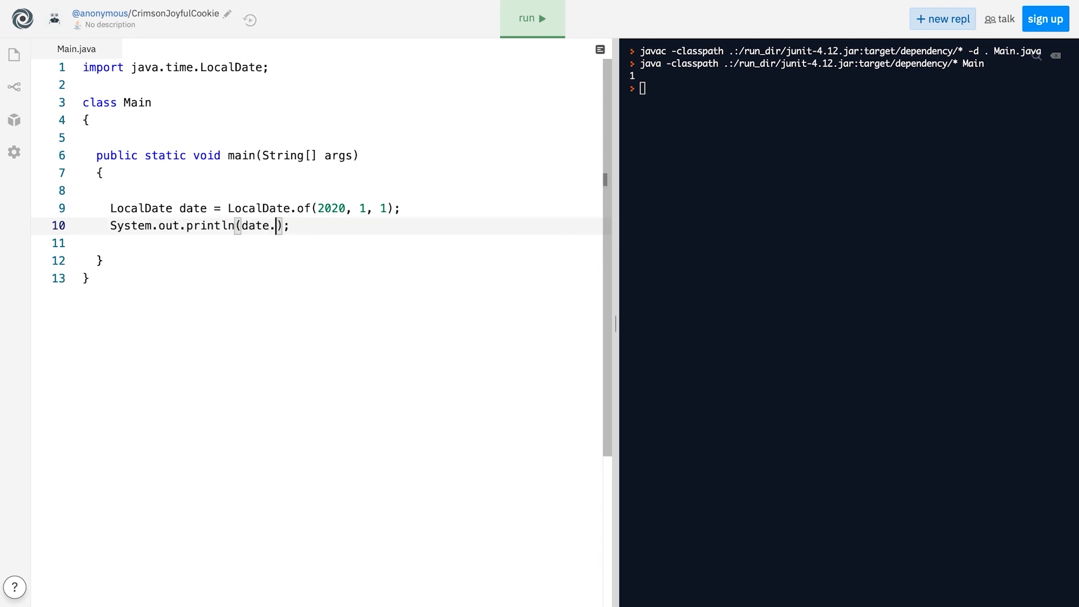
type("getYear()")
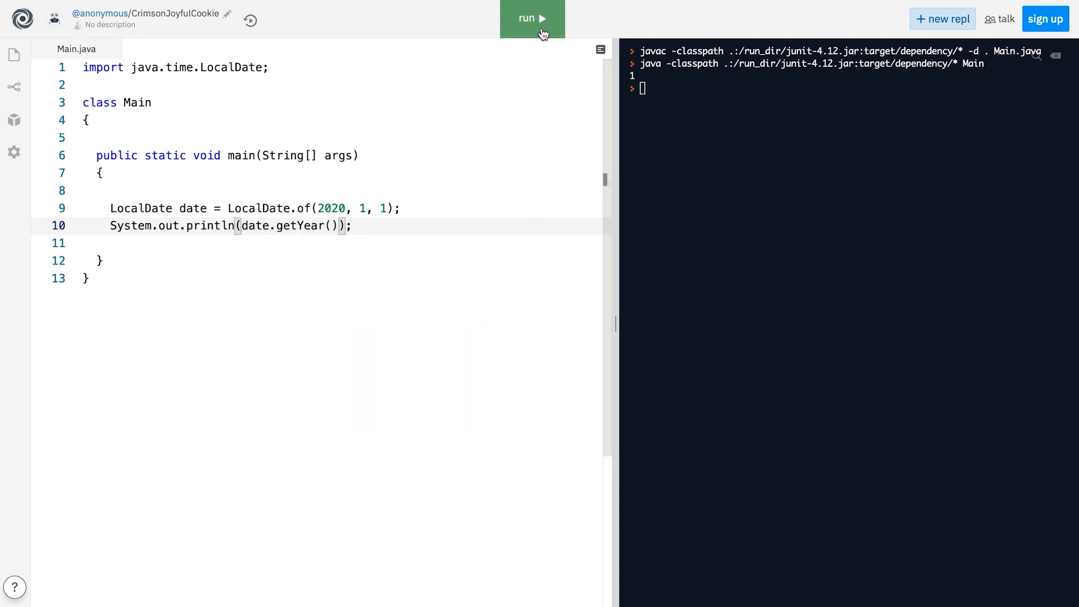
left_click(531, 19)
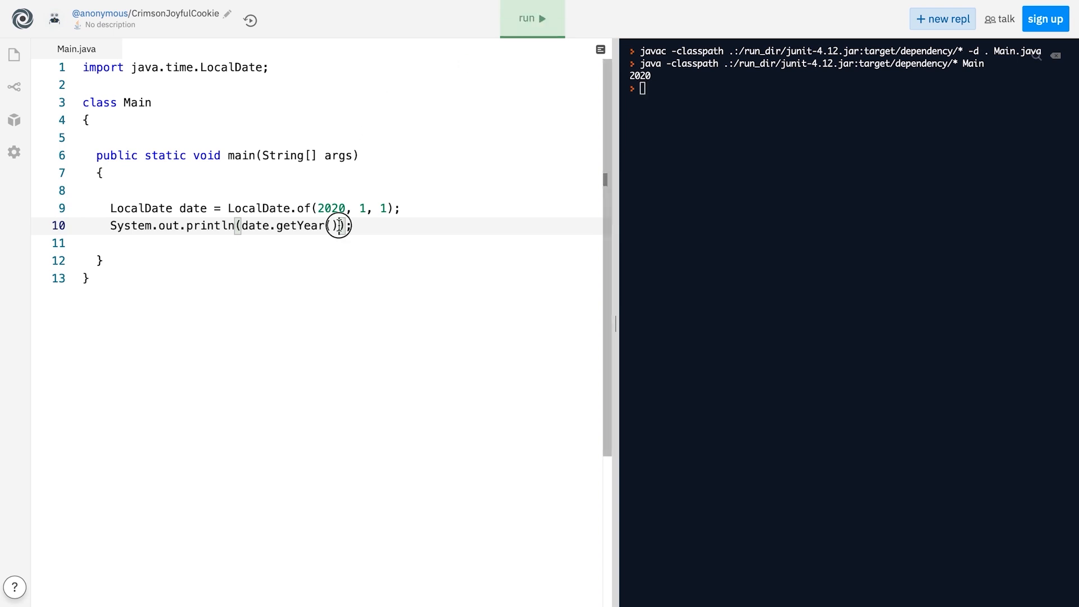
Print date.plusMonths(50) then date.plusDays(5), running each to output 2024-03-01 and 2020-01-06
type("plusMonths")
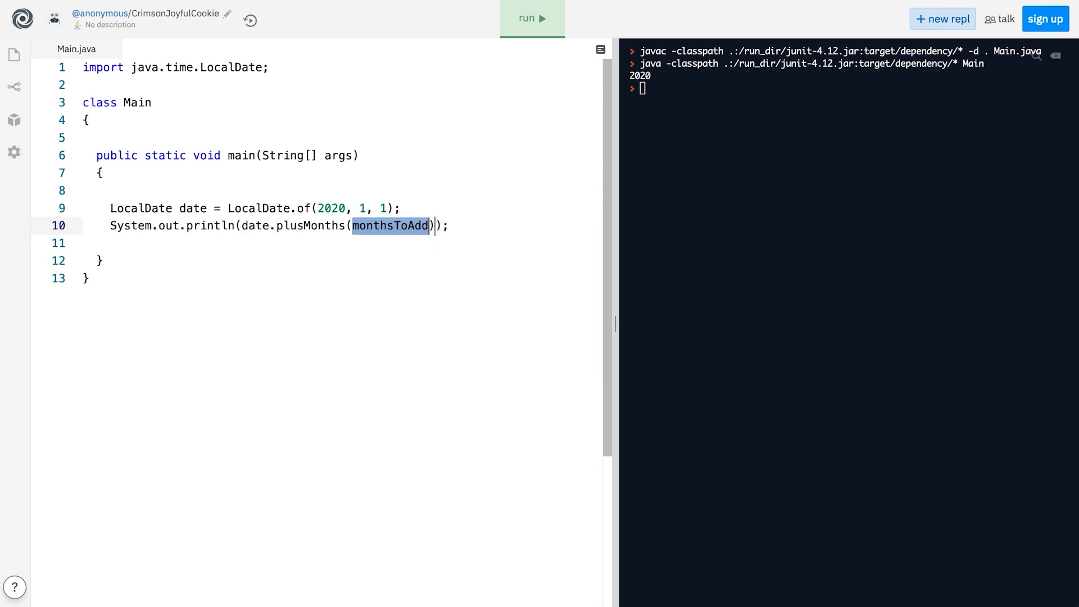
type("50")
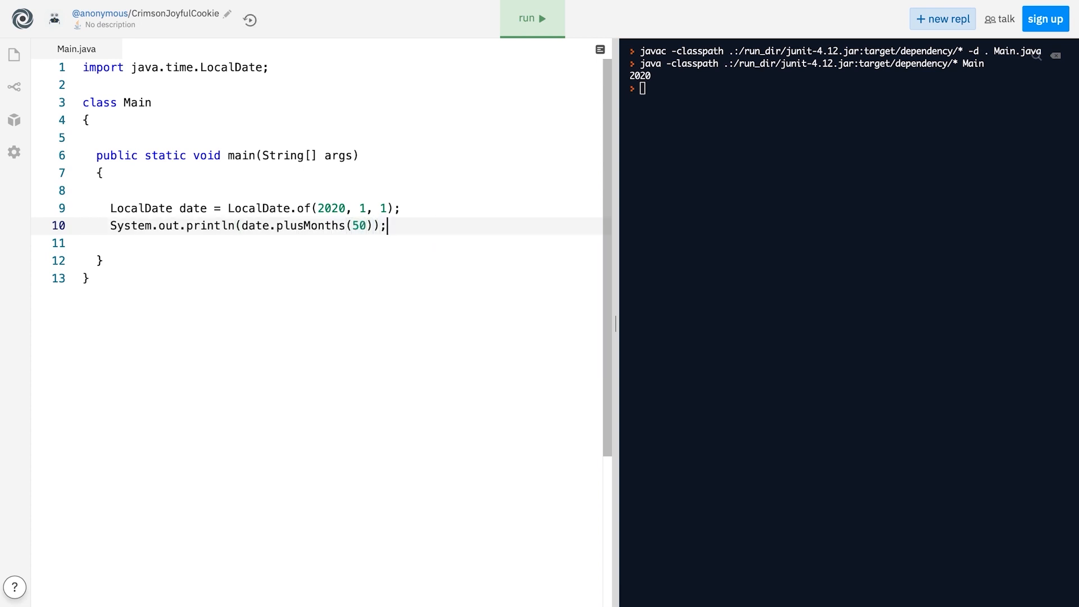
left_click(532, 19)
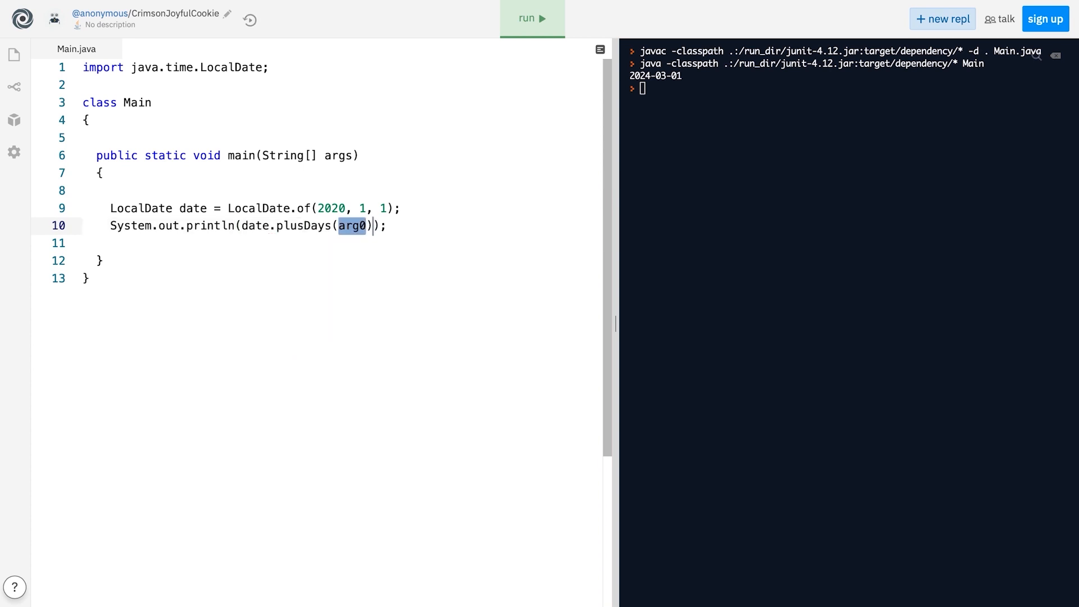
type("5")
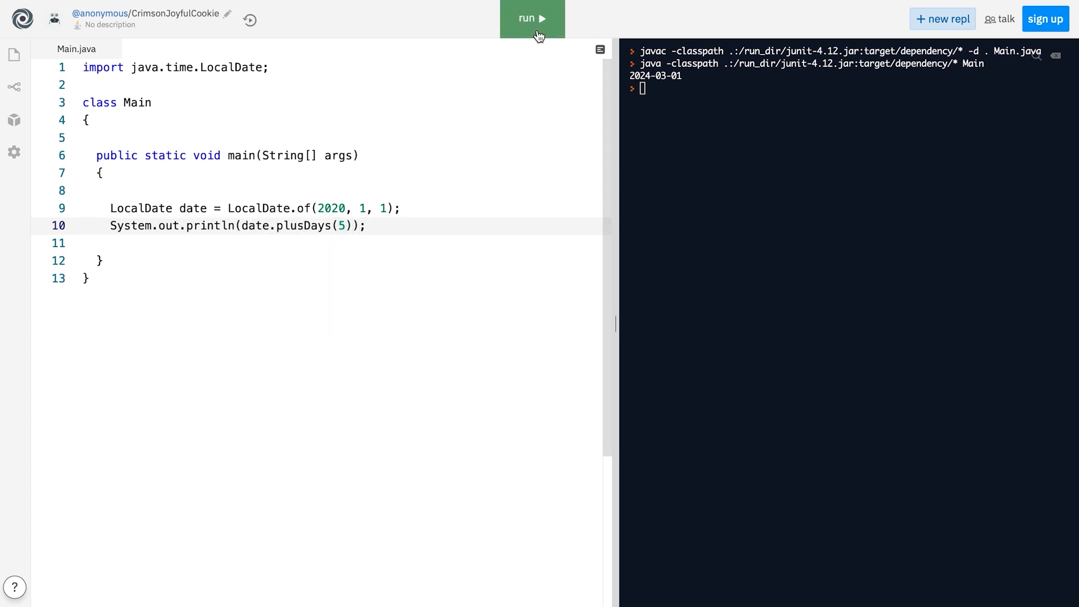
left_click(532, 19)
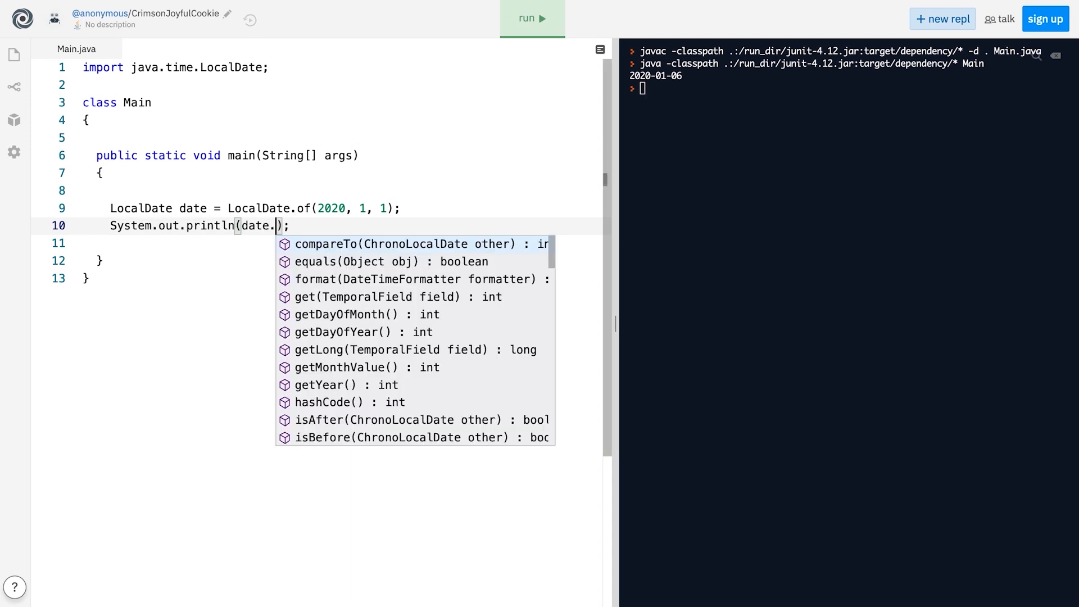
Print date.minusMonths(3) then date.minusWeeks(1), running each to output 2019-10-01 and 2019-12-25
type("minusMonths(3")
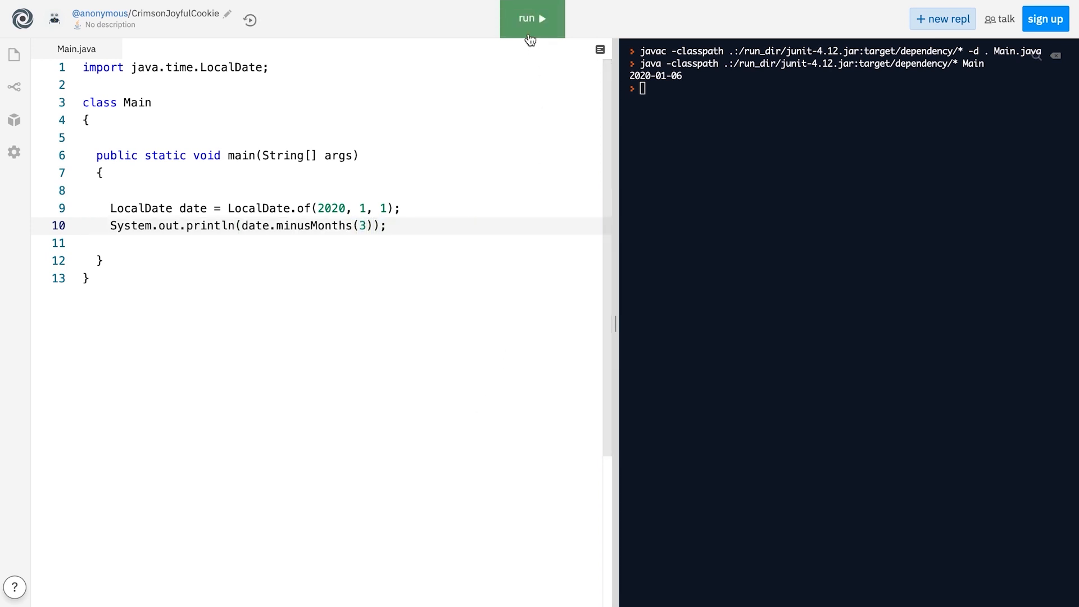
left_click(531, 18)
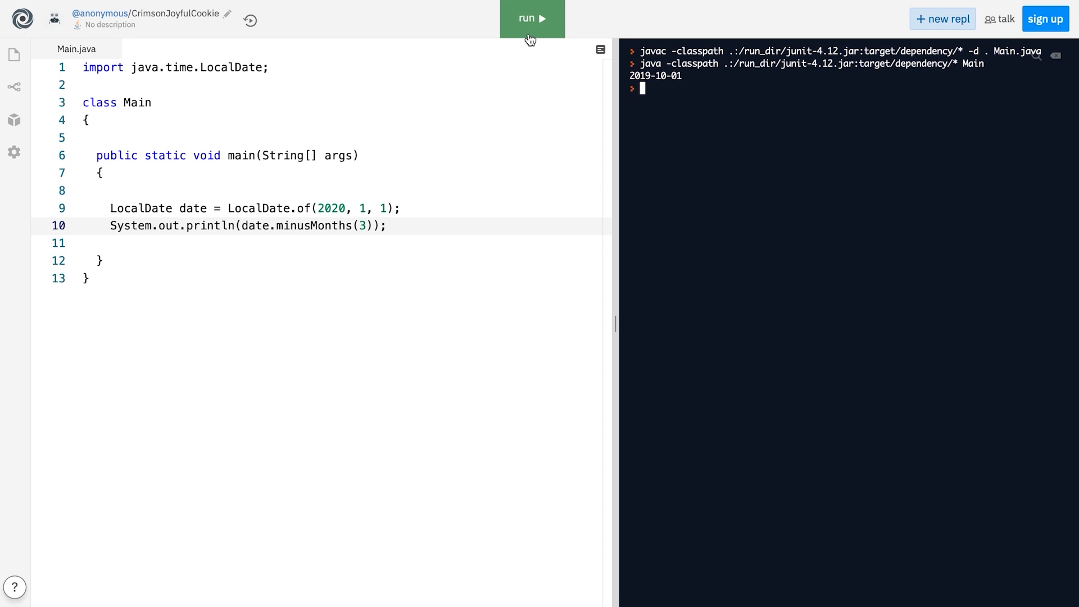
mouse_move(354, 244)
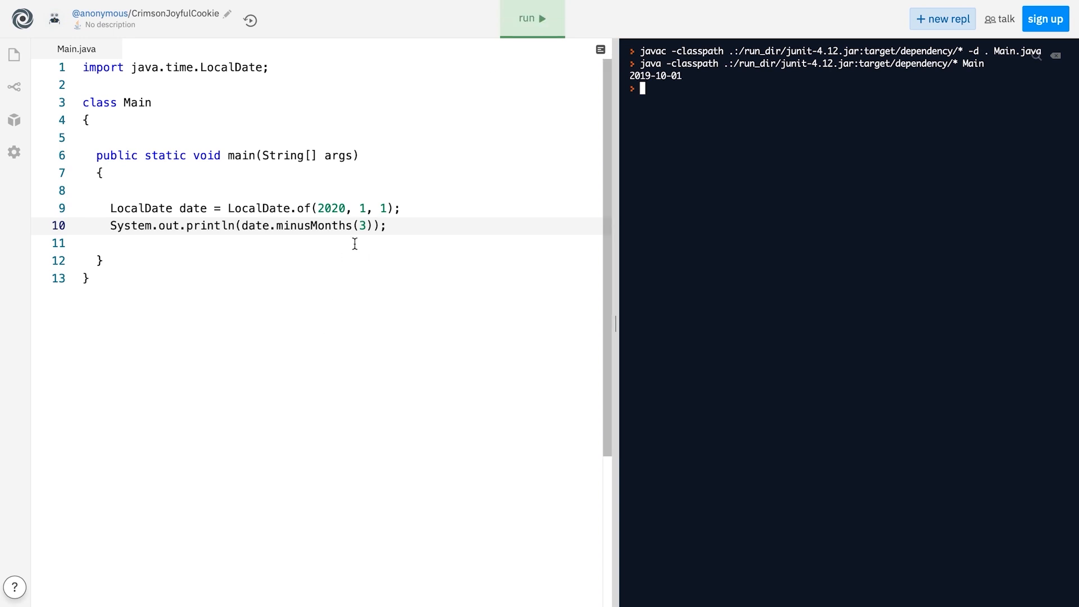
double_click(313, 225)
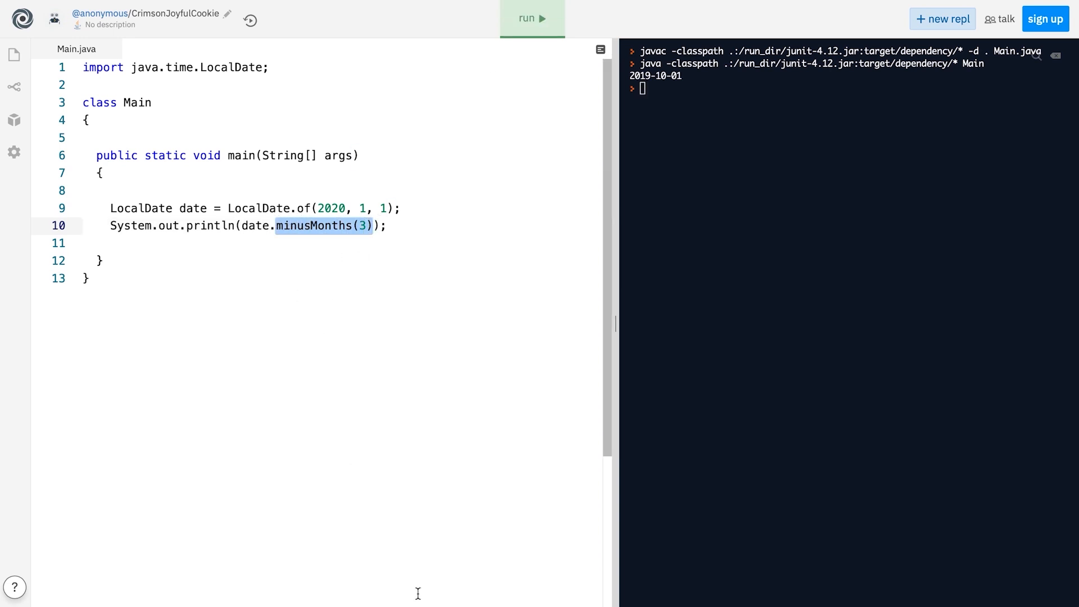
type("minusWeeks(1)")
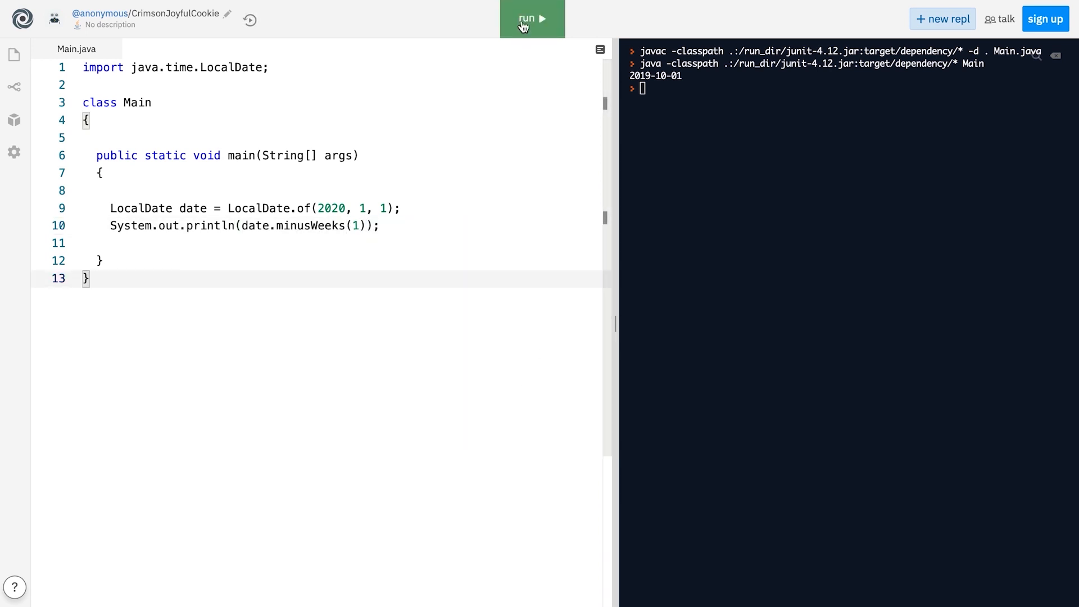
left_click(530, 19)
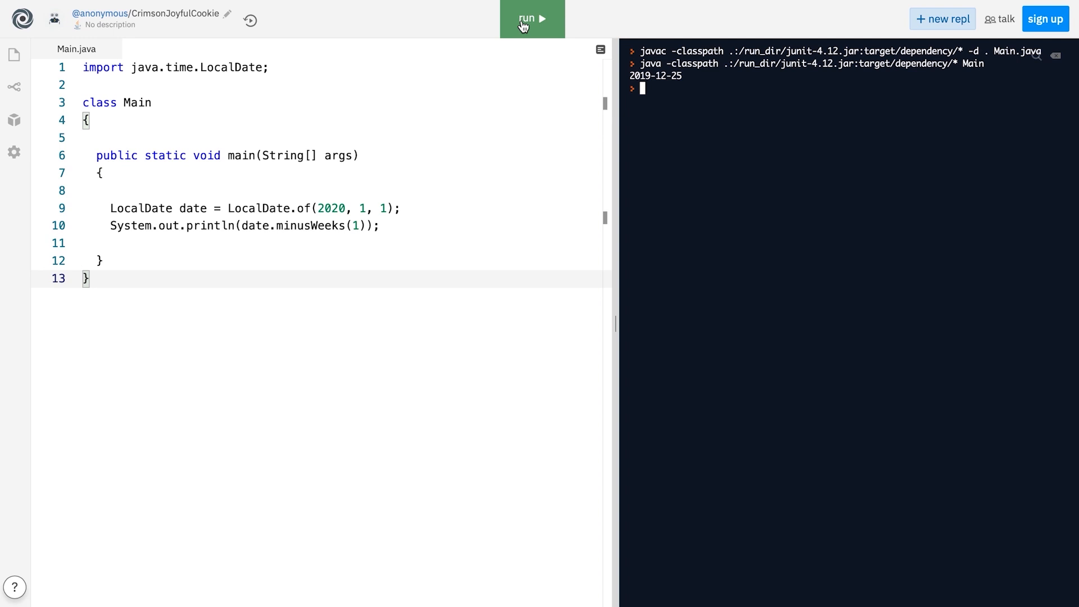
Add 'LocalDateTime dt = date.atTime(15, 00, 05);' after the LocalDate line
left_click(402, 208)
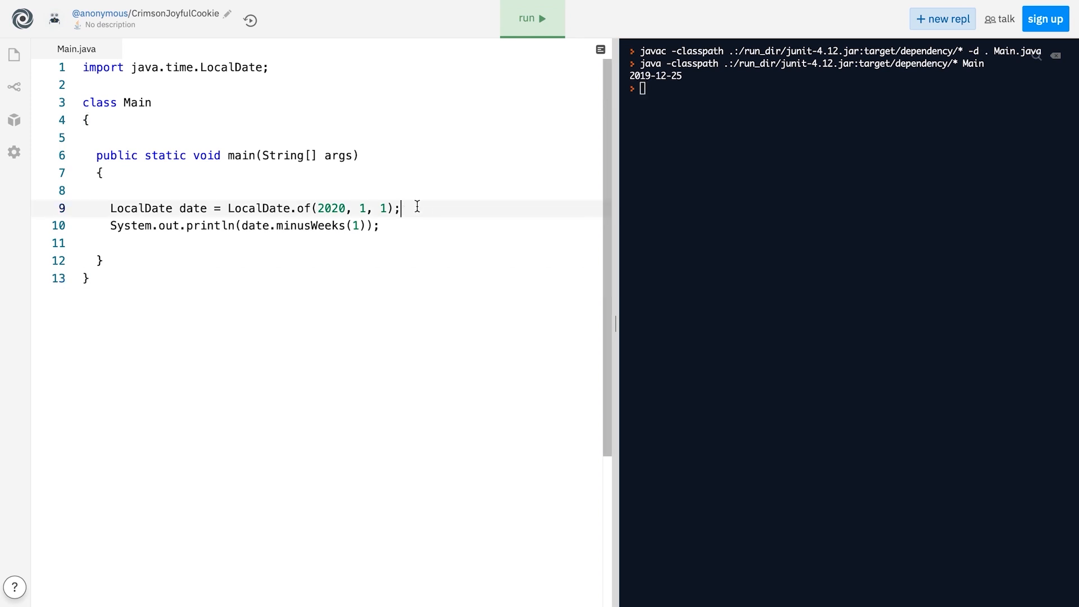
type("LocalDateTime dt")
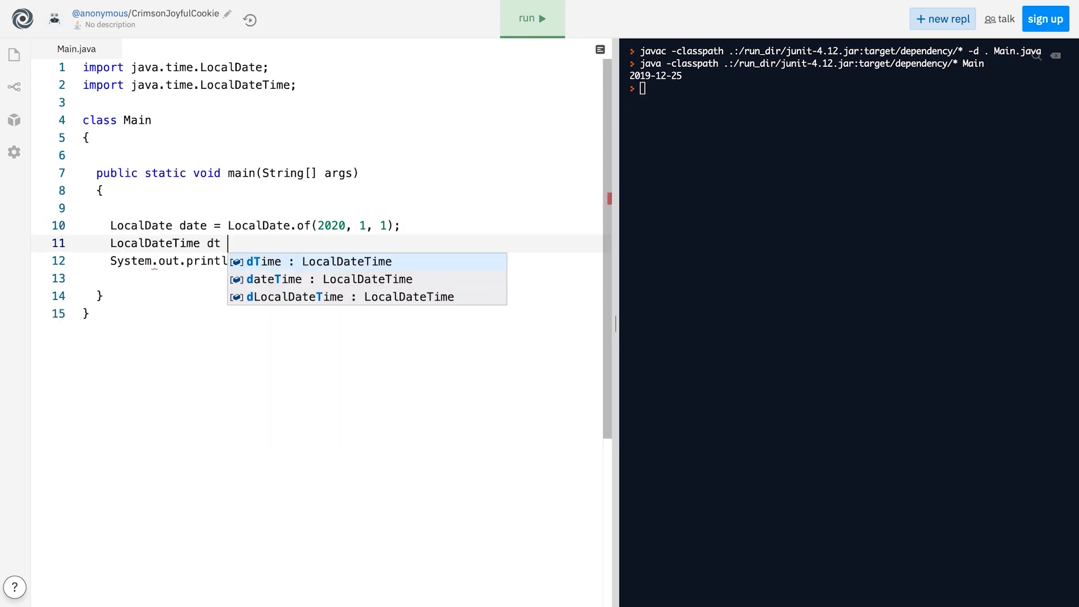
type("= date.")
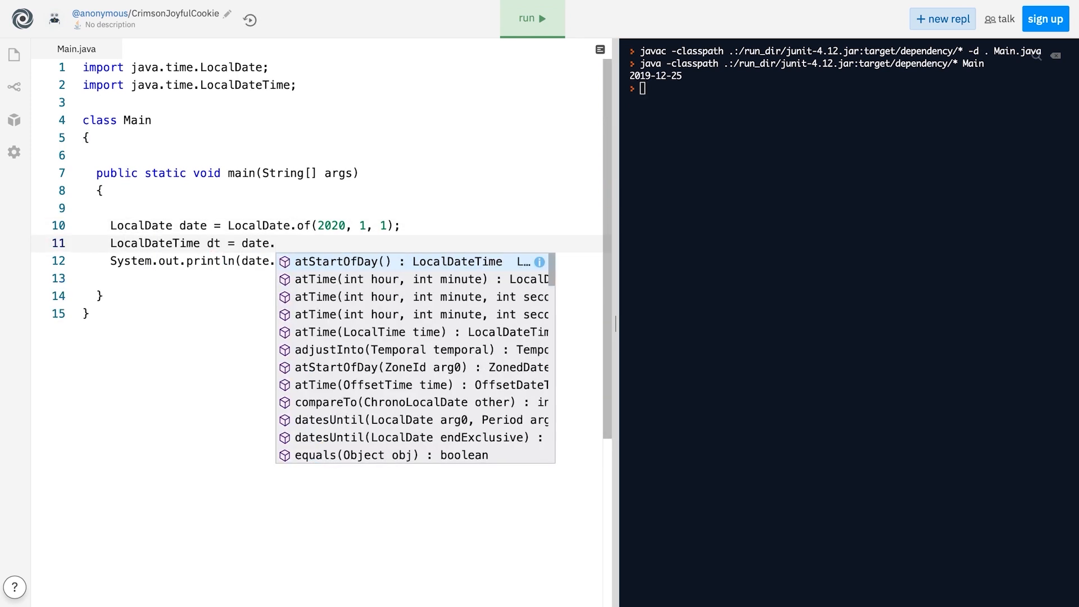
type("at")
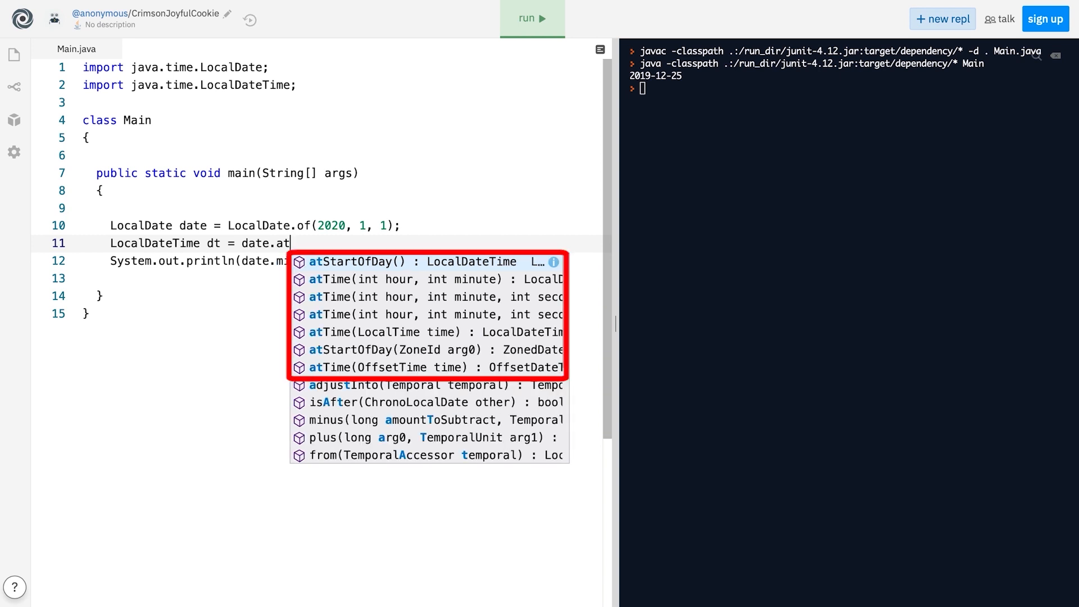
left_click(434, 296)
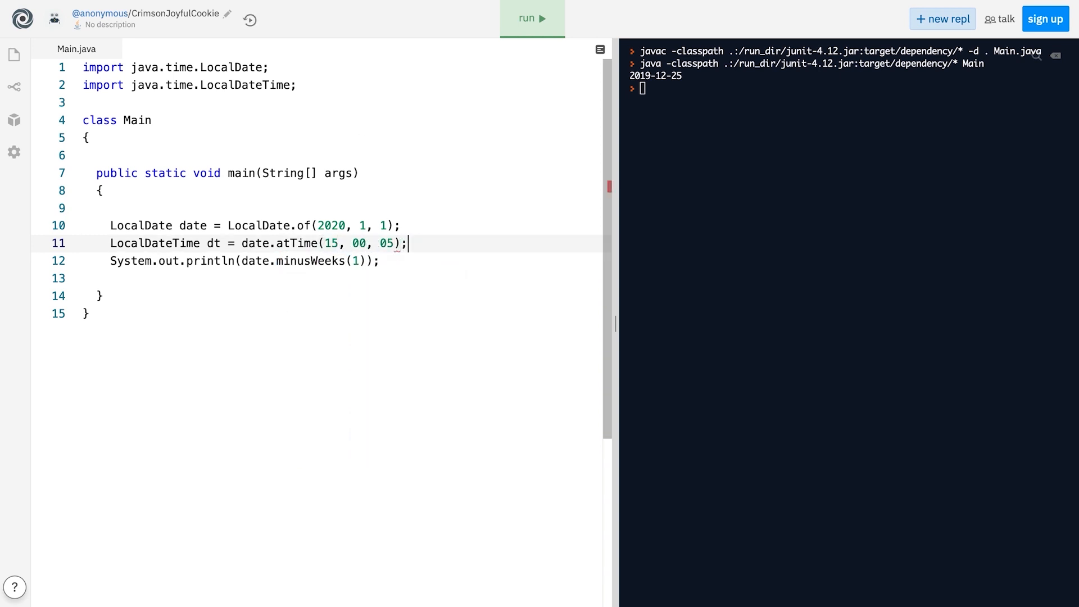
Change the println argument from date.minusWeeks(1) to dt and run the program
double_click(297, 261)
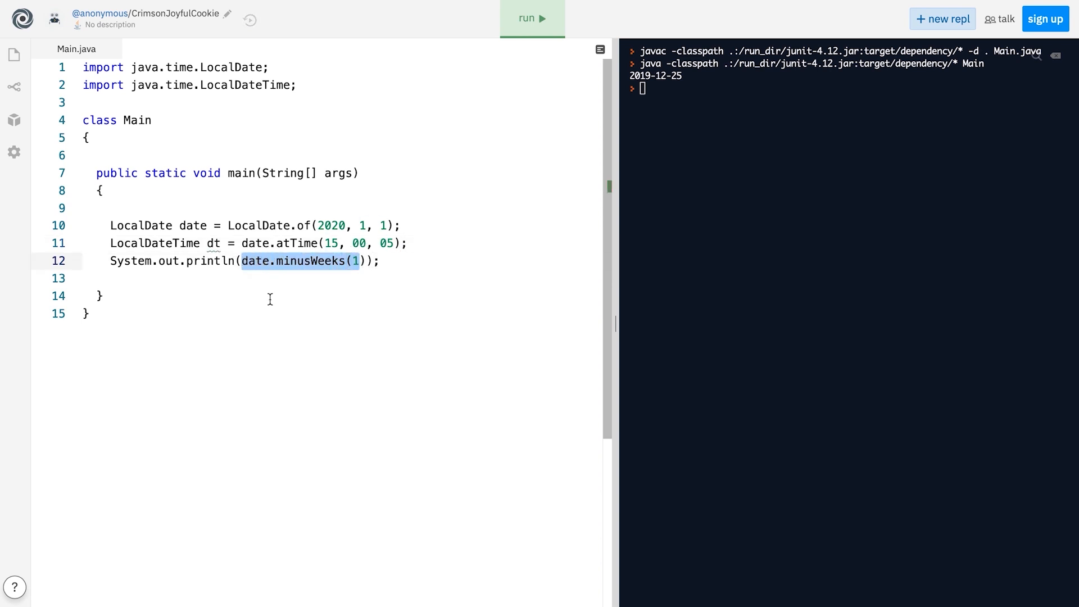
type("dt")
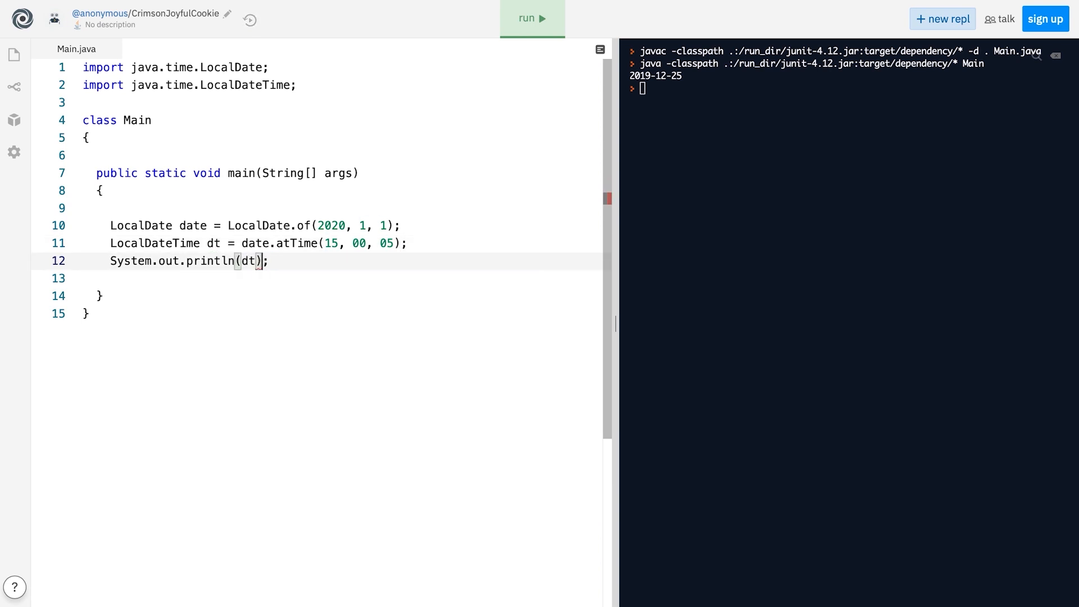
left_click(532, 19)
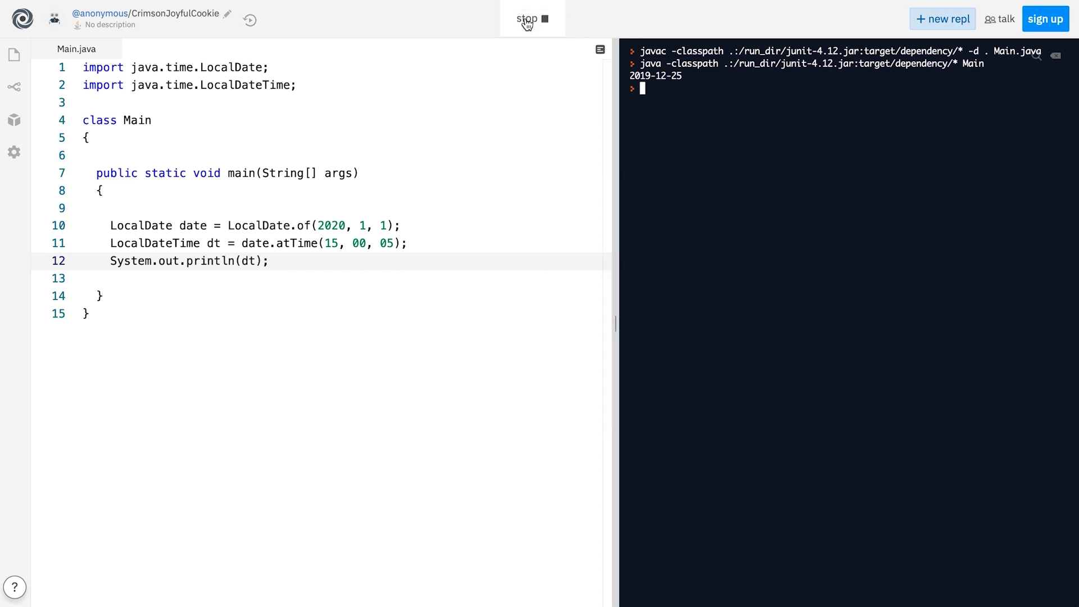
left_click(531, 19)
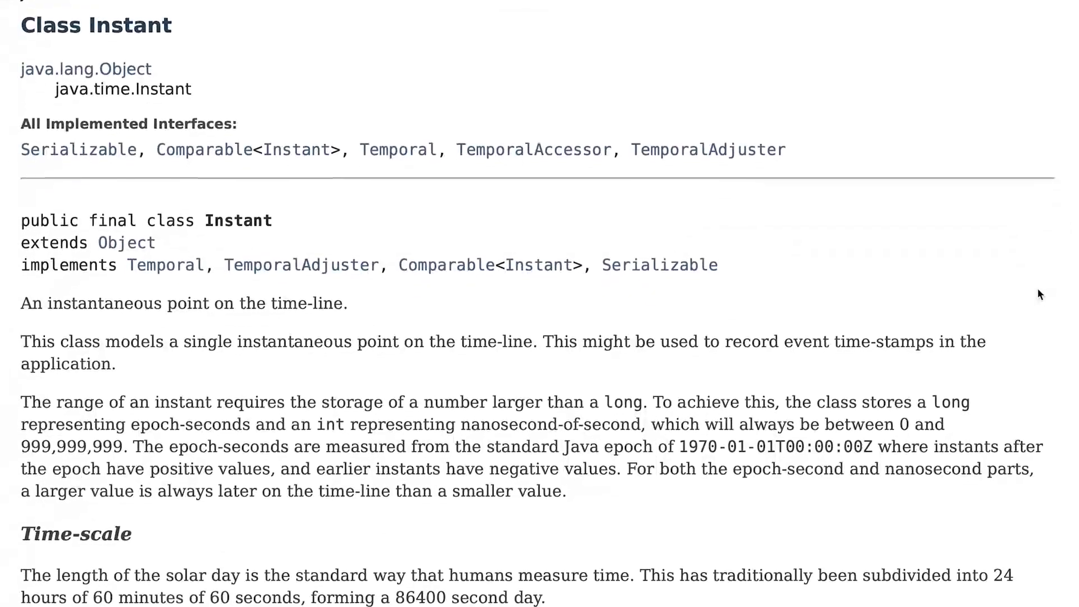
Highlight the 'Class Instant' heading on the Java API documentation page
double_click(96, 26)
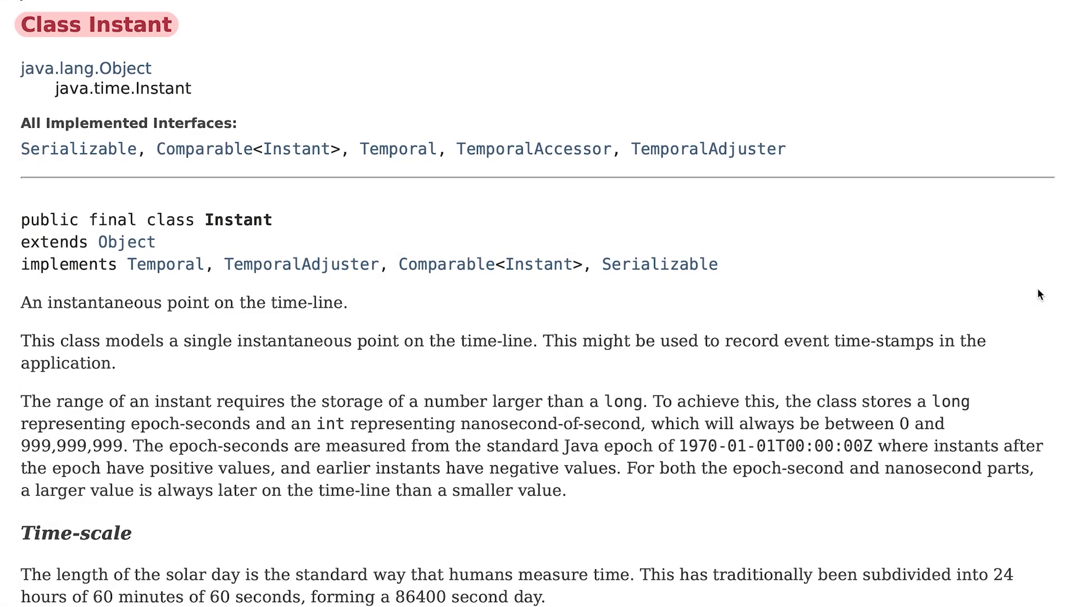